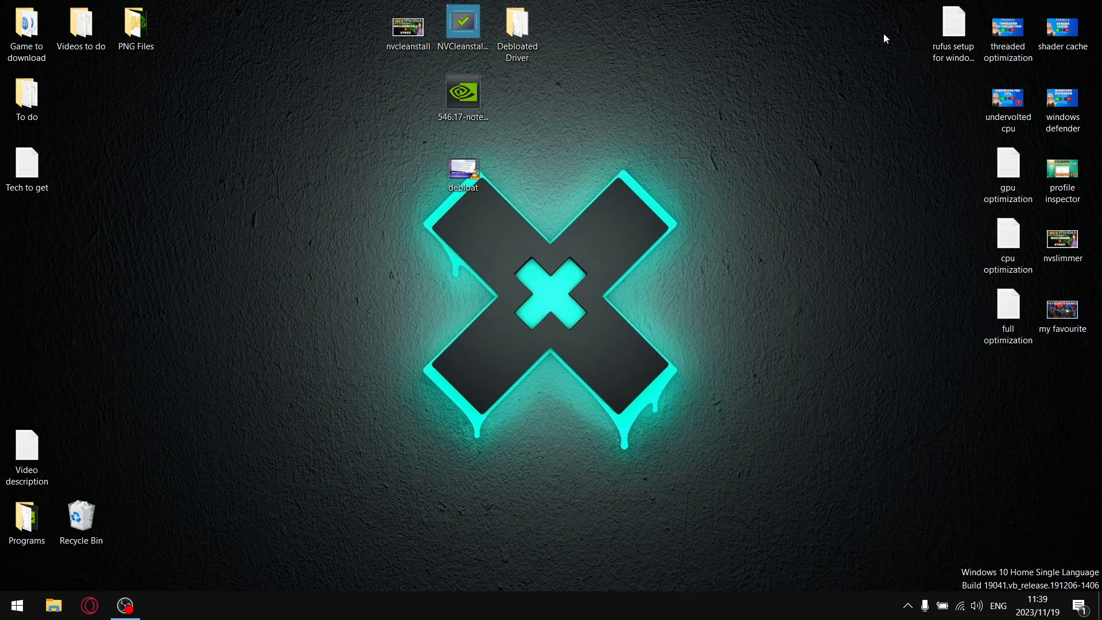
# Step: Check the NVIDIA driver installer file's actions, then launch GeForce Experience from the Programs folder
pyautogui.click(463, 93)
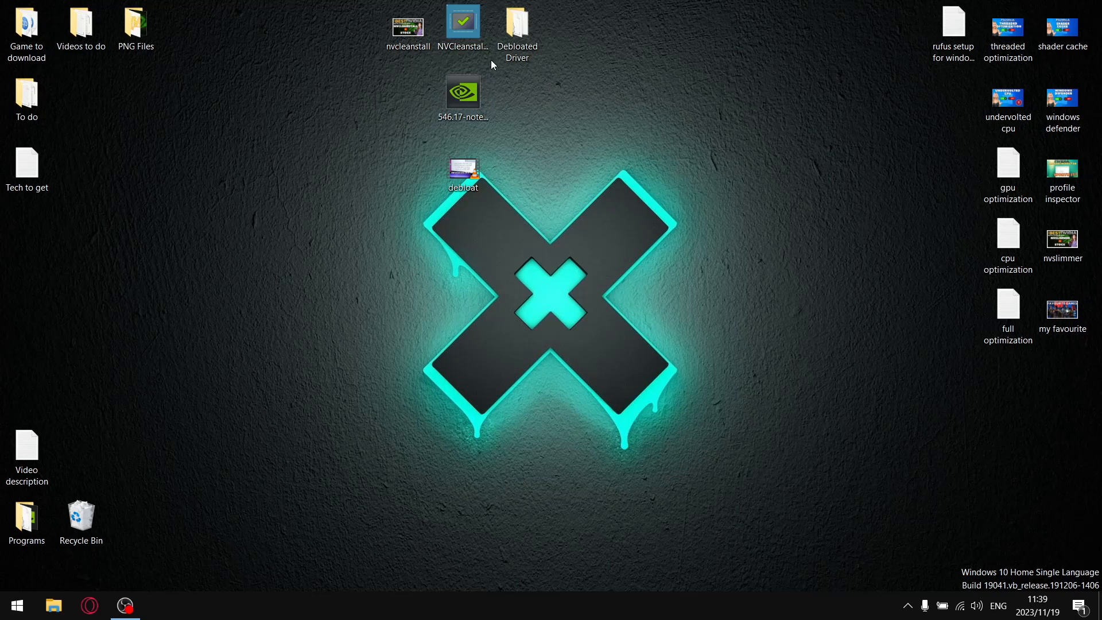
pyautogui.click(463, 24)
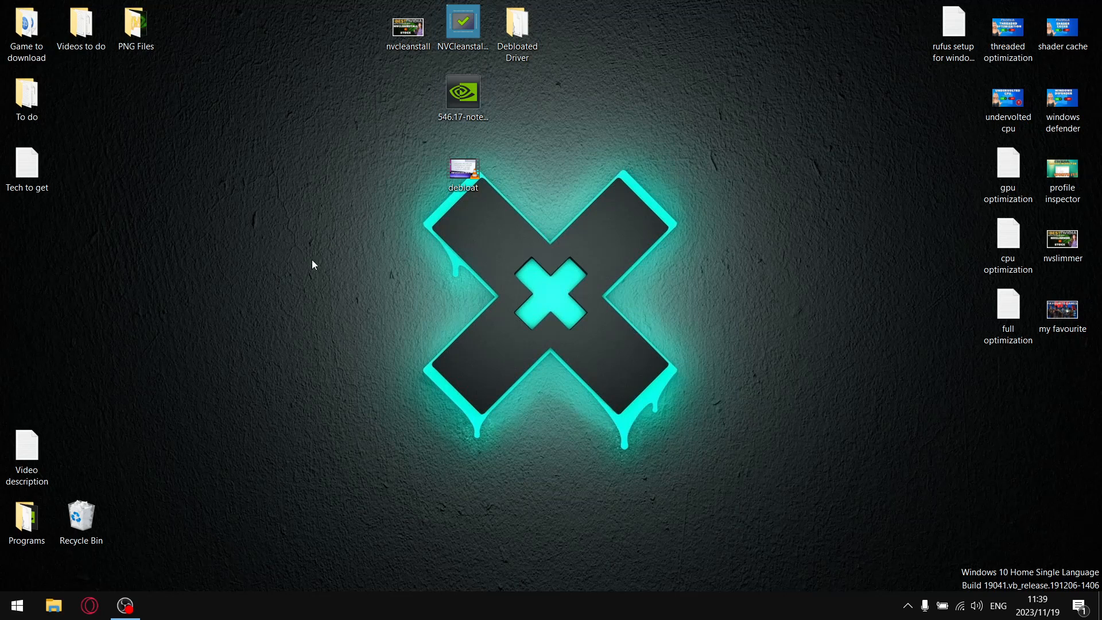
pyautogui.click(26, 520)
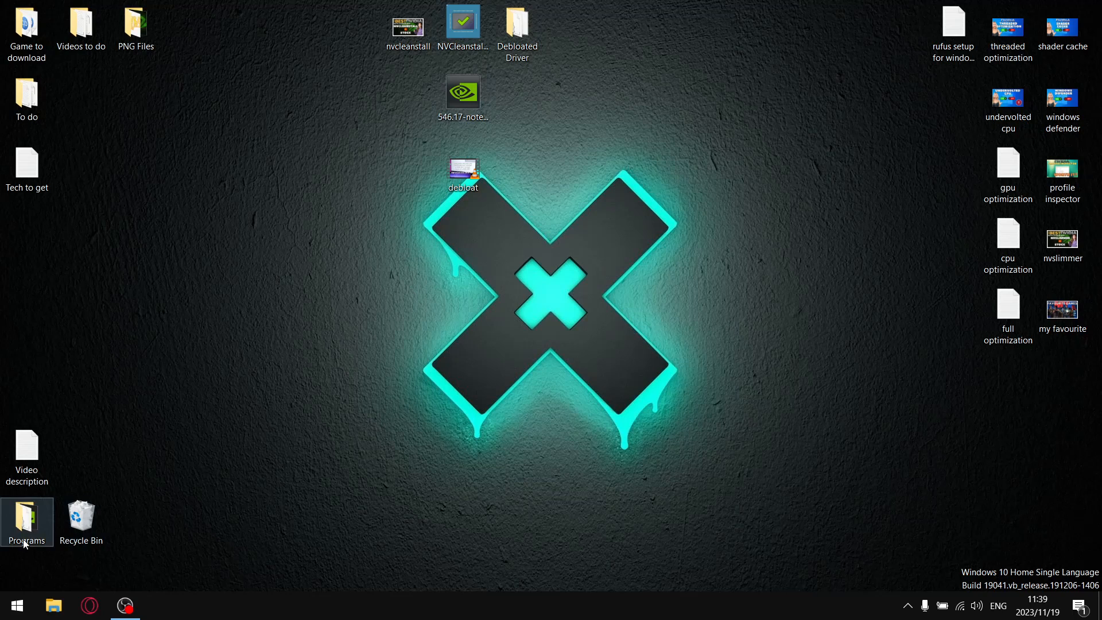
pyautogui.moveTo(81, 414)
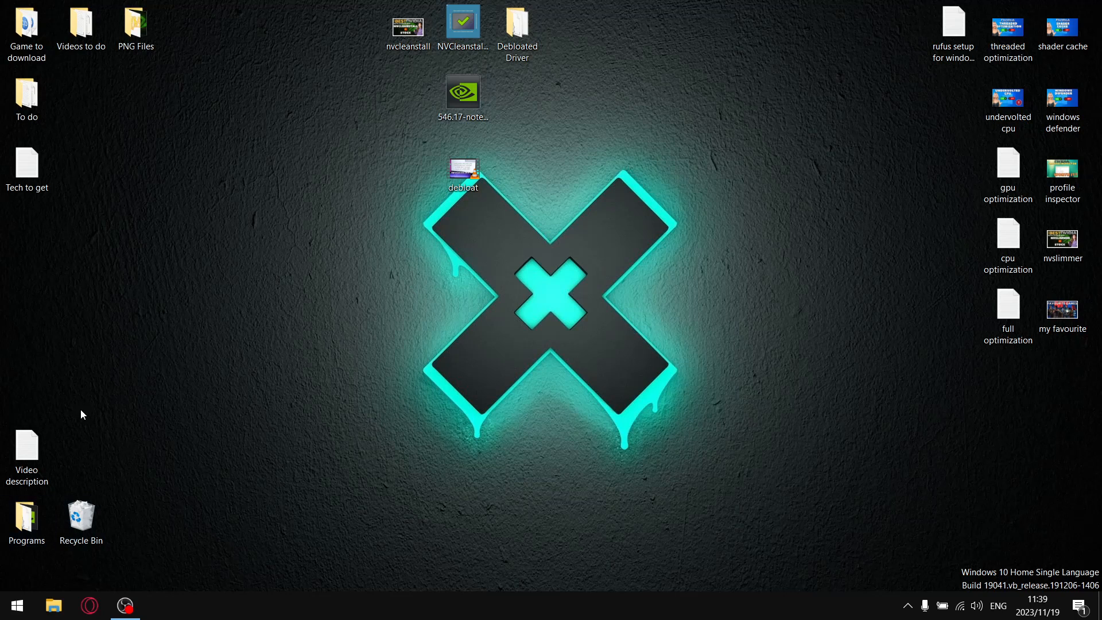
pyautogui.moveTo(225, 364)
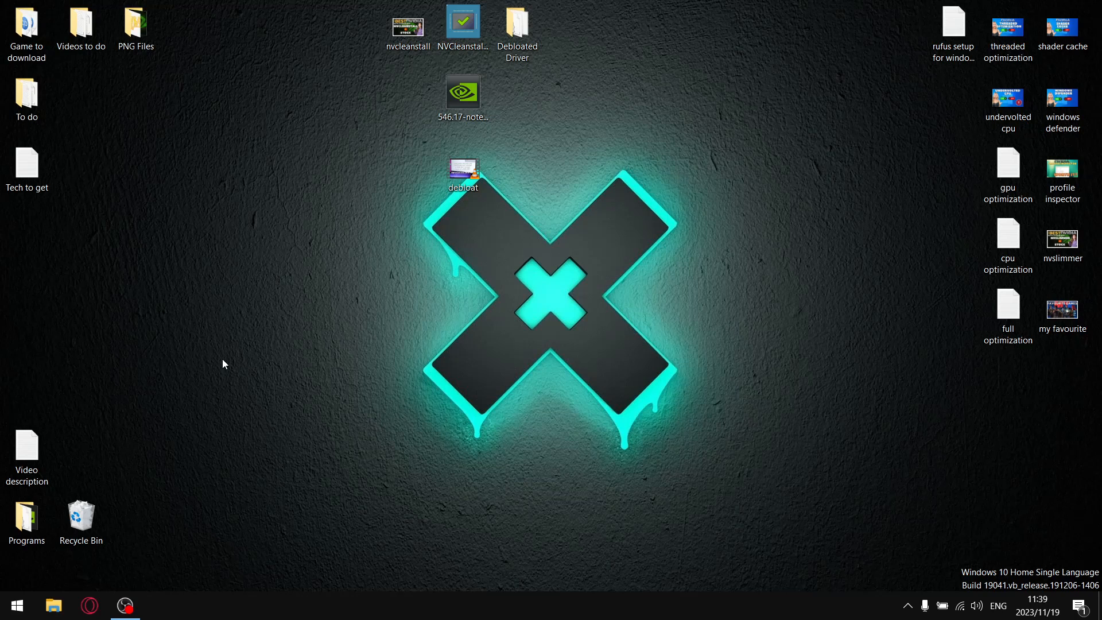
pyautogui.moveTo(236, 366)
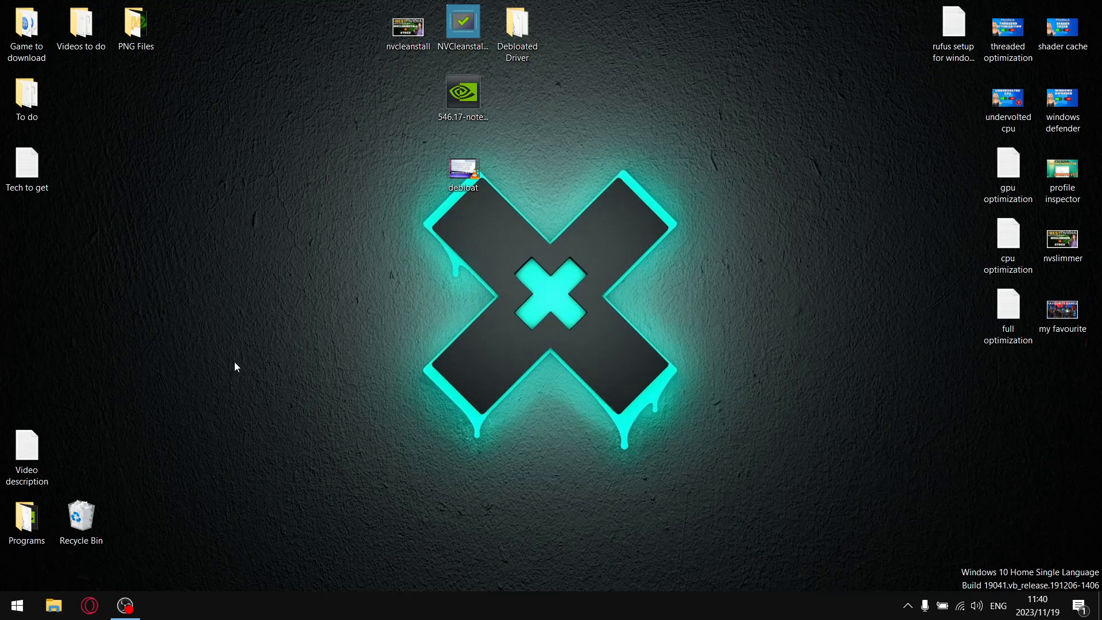
pyautogui.click(463, 95)
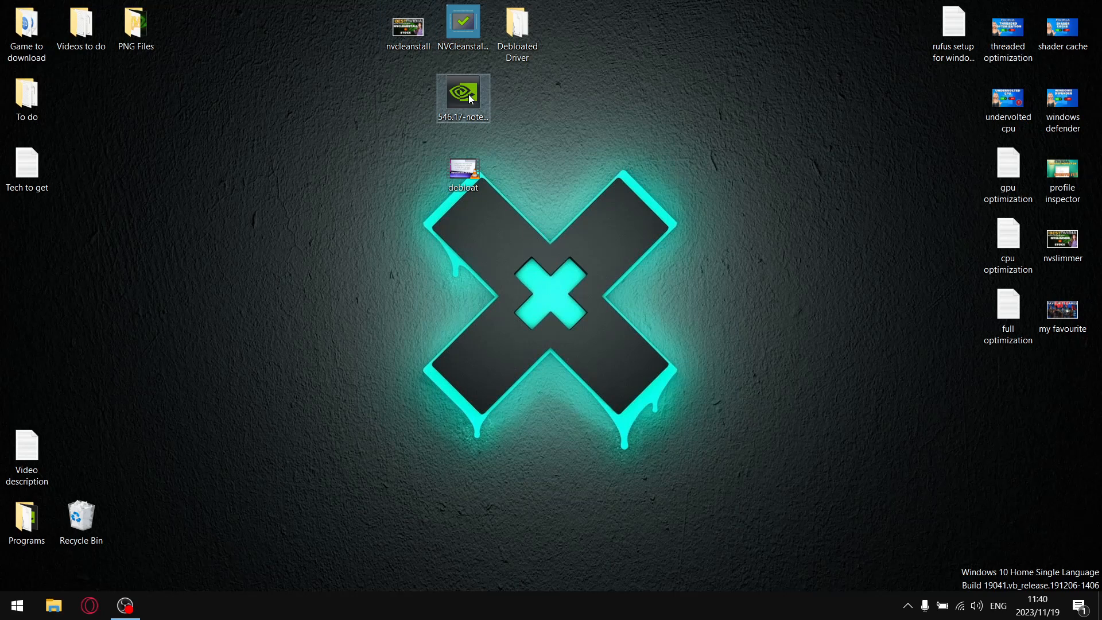
pyautogui.rightClick(463, 95)
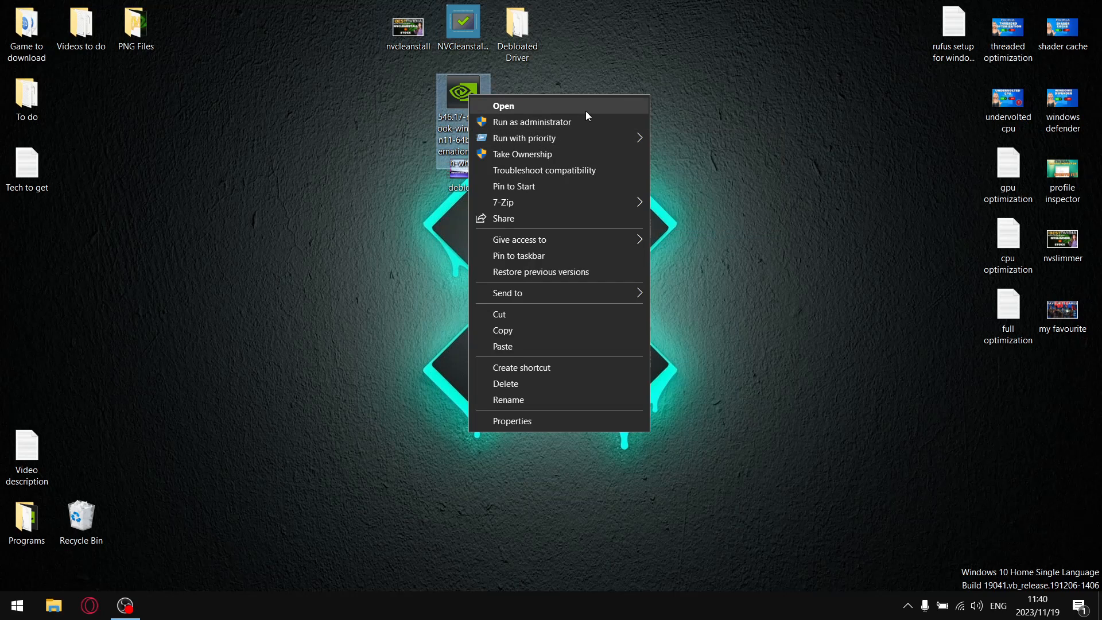
pyautogui.moveTo(560, 121)
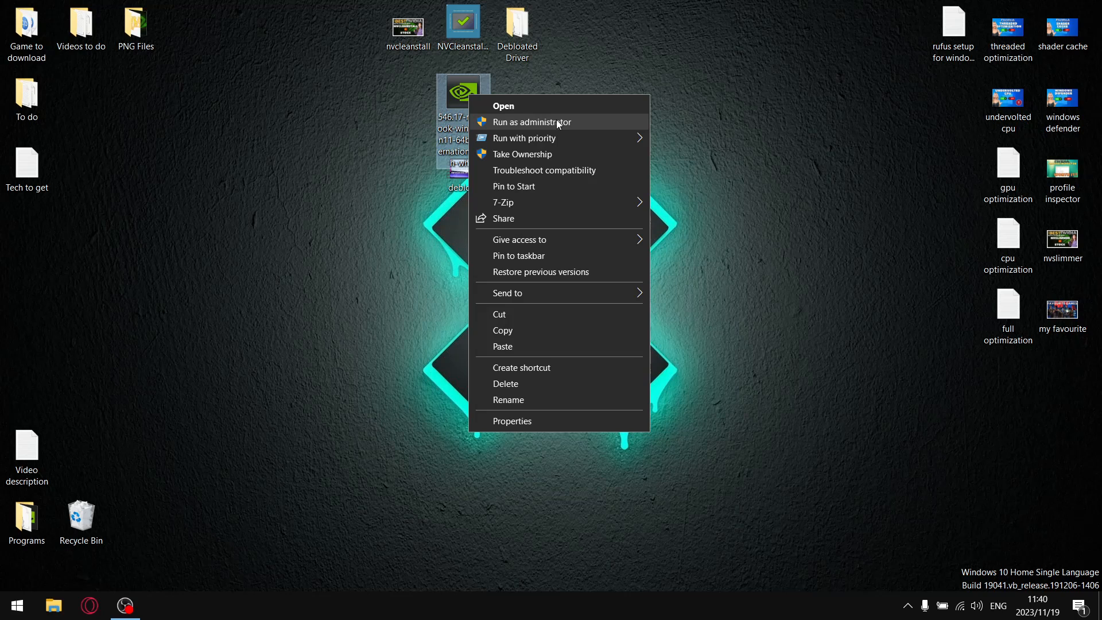
pyautogui.moveTo(571, 126)
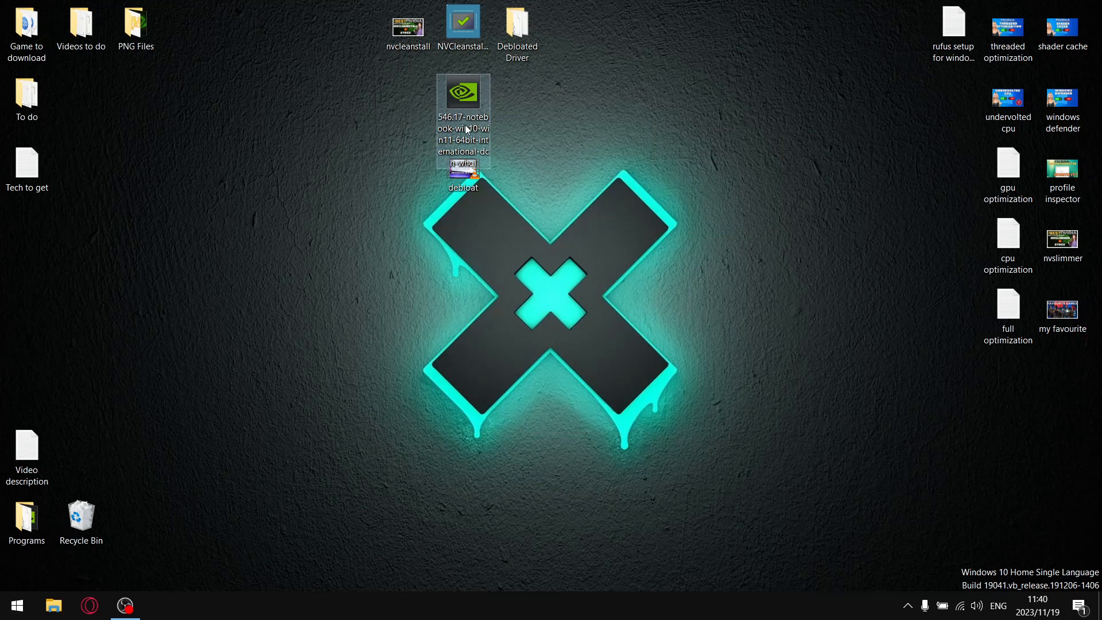
pyautogui.moveTo(488, 95)
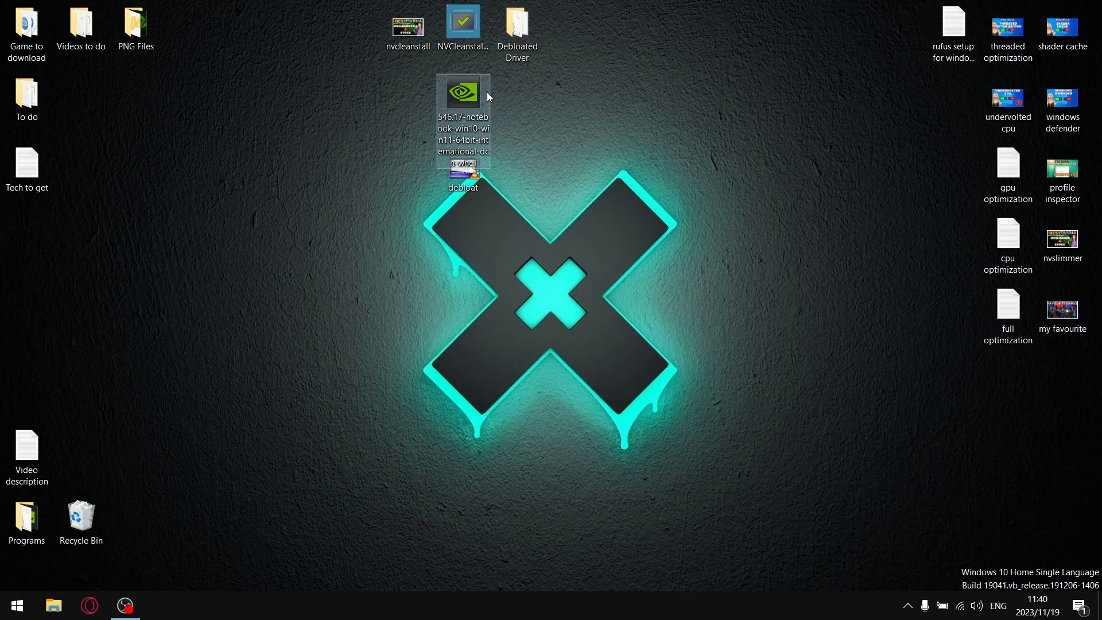
pyautogui.moveTo(464, 106)
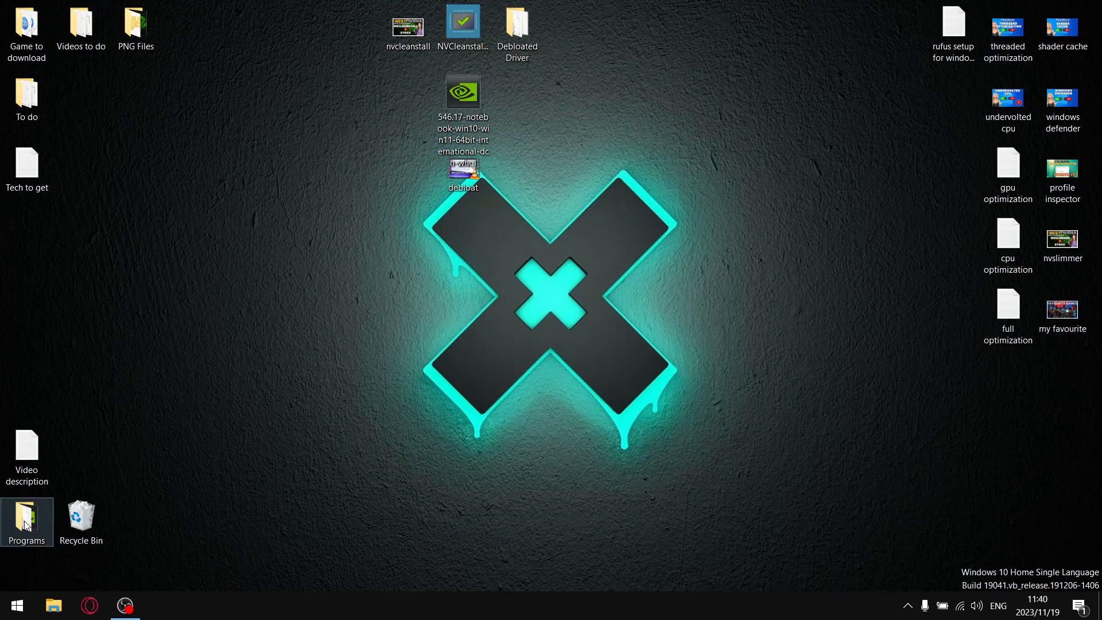
pyautogui.doubleClick(26, 516)
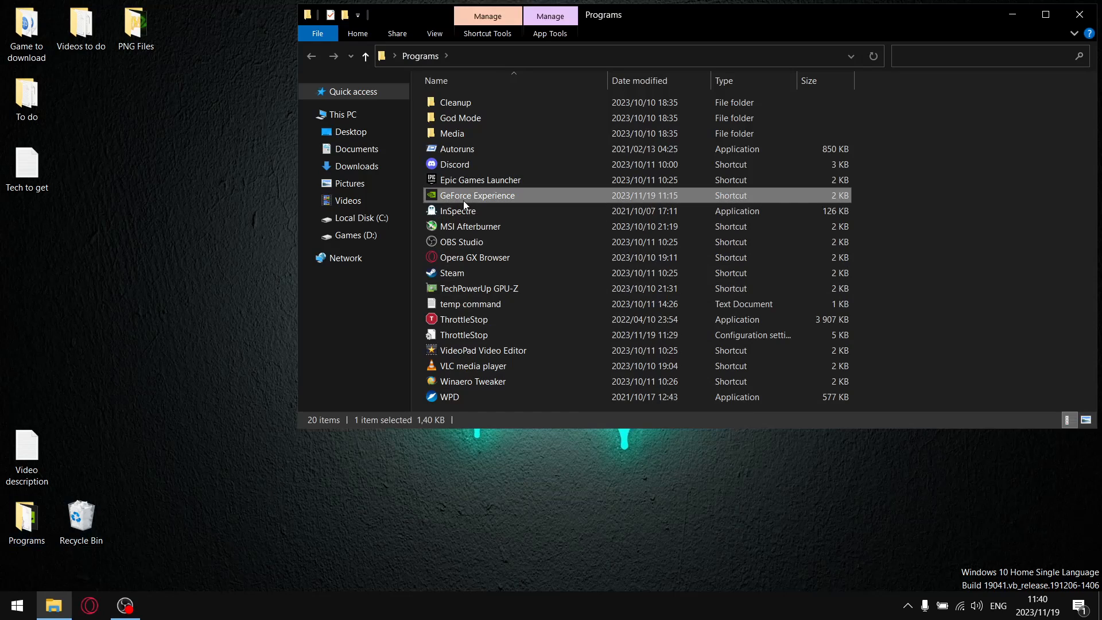
pyautogui.doubleClick(478, 196)
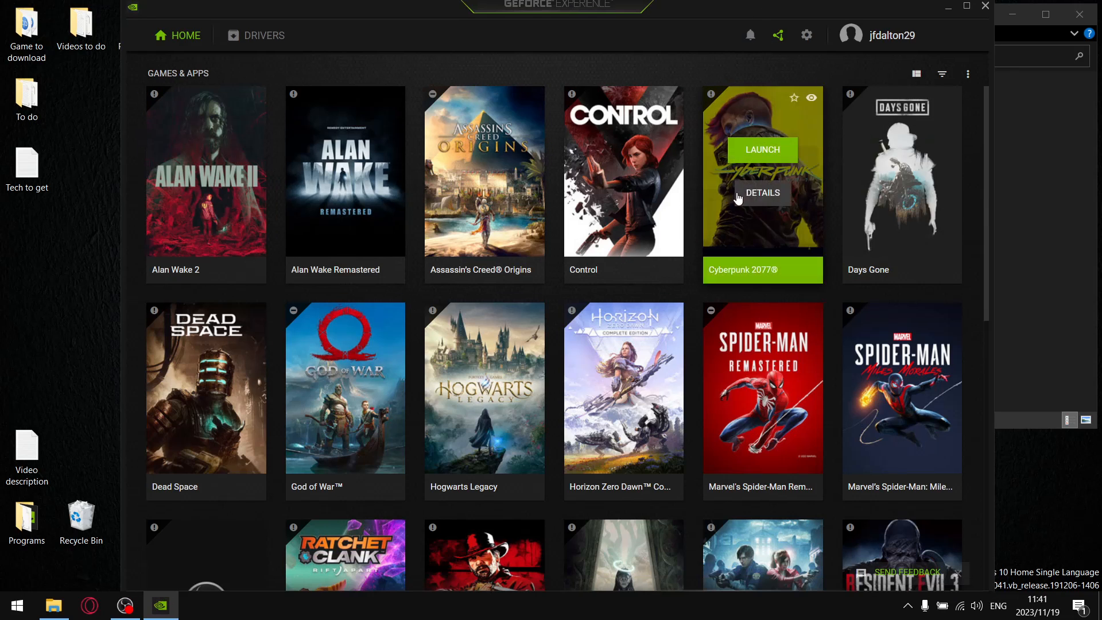
# Step: Review the General settings: system details, language, in-game overlay, battery boost, notifications and downloads
pyautogui.click(807, 35)
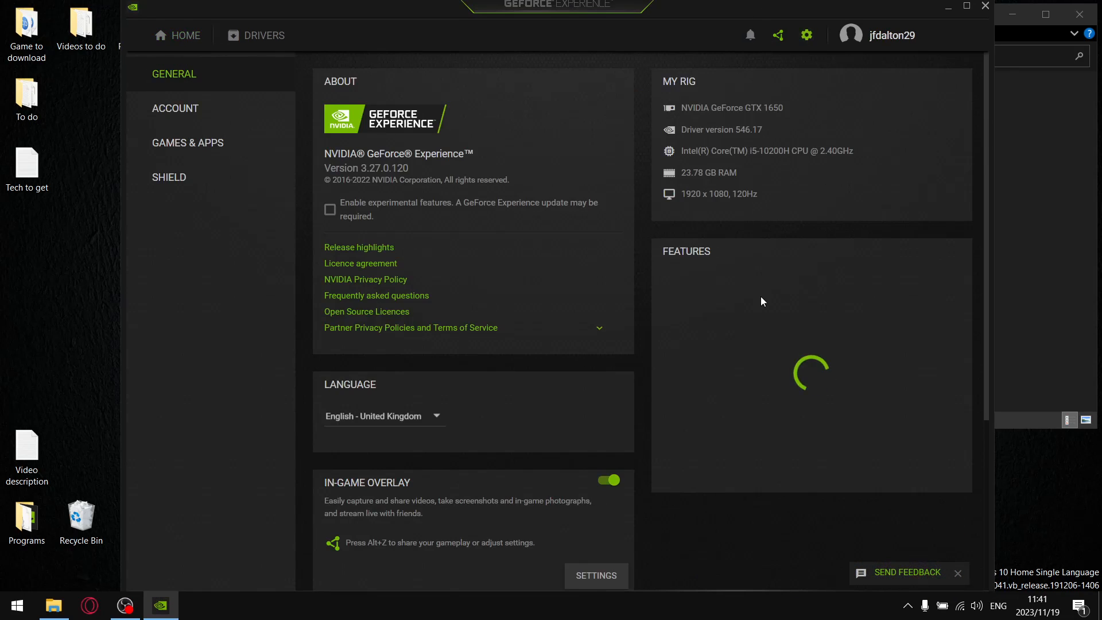
pyautogui.scroll(-3)
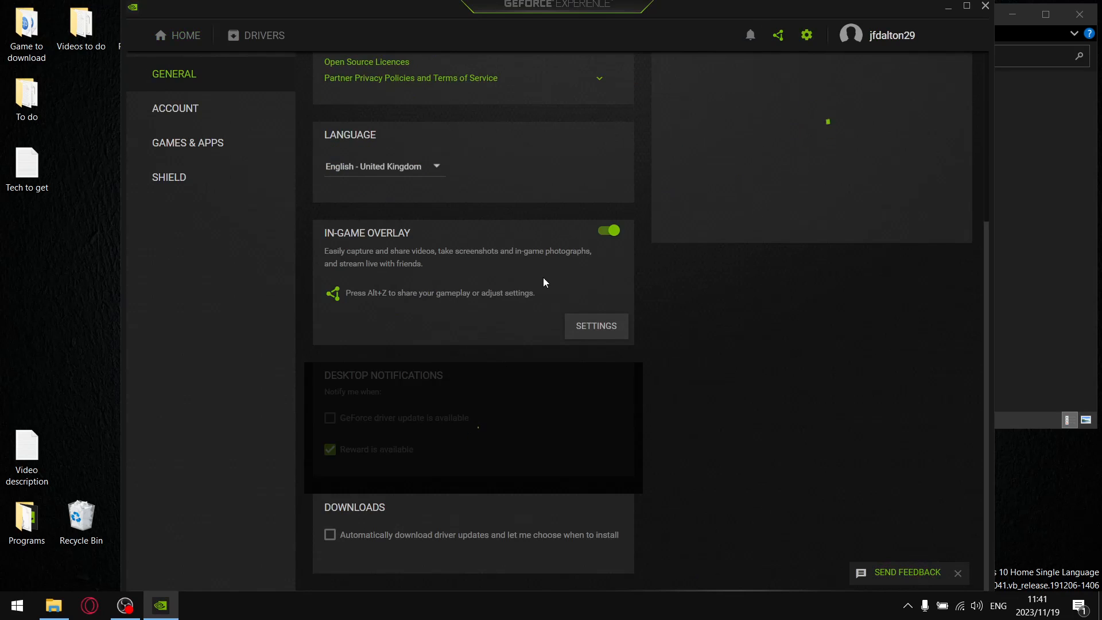
pyautogui.scroll(-3)
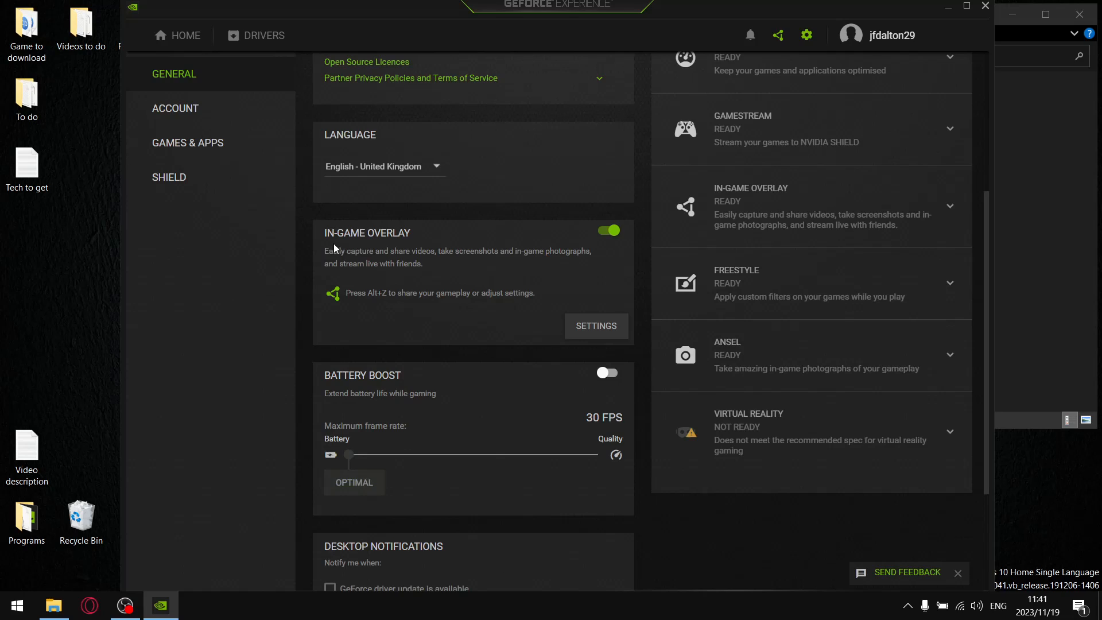
pyautogui.moveTo(637, 239)
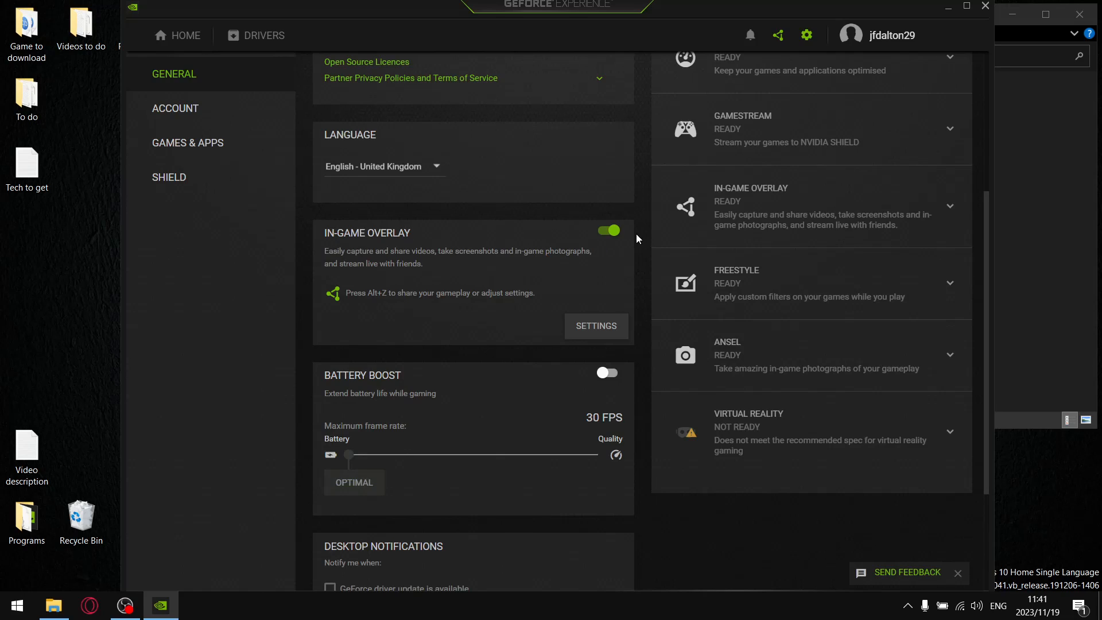
pyautogui.moveTo(397, 440)
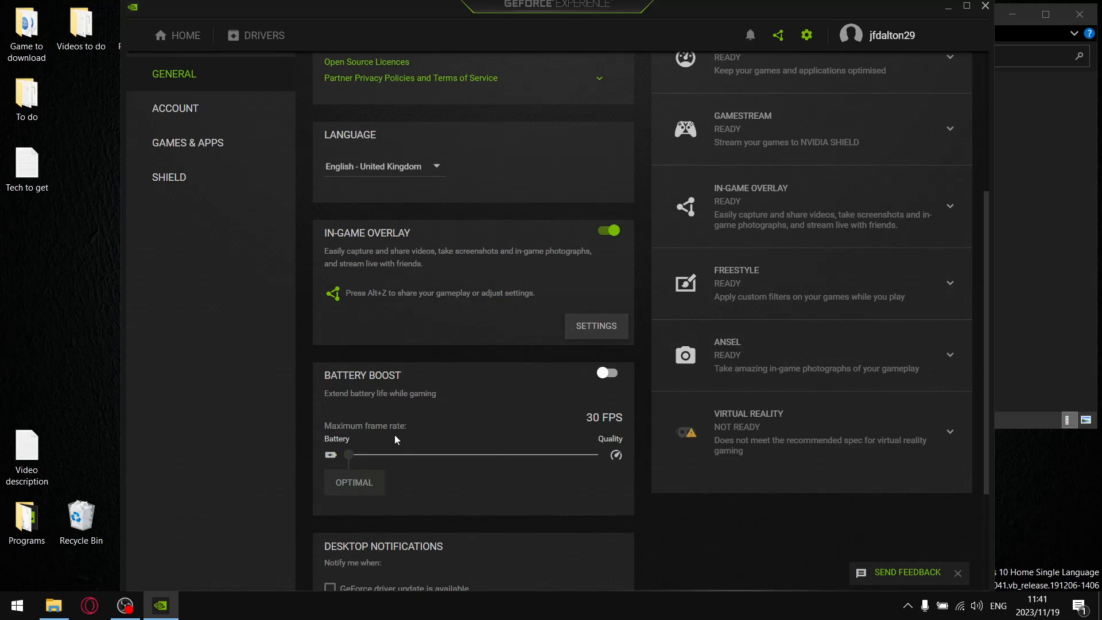
pyautogui.scroll(-3)
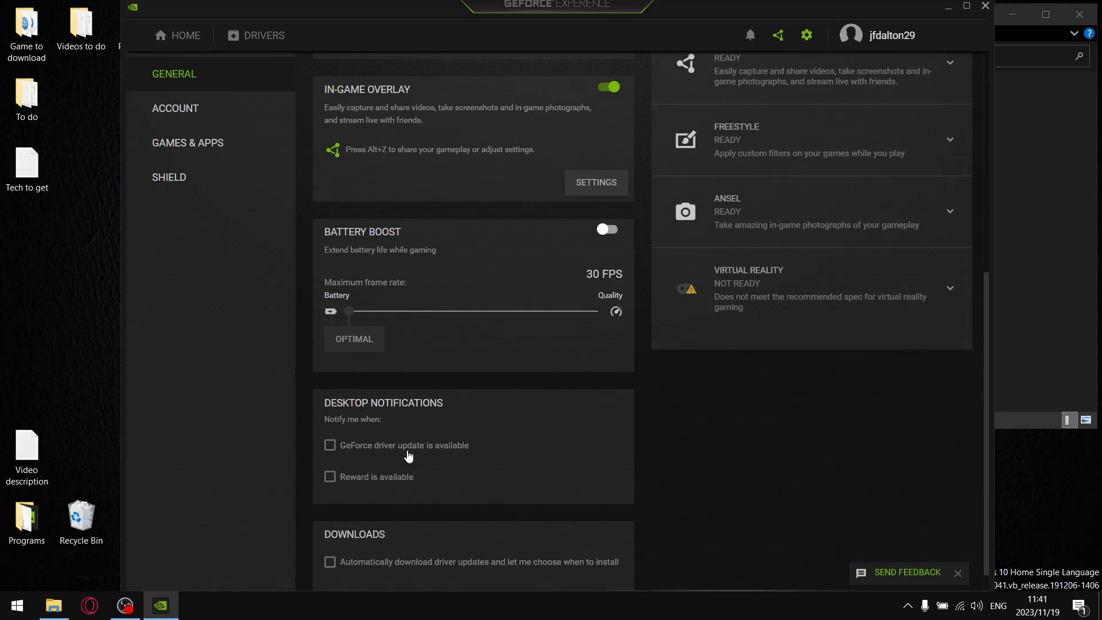
pyautogui.moveTo(380, 451)
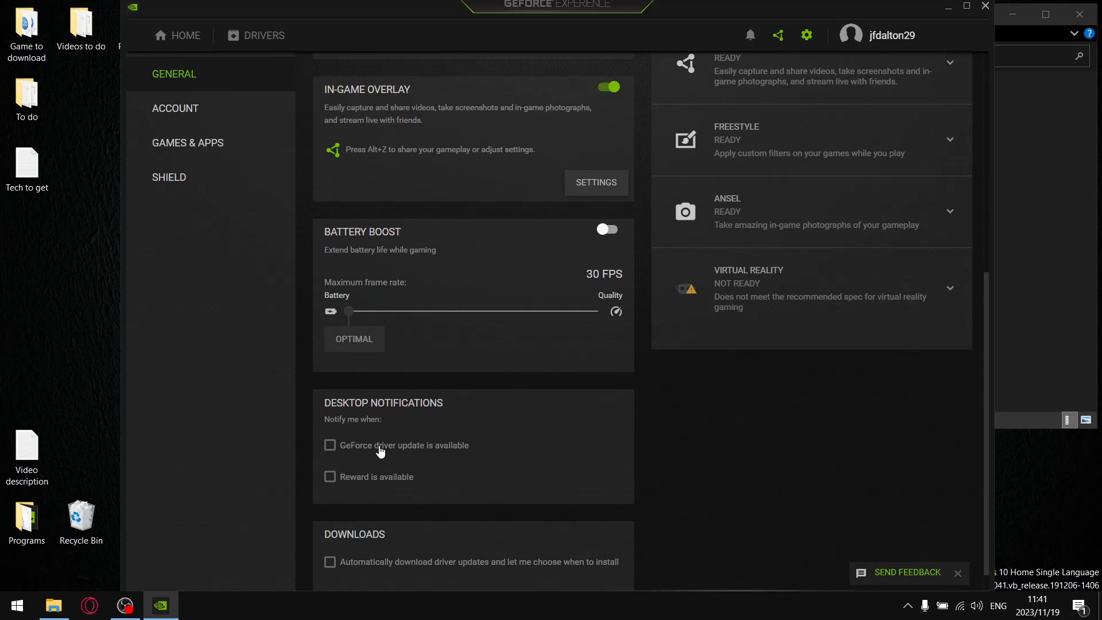
pyautogui.moveTo(342, 493)
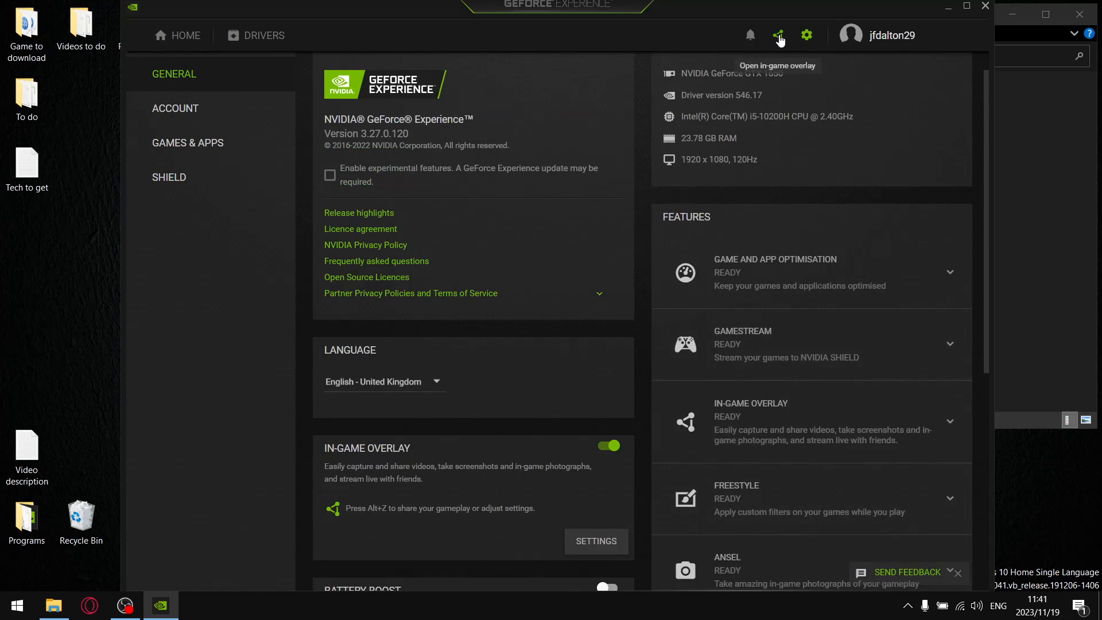
# Step: Show the in-game overlay with its microphone modes (push-to-talk, always on, off)
pyautogui.click(778, 35)
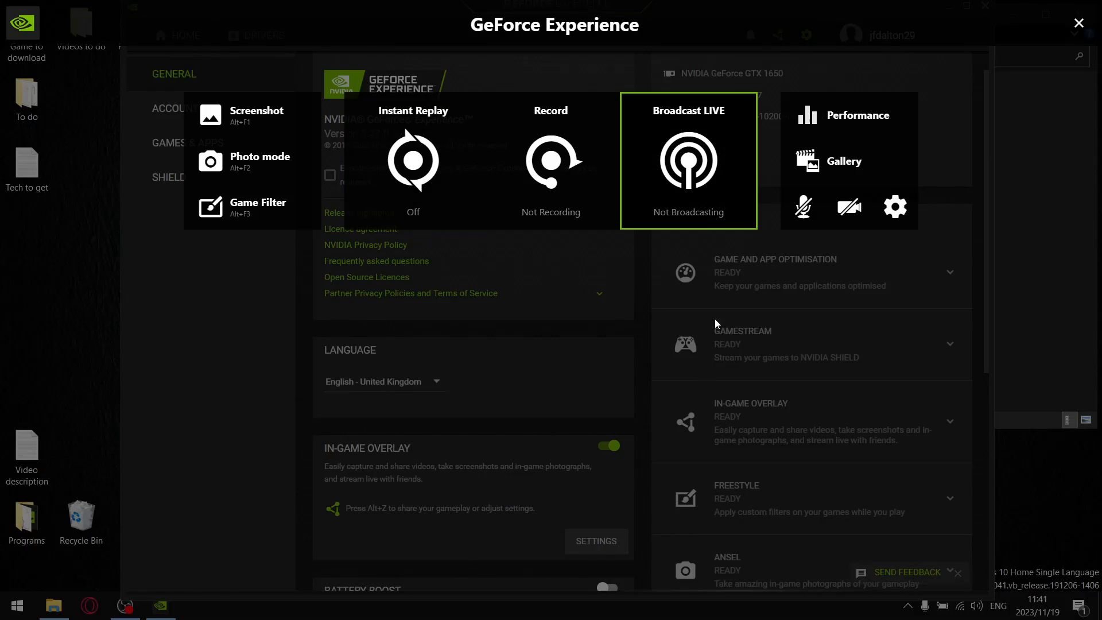
pyautogui.click(803, 206)
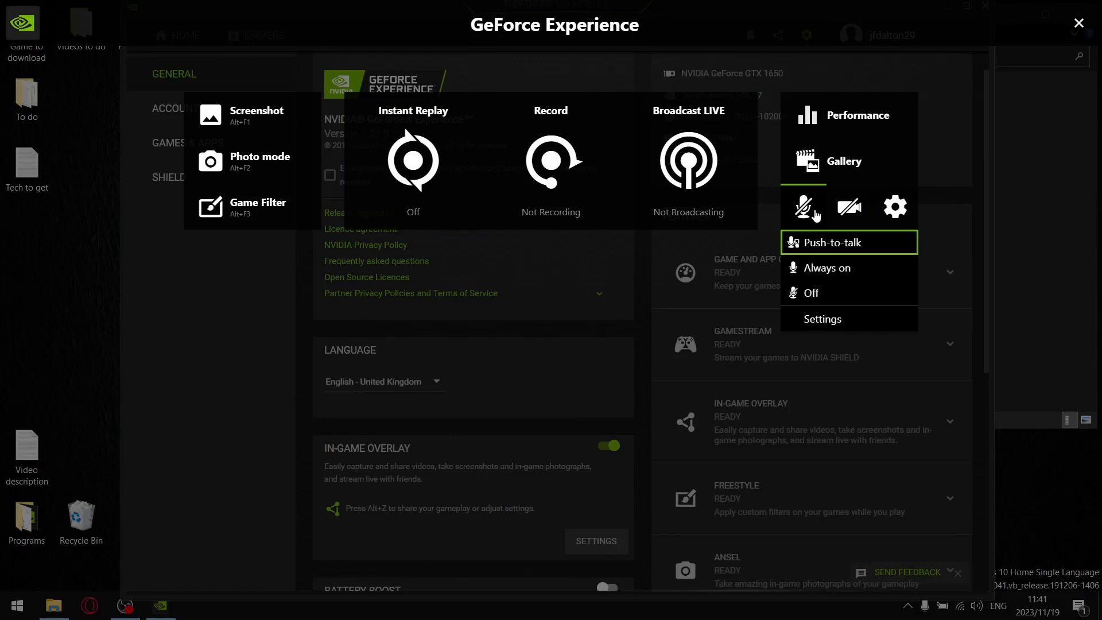
pyautogui.moveTo(808, 214)
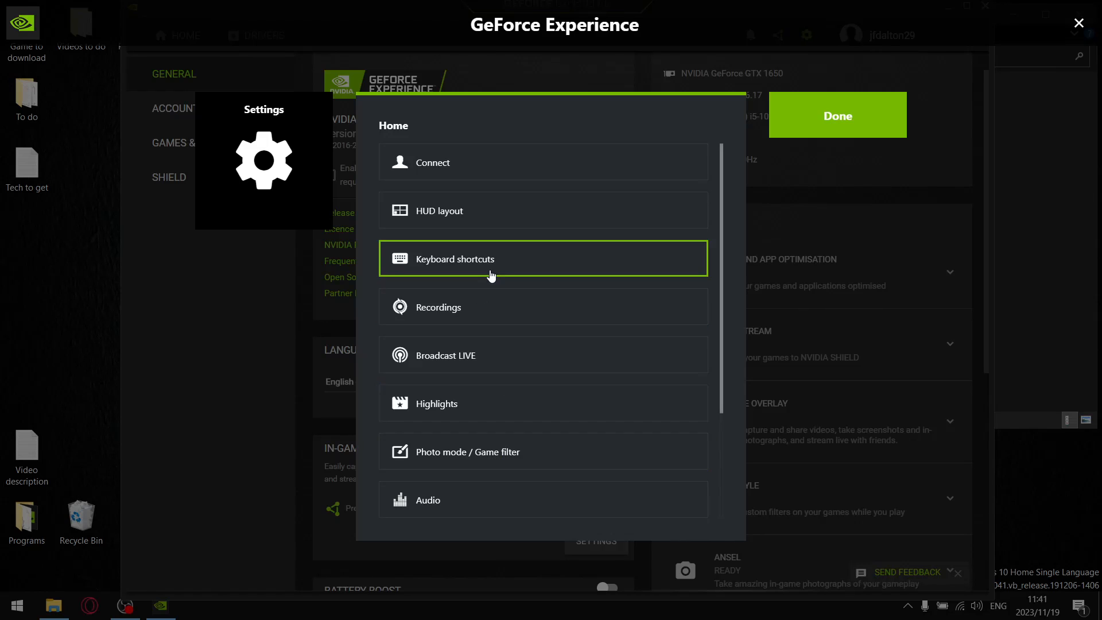
# Step: Browse the overlay's keyboard shortcuts and Highlights, reset shortcuts to defaults, and dismiss the settings
pyautogui.click(544, 258)
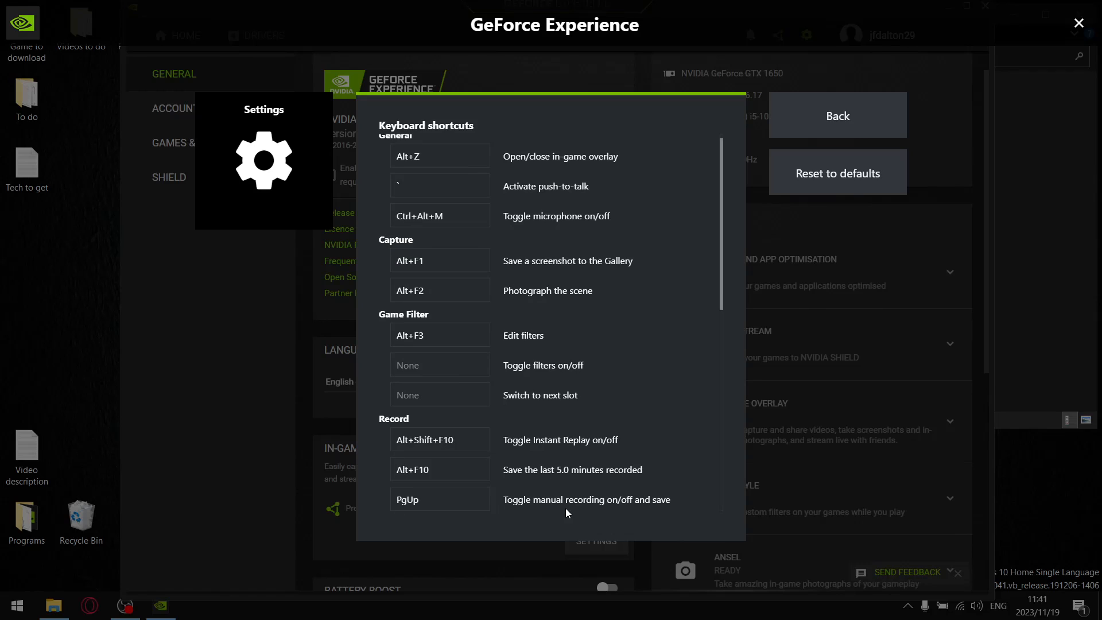
pyautogui.click(440, 500)
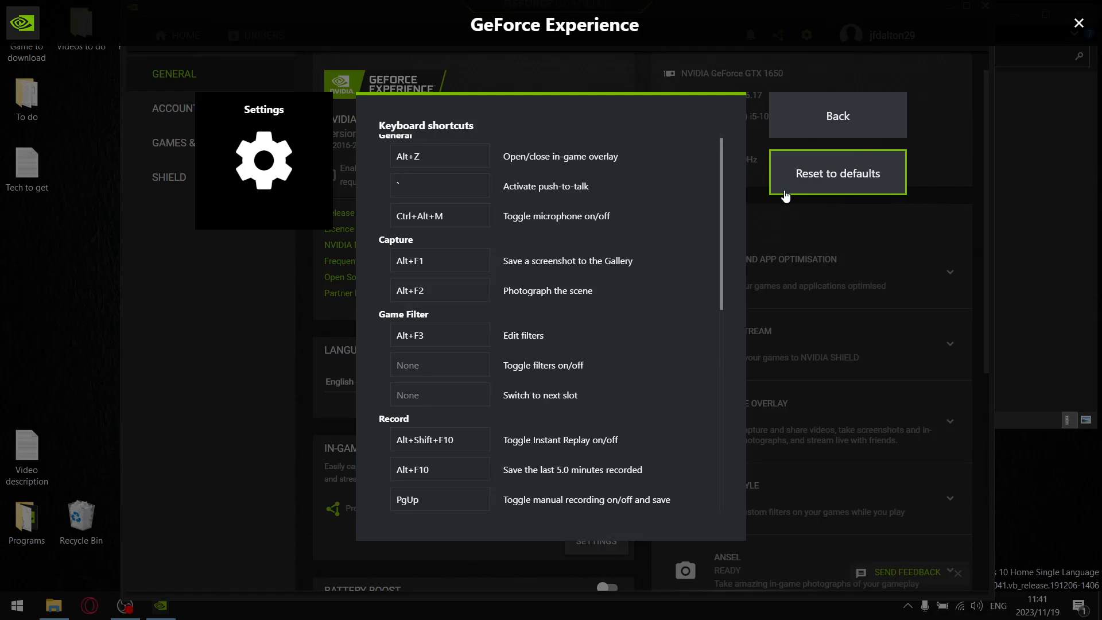
pyautogui.click(837, 114)
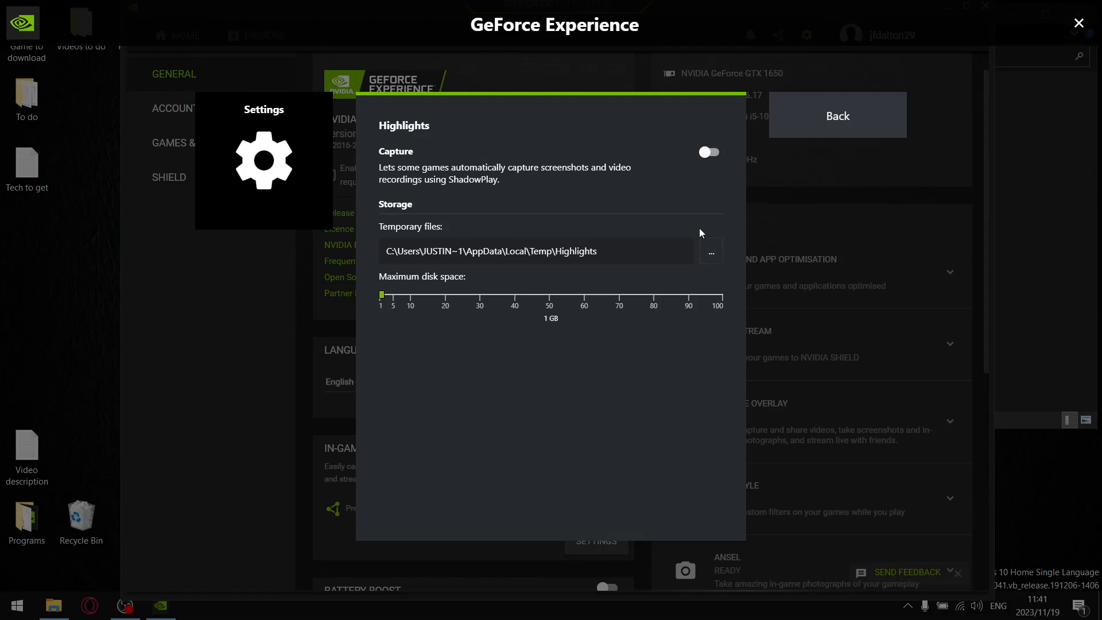
pyautogui.moveTo(541, 180)
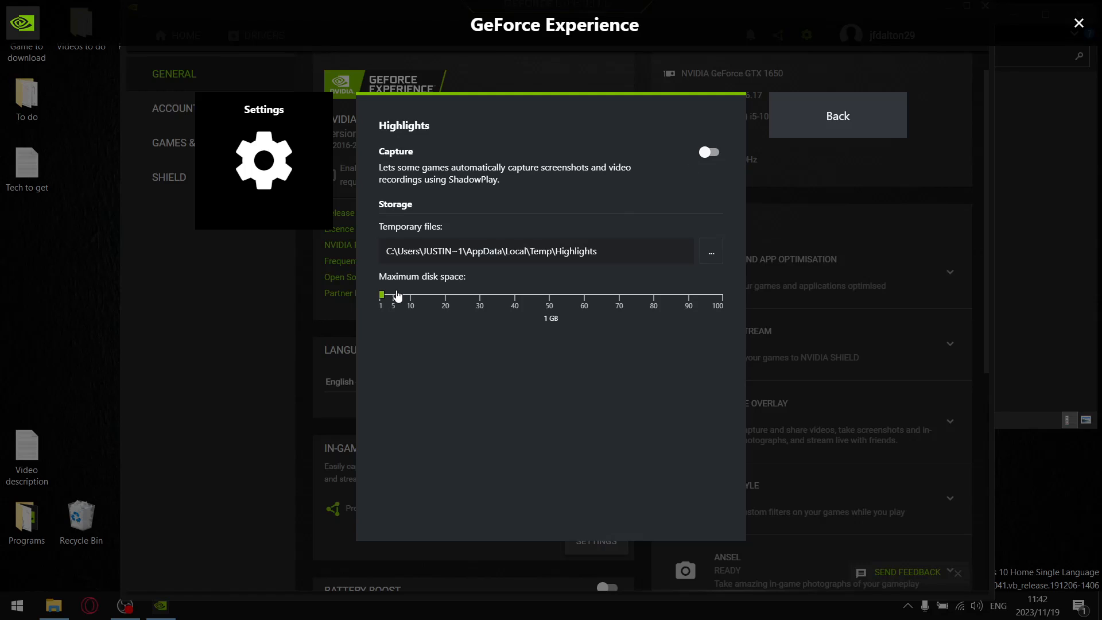
pyautogui.moveTo(417, 288)
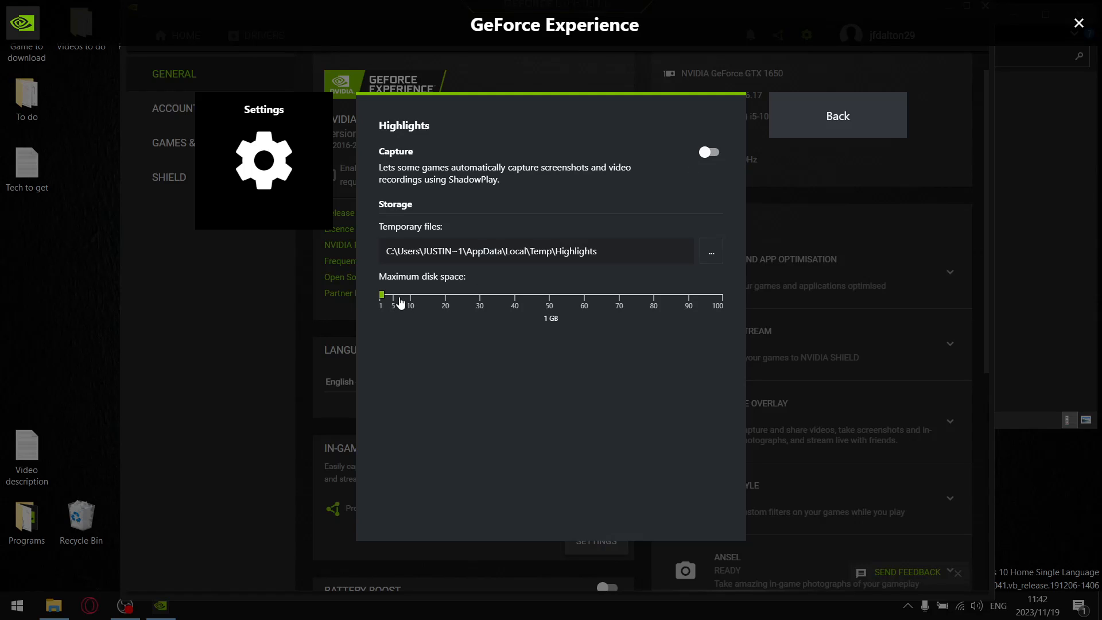
pyautogui.click(837, 115)
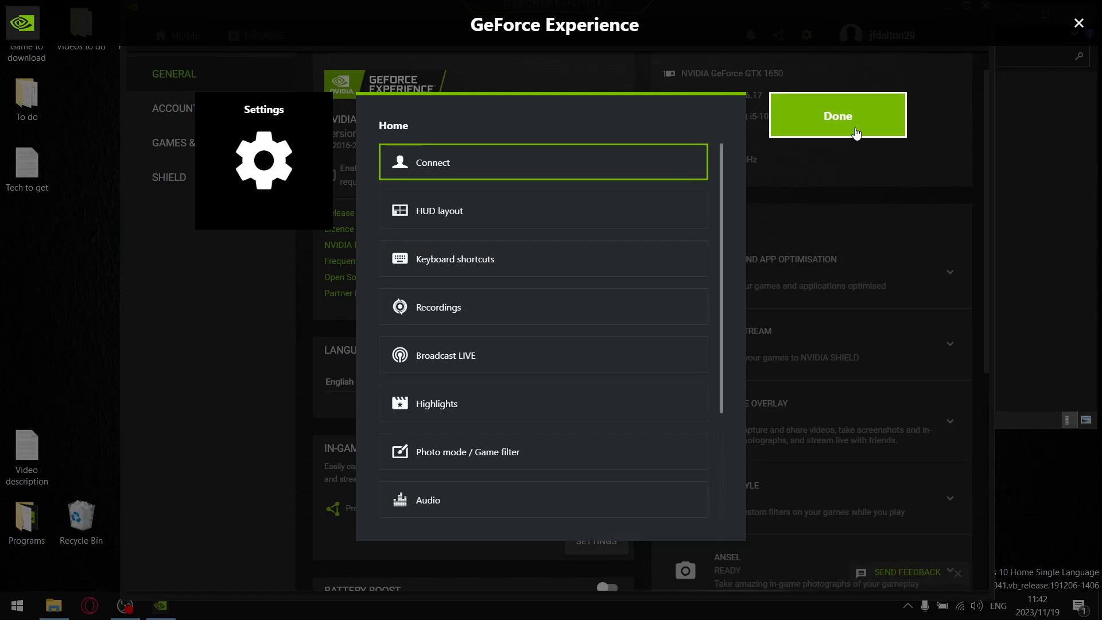
pyautogui.click(837, 115)
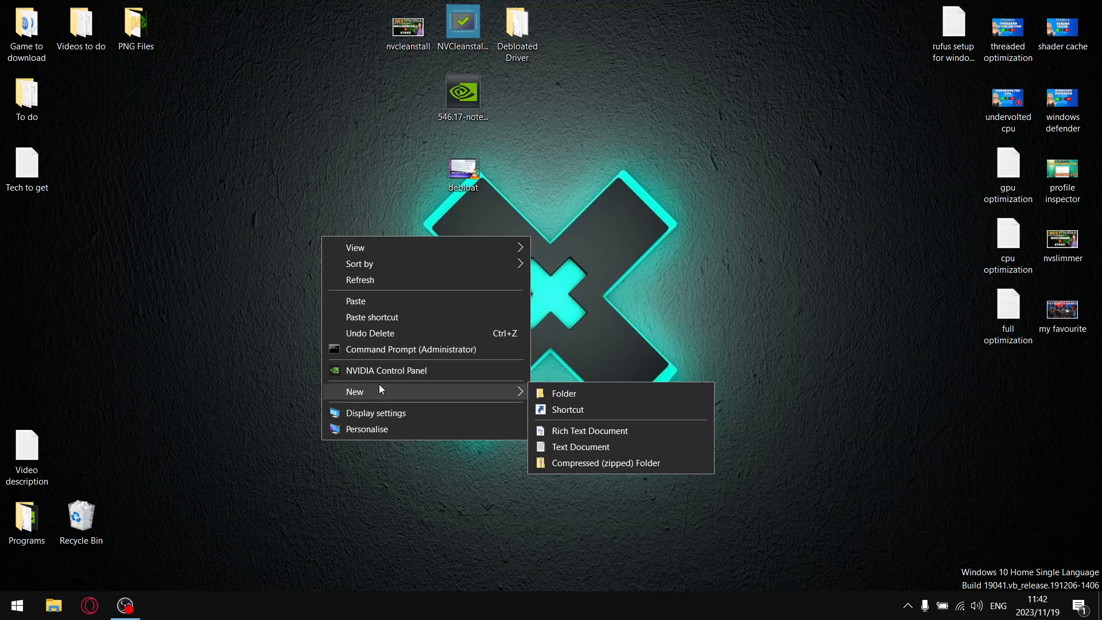
# Step: Launch NVIDIA Control Panel, check the Desktop menu and image preview settings, and reach Manage 3D Settings
pyautogui.click(493, 362)
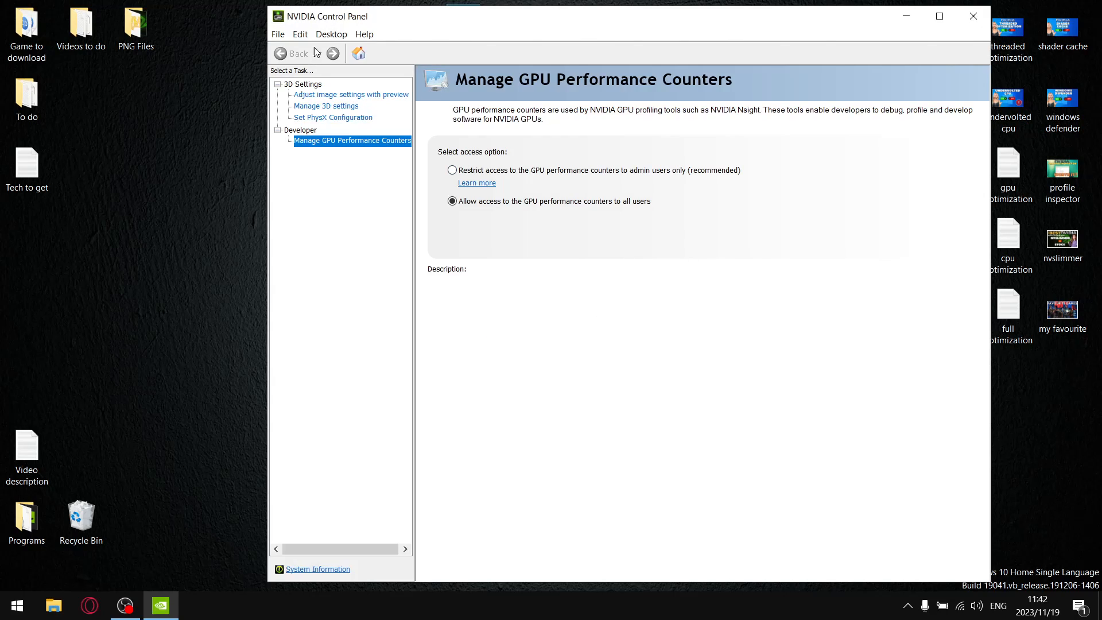
pyautogui.click(330, 33)
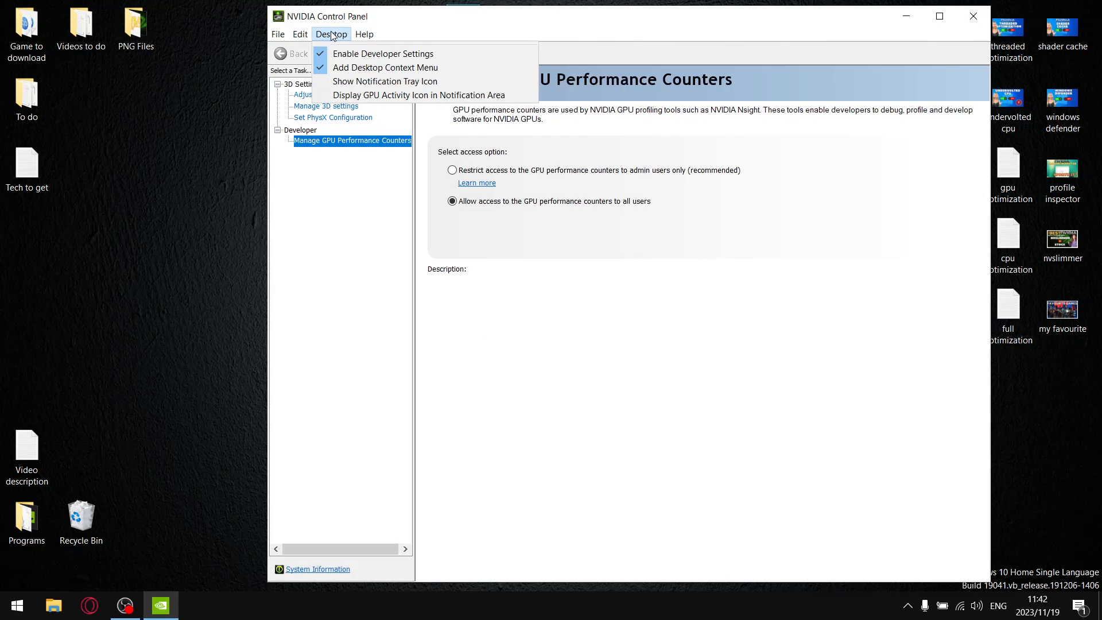
pyautogui.moveTo(418, 95)
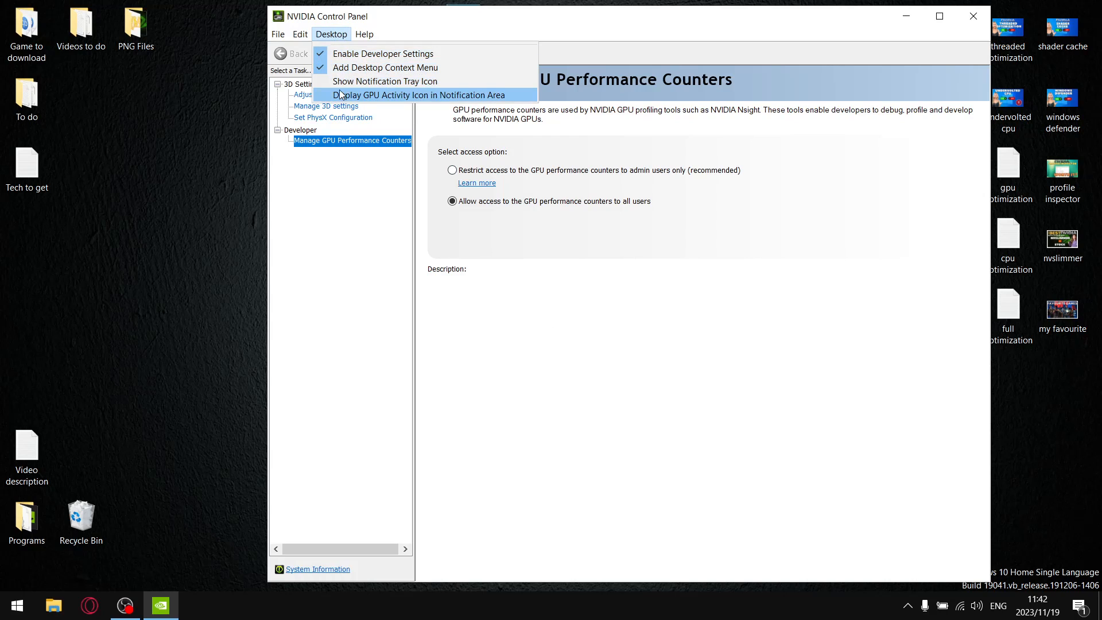
pyautogui.moveTo(384, 80)
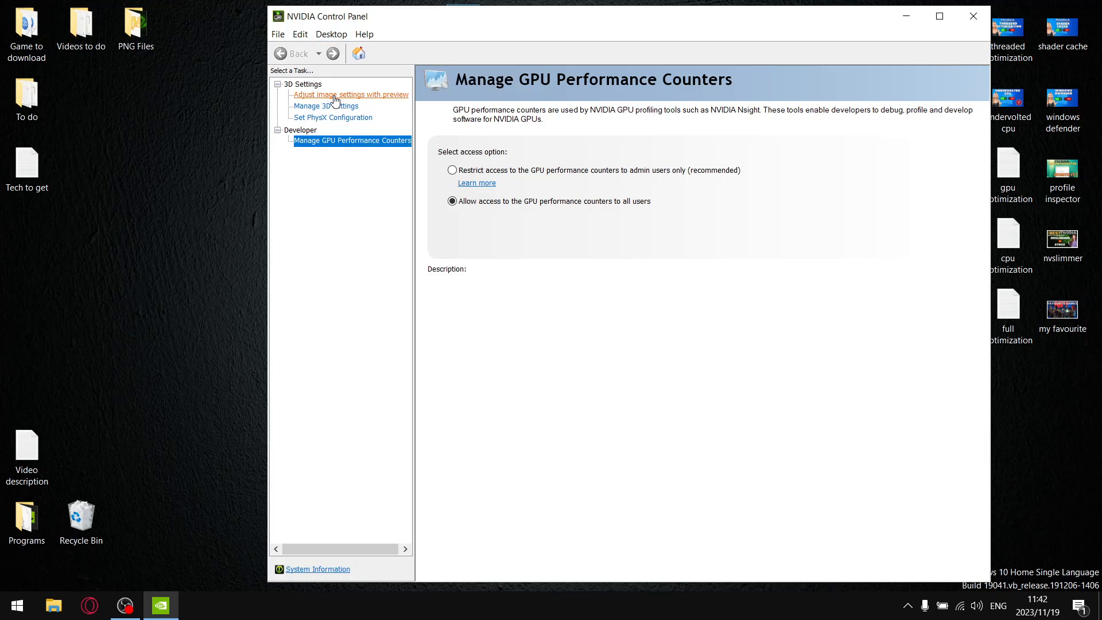
pyautogui.click(351, 95)
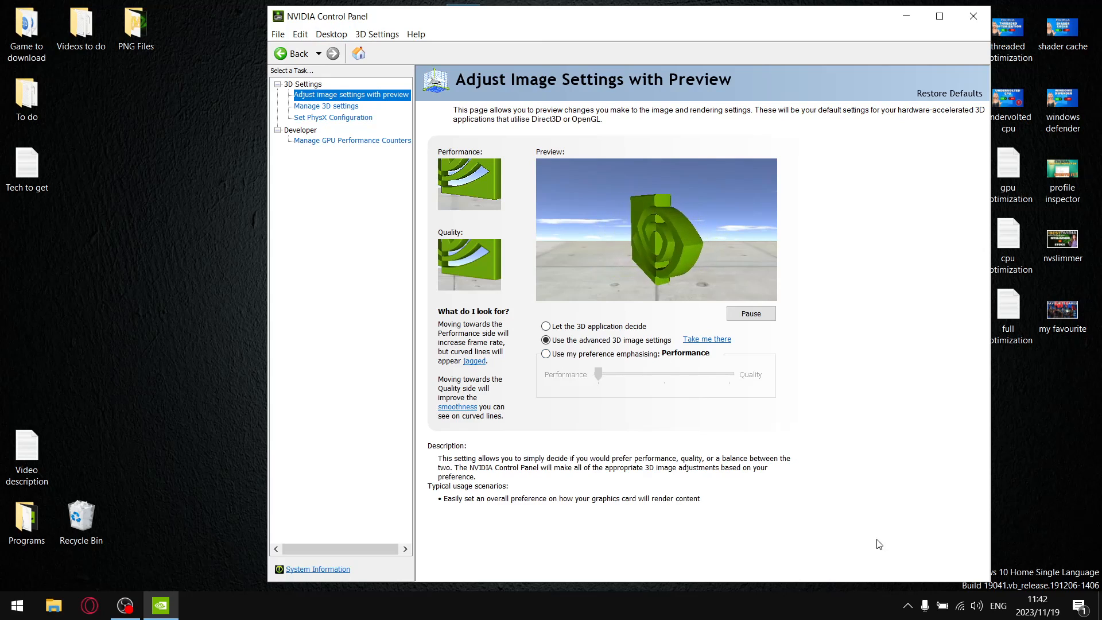
pyautogui.moveTo(325, 115)
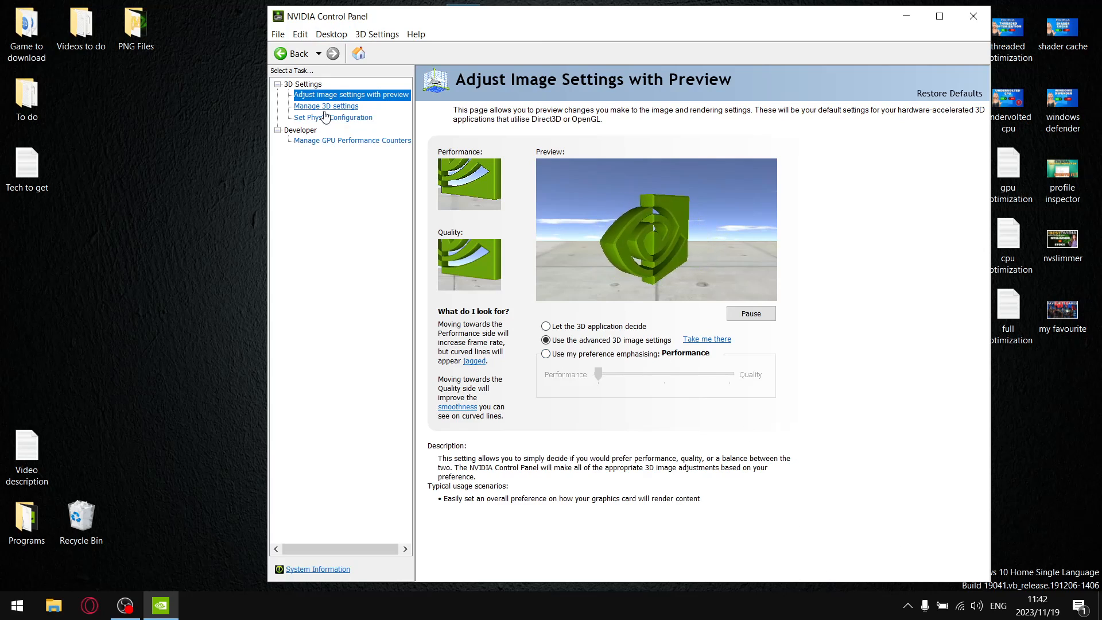
pyautogui.click(325, 106)
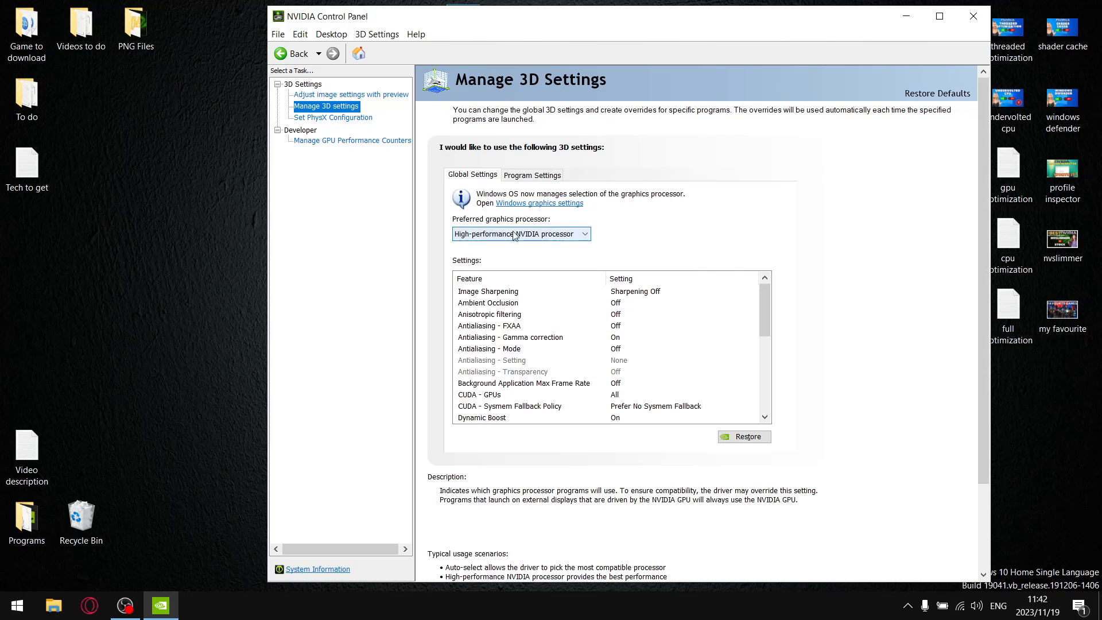
# Step: Keep CUDA Sysmem Fallback Policy at Prefer No Sysmem Fallback, then review PhysX configuration and GPU performance counter access
pyautogui.click(509, 406)
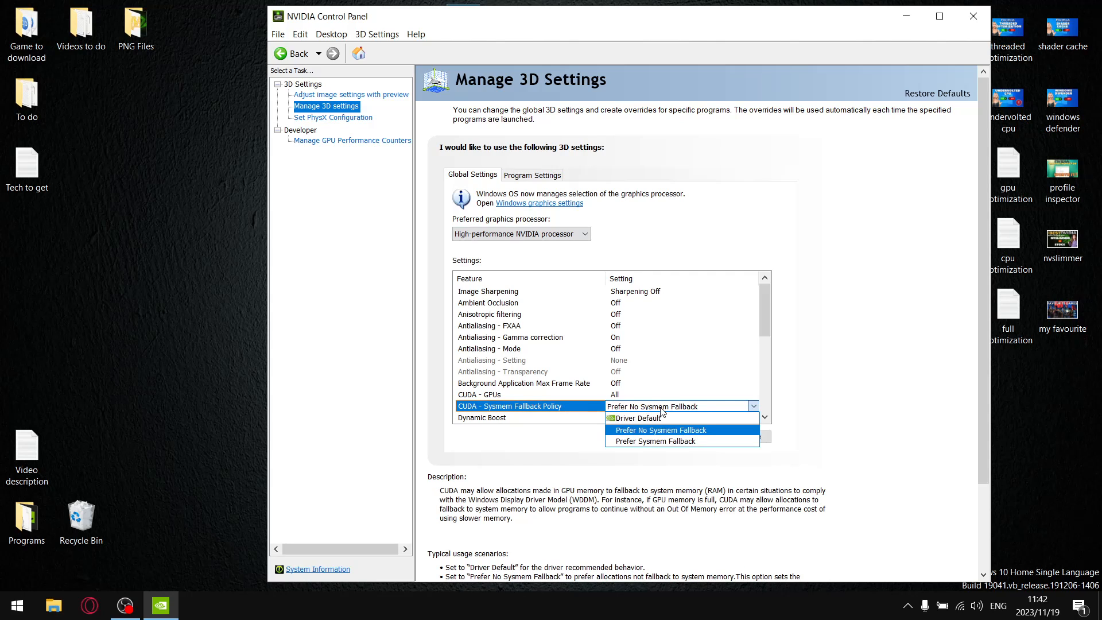
pyautogui.click(659, 429)
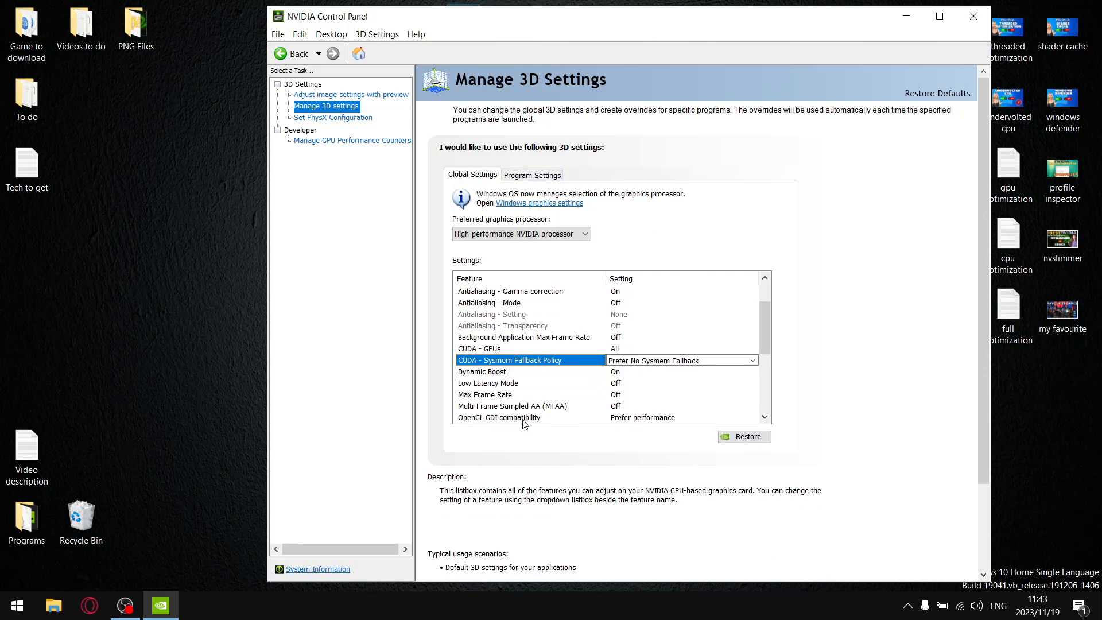
pyautogui.moveTo(659, 427)
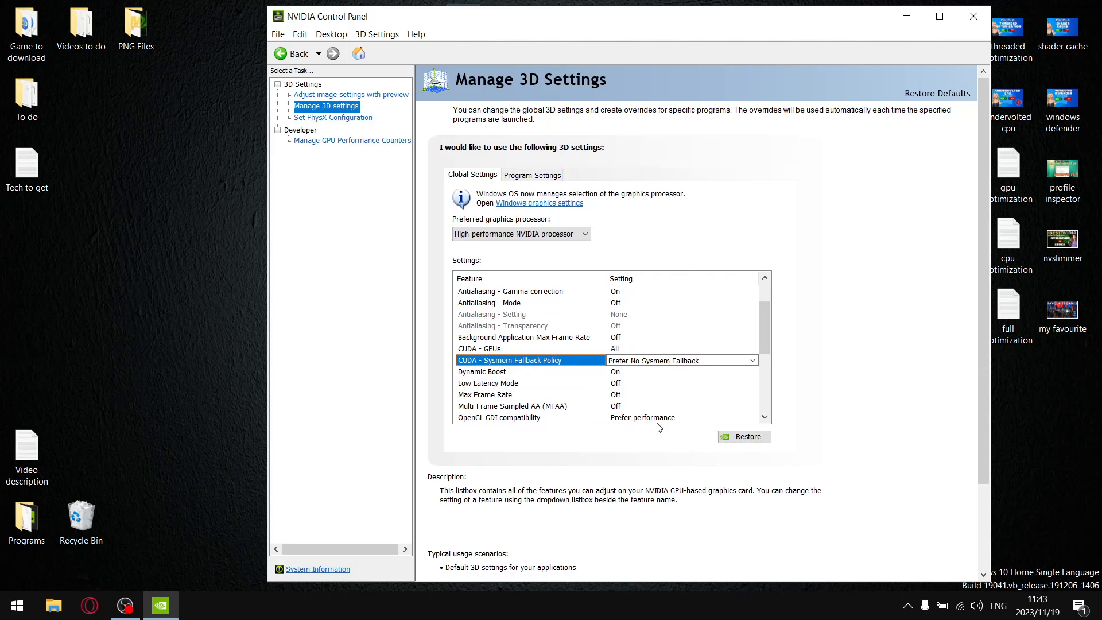
pyautogui.moveTo(634, 428)
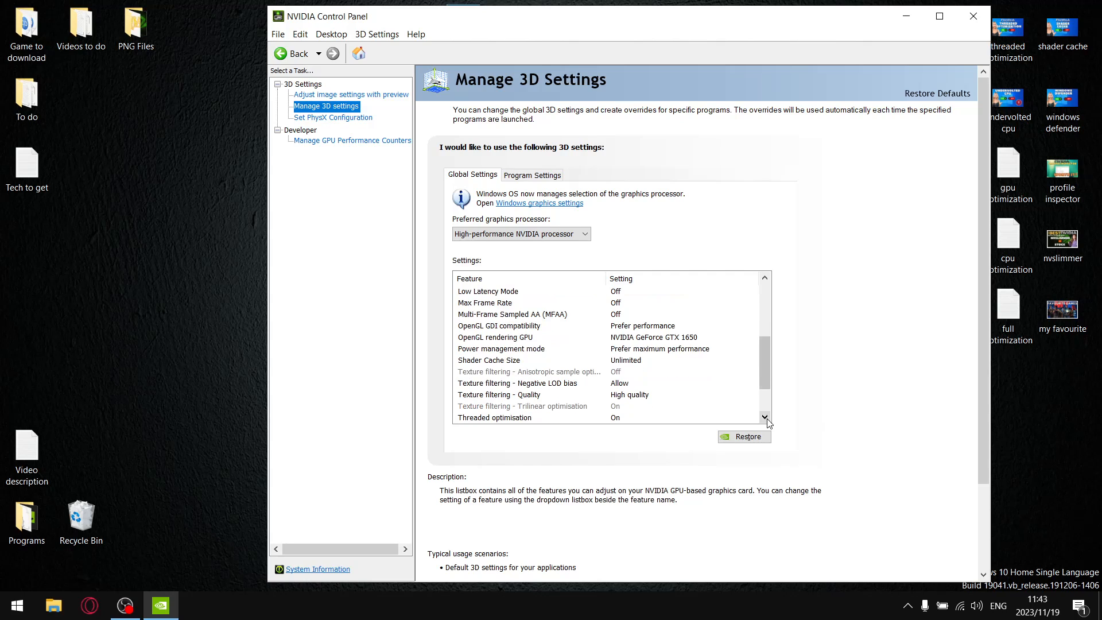
pyautogui.click(494, 417)
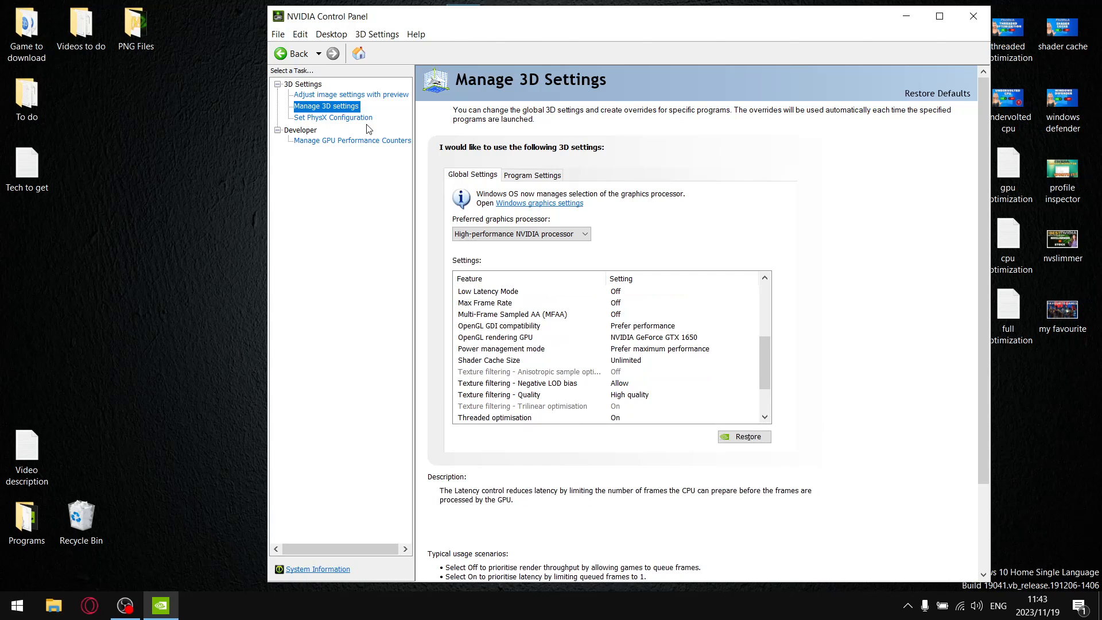
pyautogui.click(333, 117)
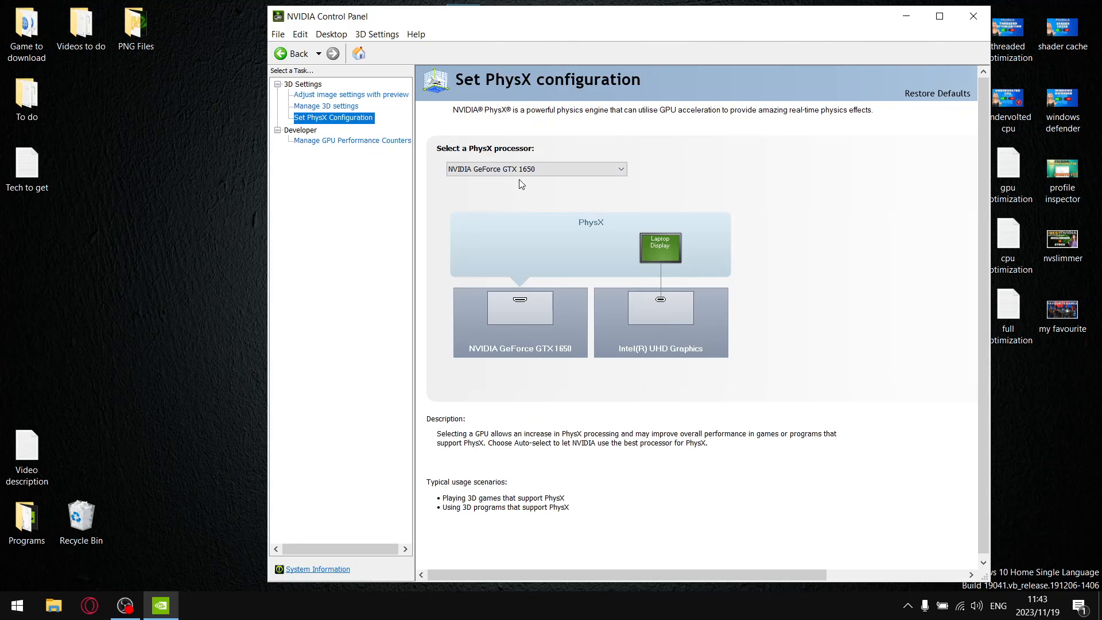
pyautogui.click(352, 140)
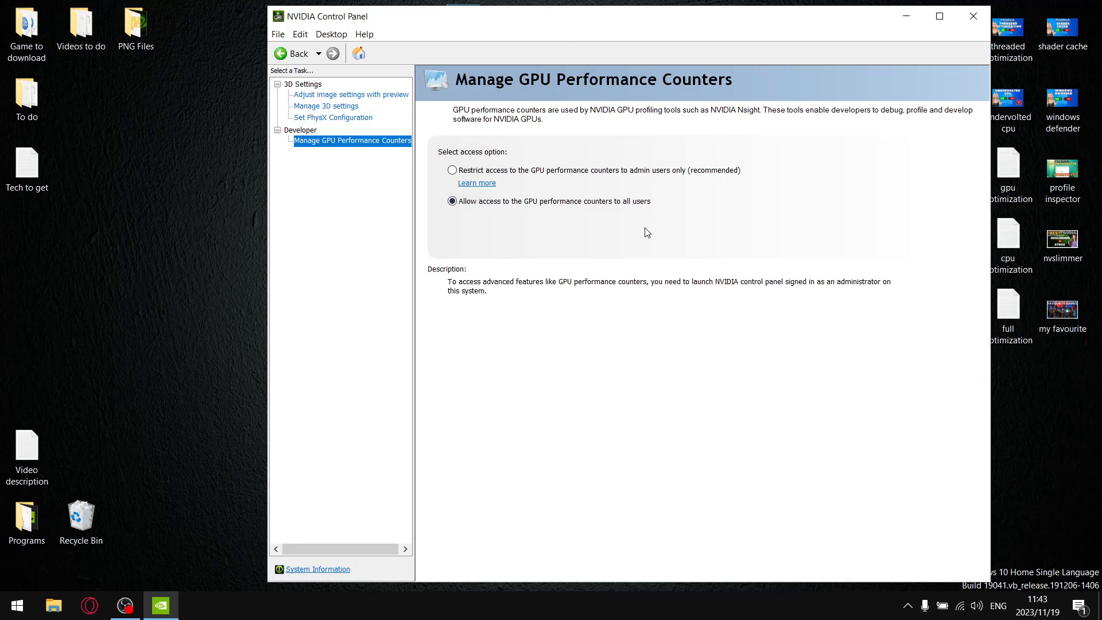
pyautogui.moveTo(660, 219)
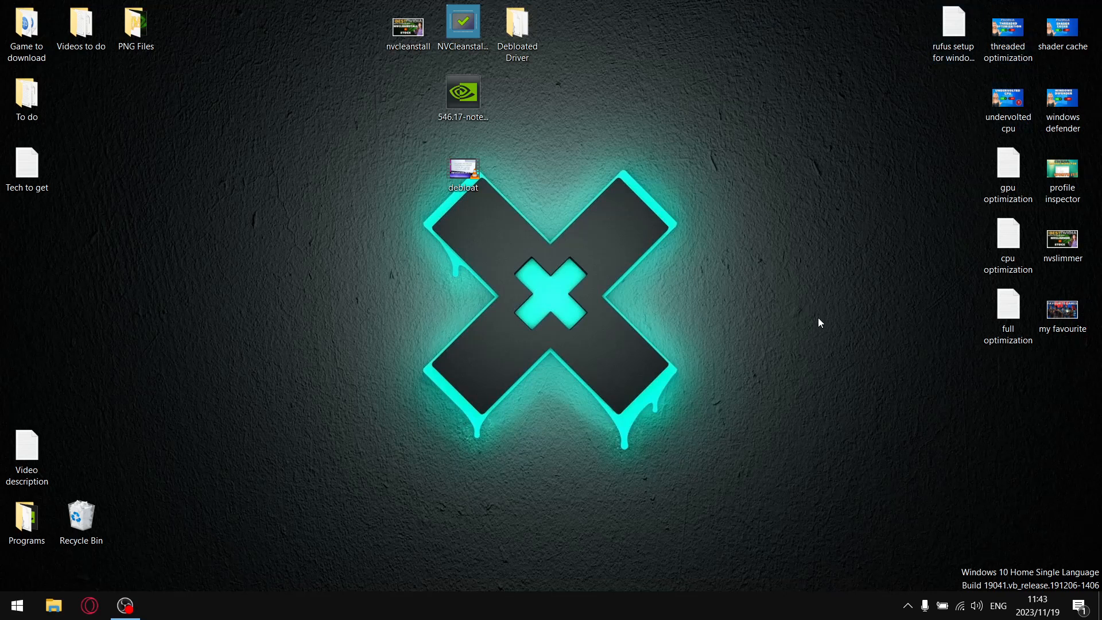
pyautogui.moveTo(724, 386)
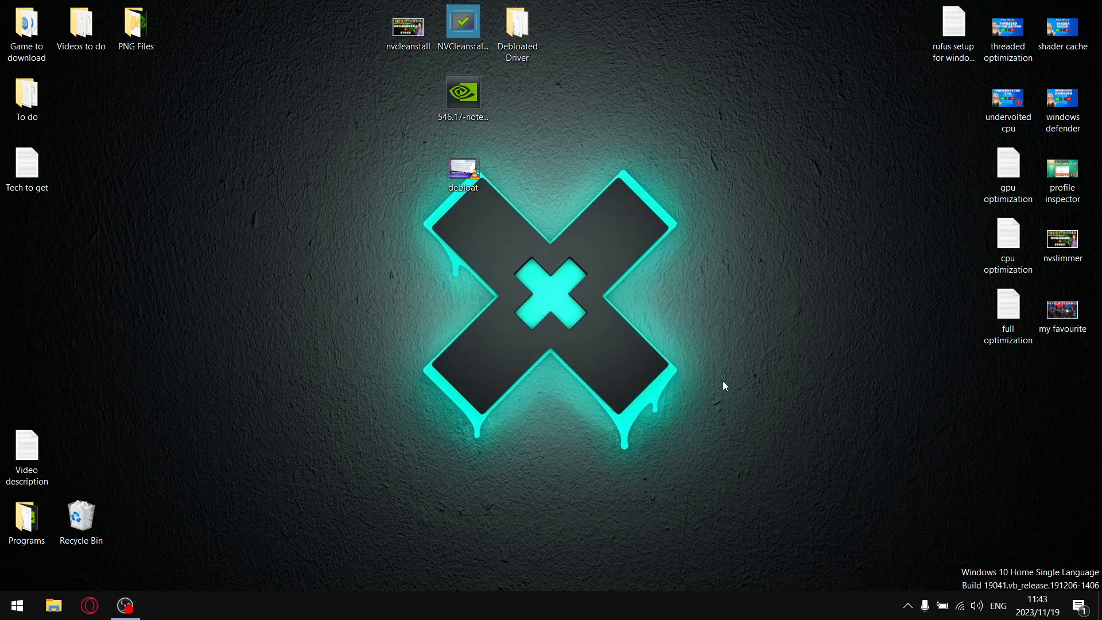
pyautogui.click(463, 24)
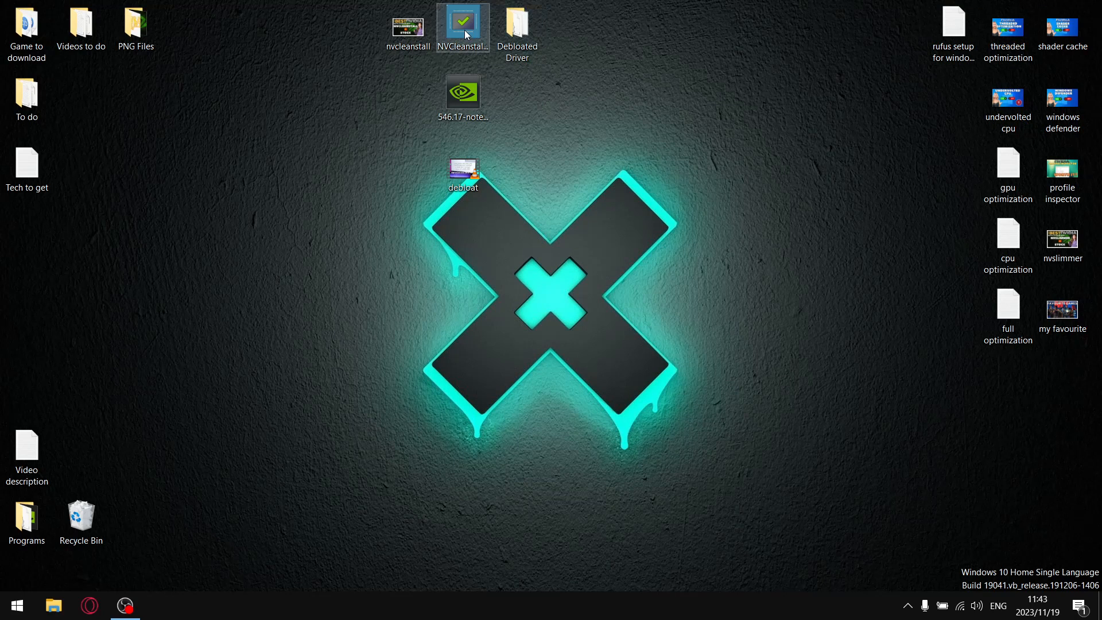
pyautogui.moveTo(463, 28)
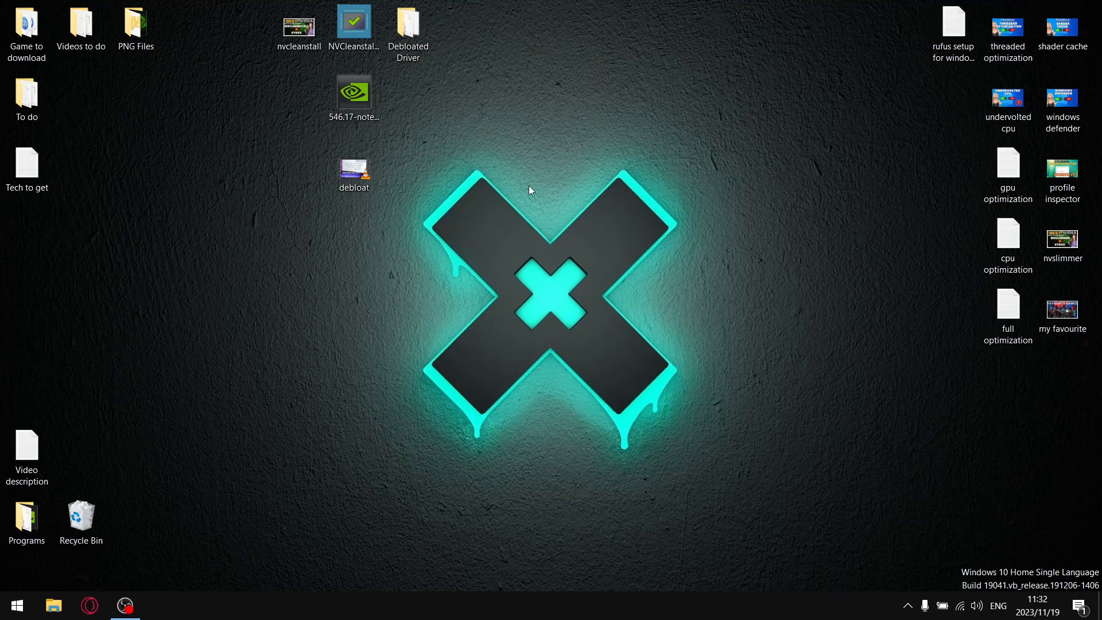
pyautogui.click(354, 25)
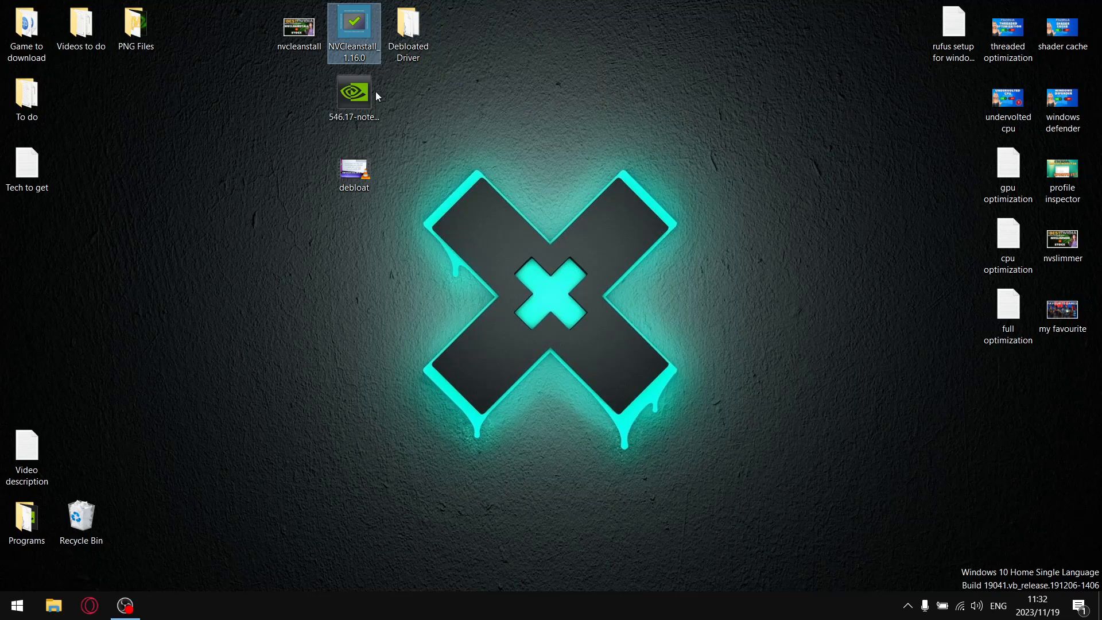
# Step: Start NVCleanstall 1.16.0 using driver files on disk, browsing the Desktop for the 546.17 notebook installer
pyautogui.doubleClick(353, 33)
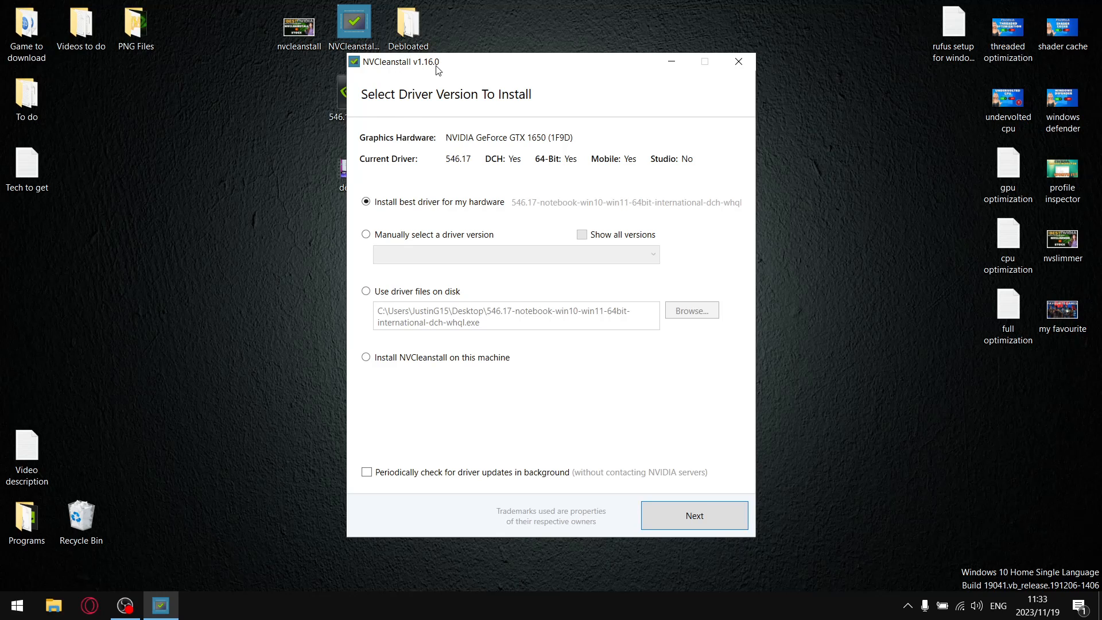
pyautogui.moveTo(555, 79)
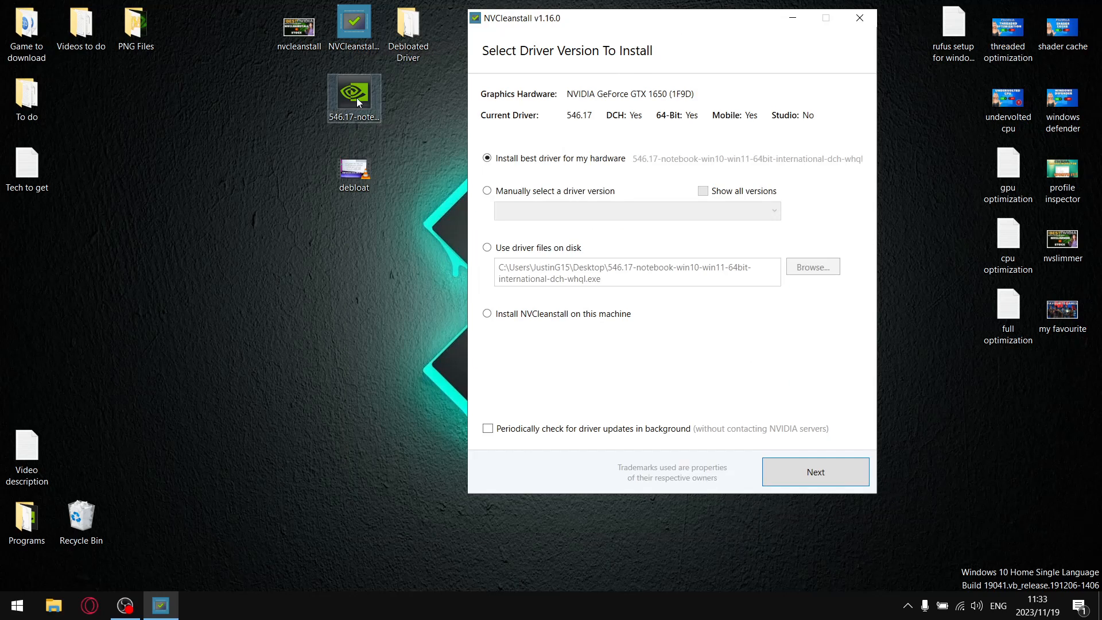
pyautogui.click(487, 248)
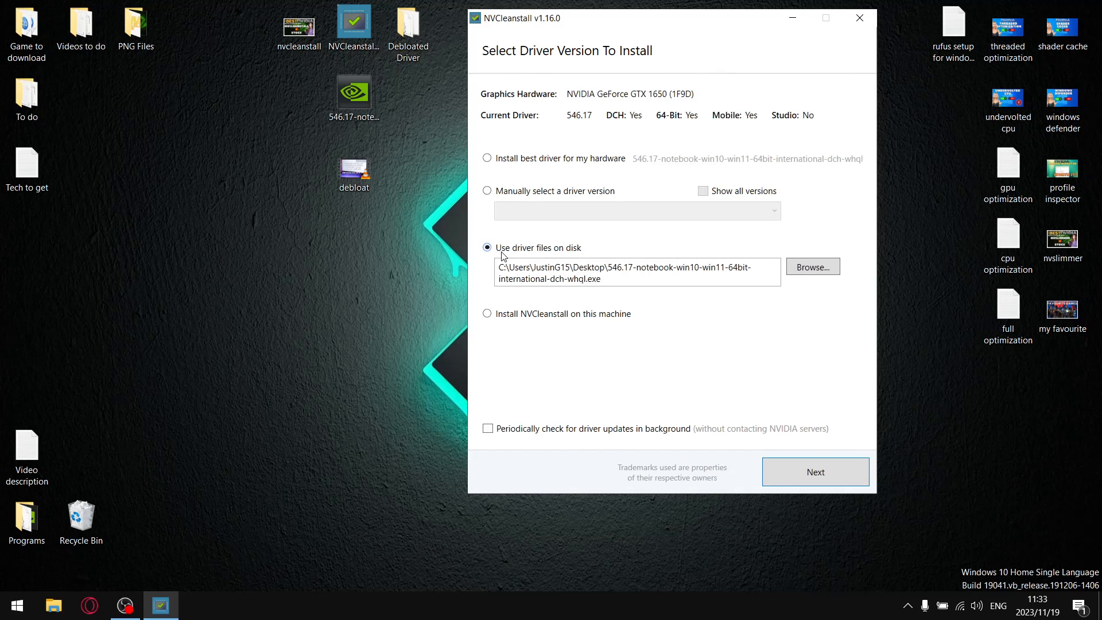
pyautogui.click(812, 266)
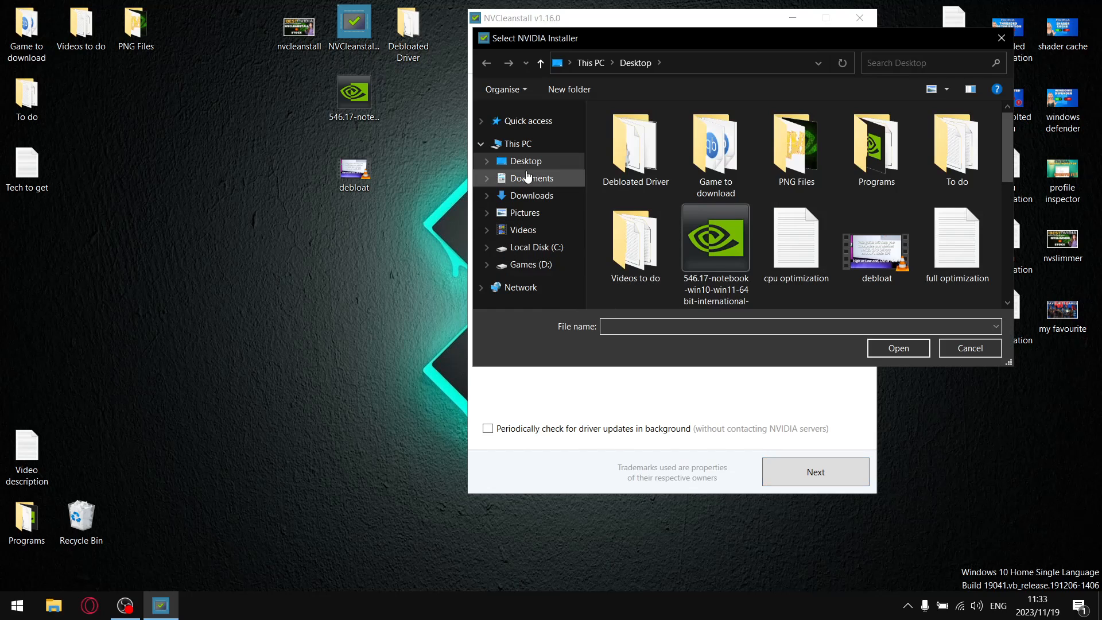
pyautogui.click(898, 348)
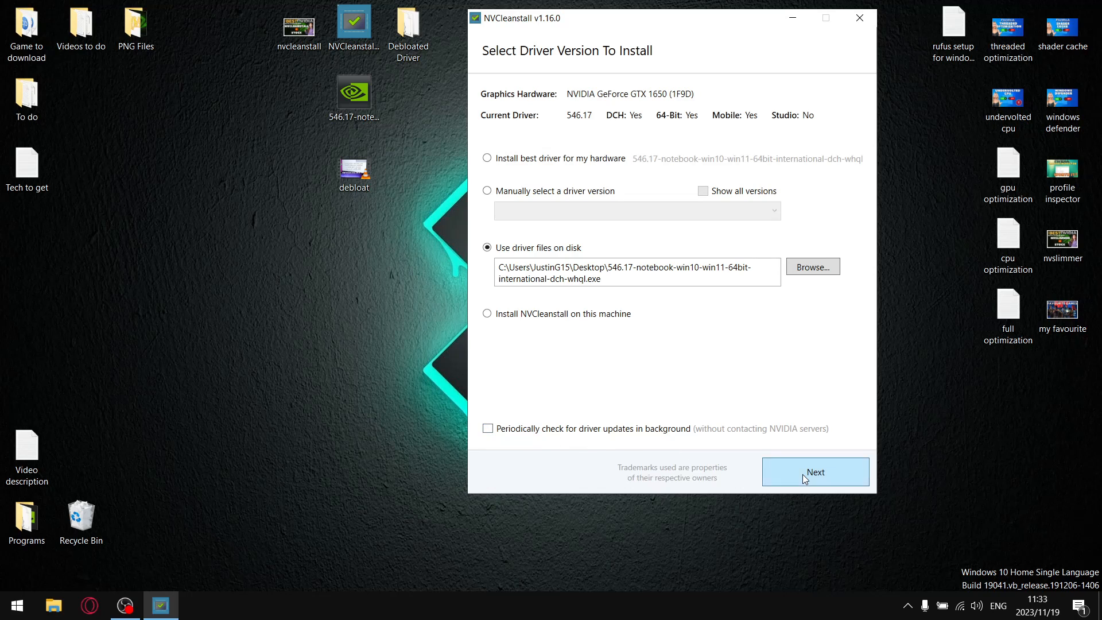
# Step: Keep only the Display Driver plus Optimus components and proceed to unpack the installer
pyautogui.click(815, 472)
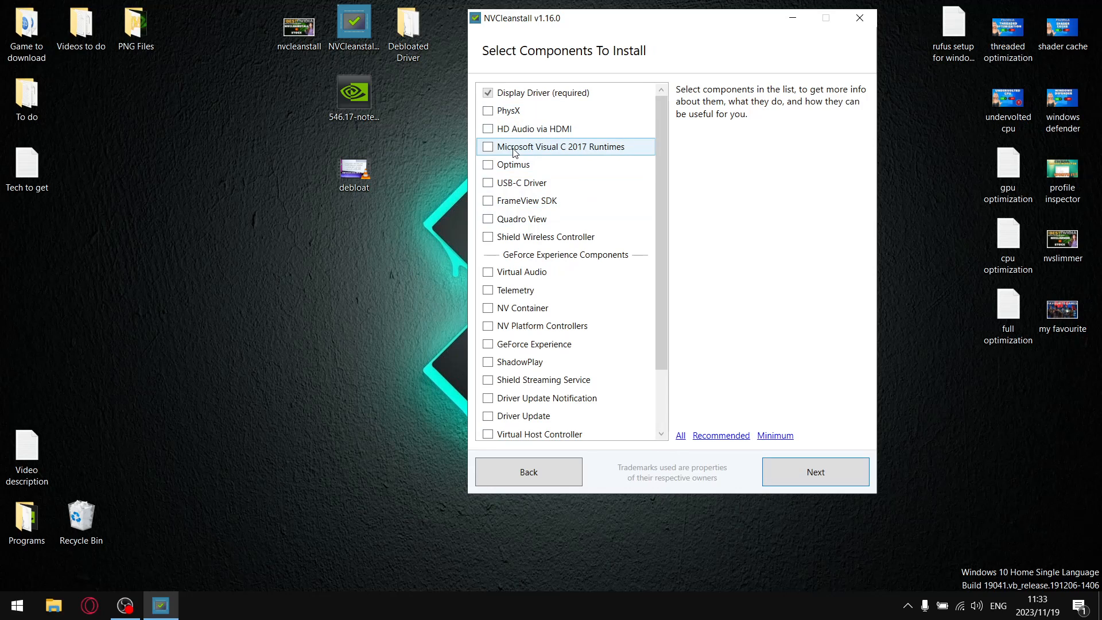
pyautogui.moveTo(556, 325)
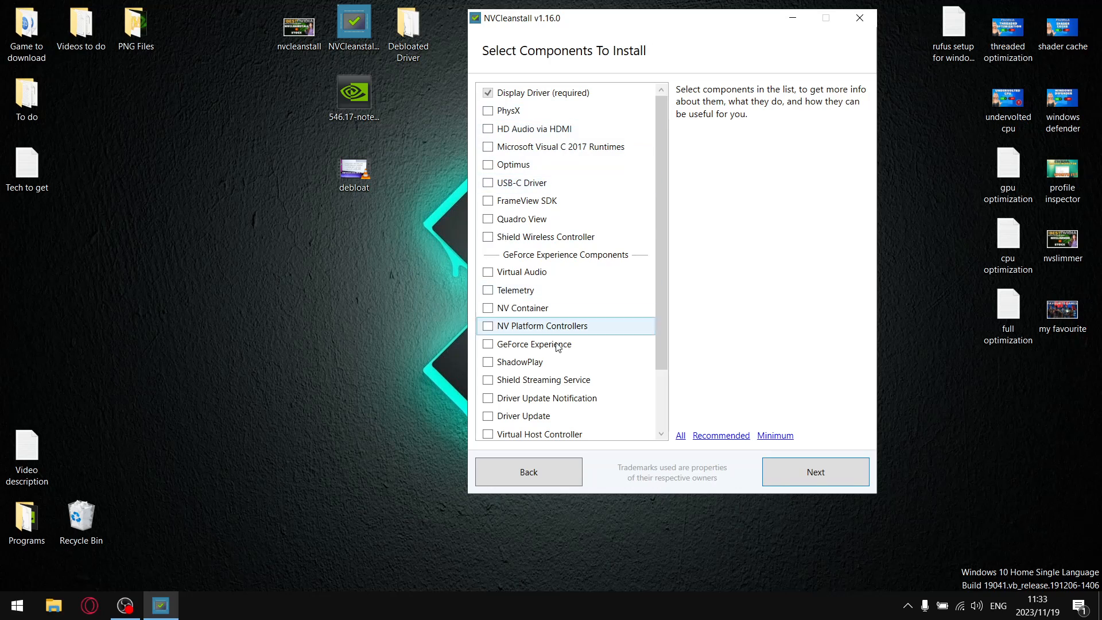
pyautogui.moveTo(513, 164)
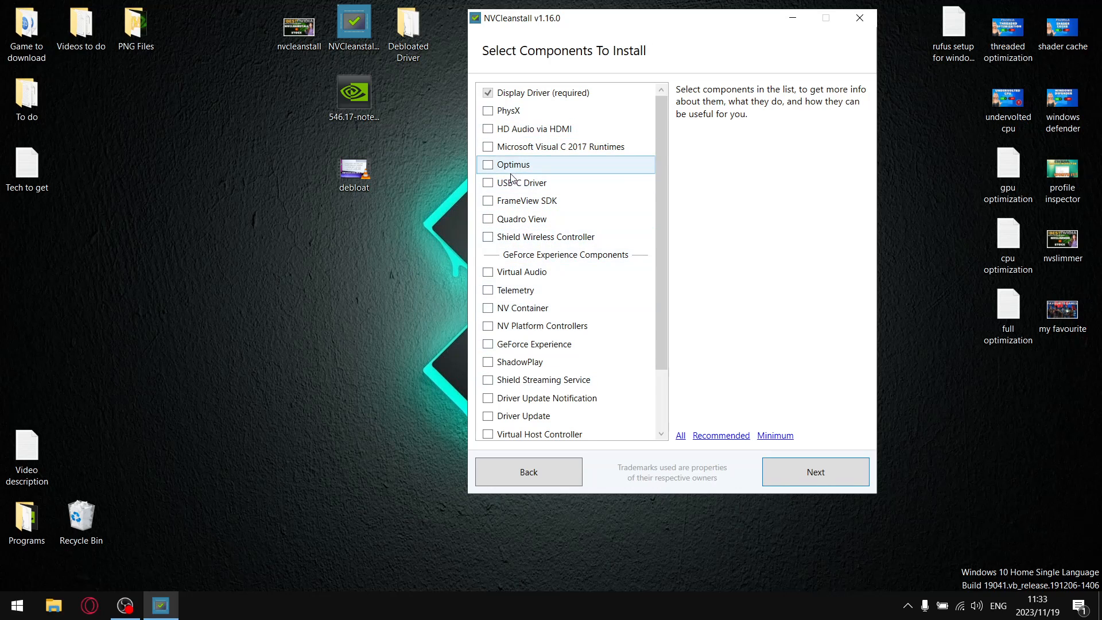
pyautogui.moveTo(517, 145)
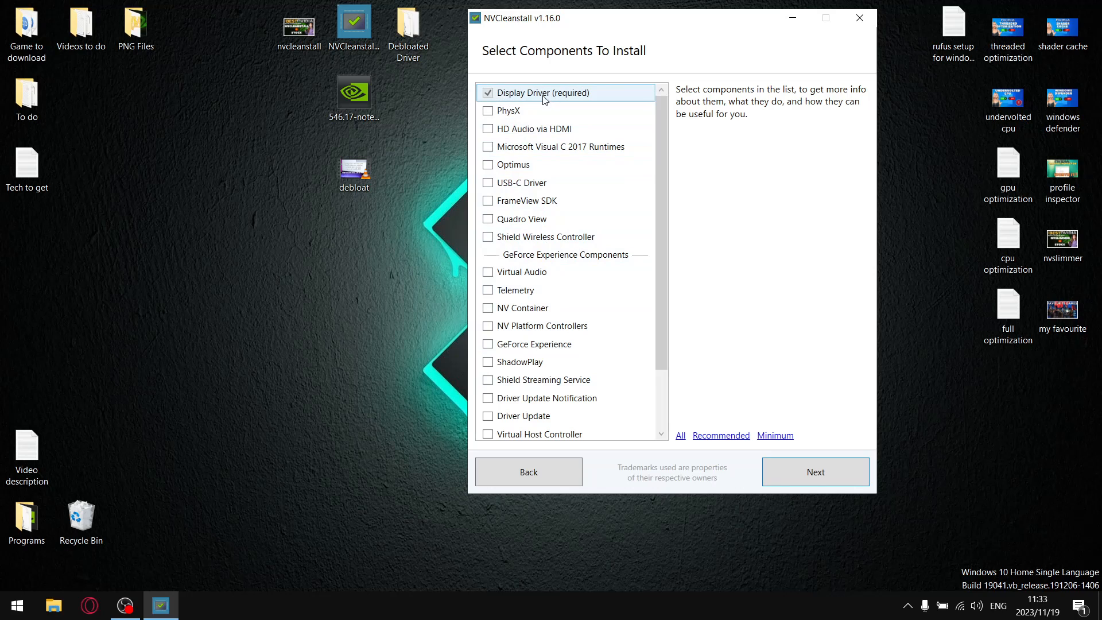
pyautogui.click(488, 164)
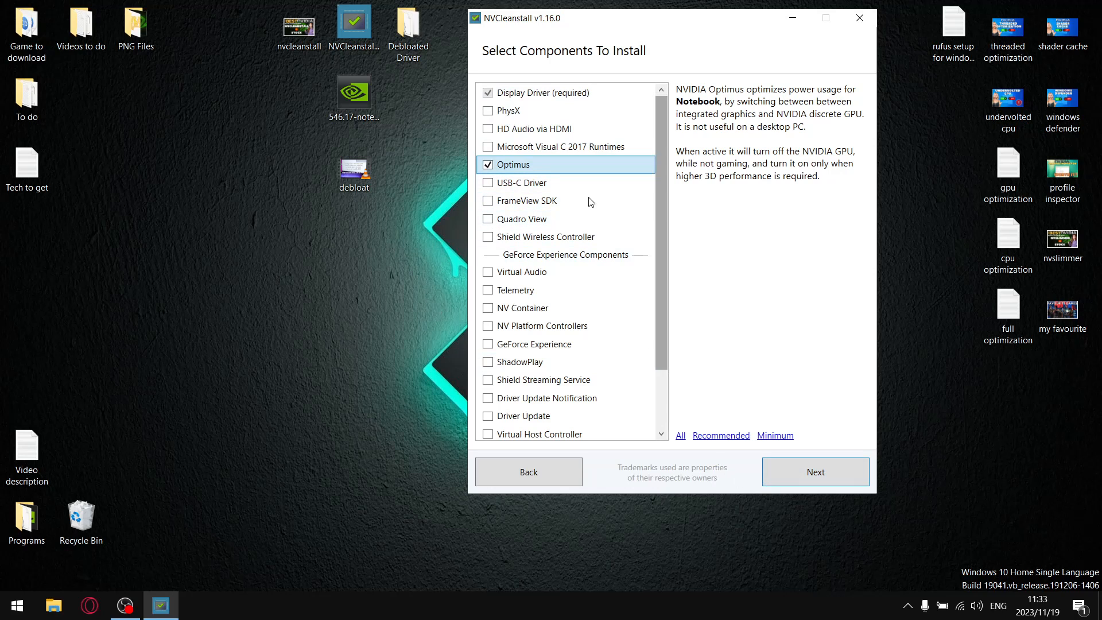
pyautogui.click(815, 472)
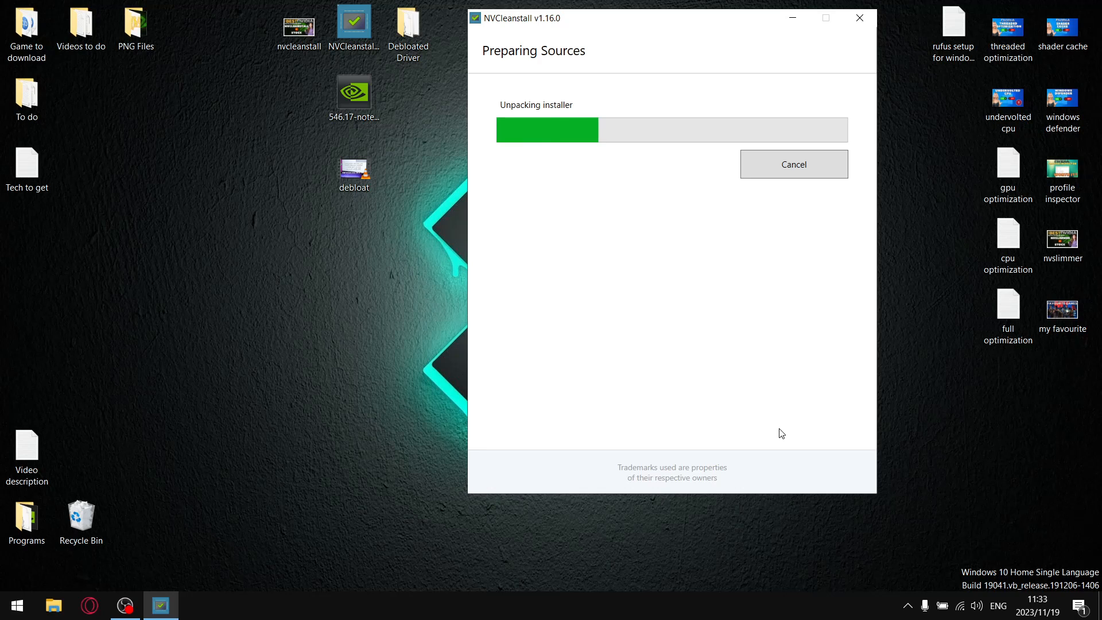
pyautogui.moveTo(865, 455)
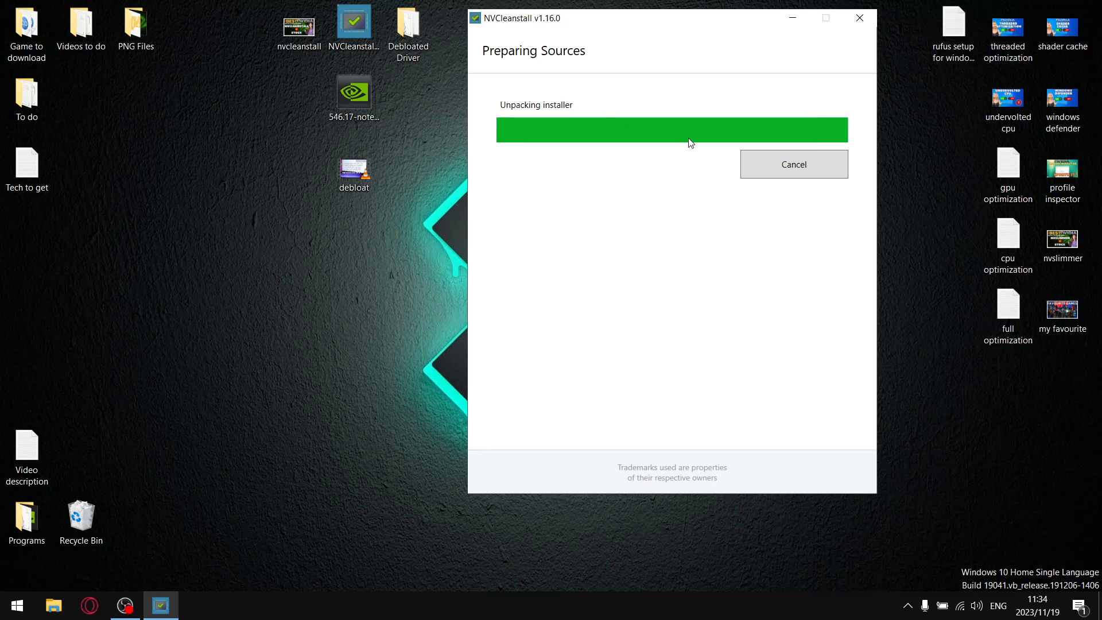
pyautogui.moveTo(722, 227)
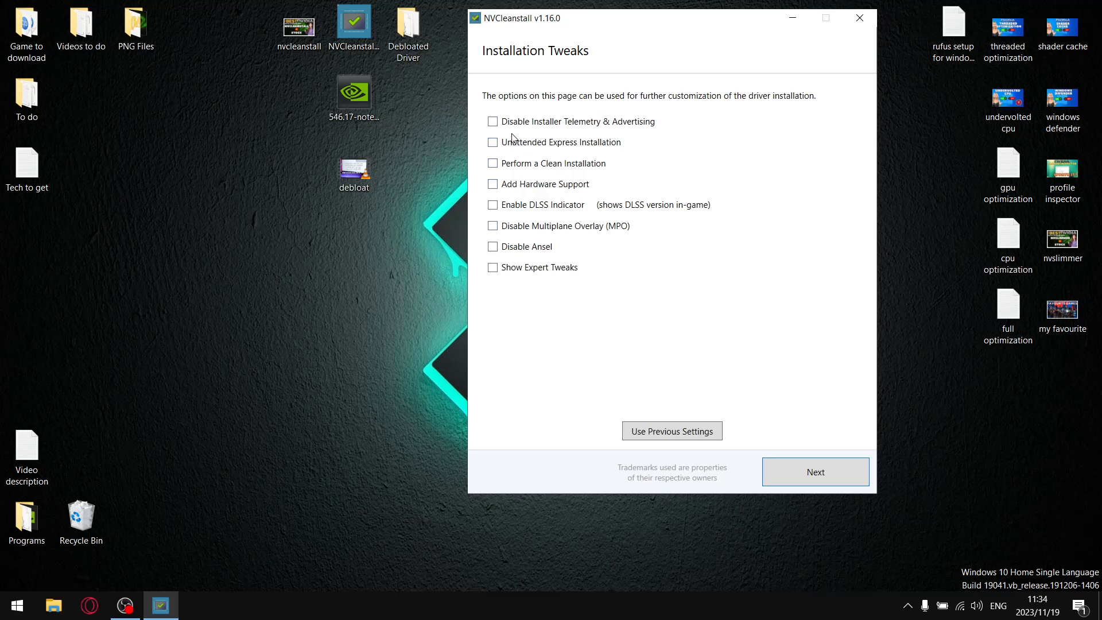
# Step: Disable installer telemetry and advertising, enable Unattended Express install, and disable driver telemetry
pyautogui.click(492, 121)
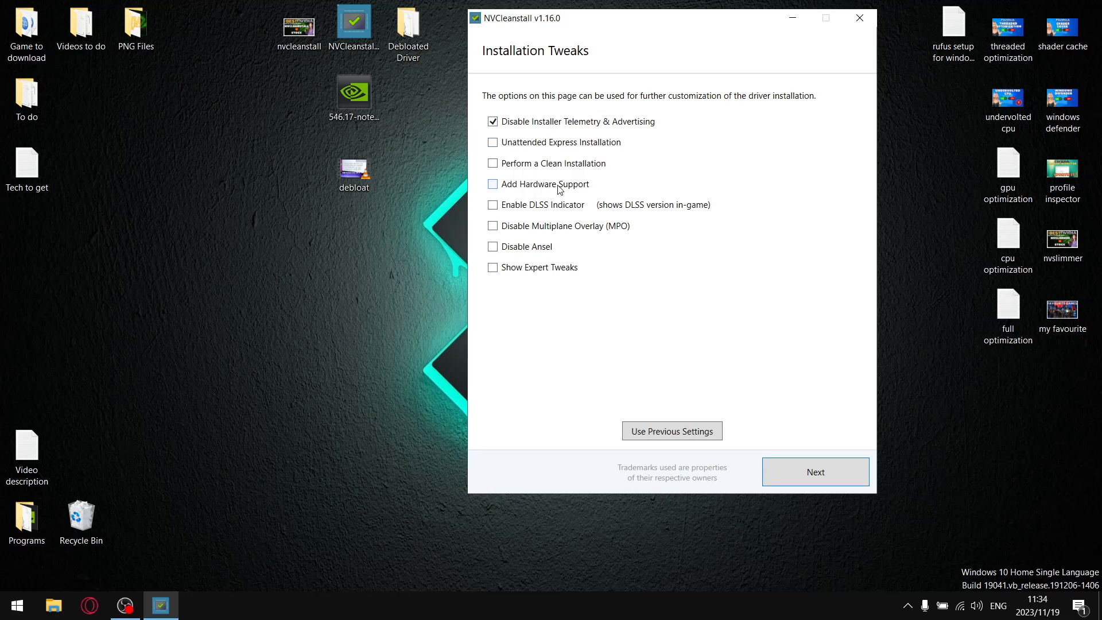
pyautogui.click(492, 142)
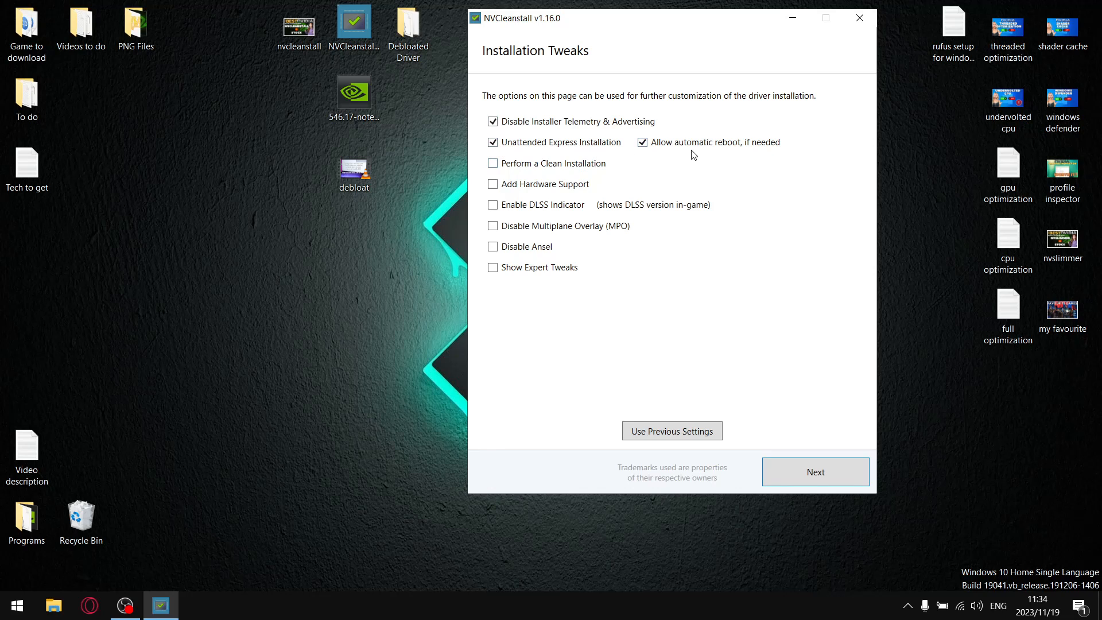
pyautogui.moveTo(743, 158)
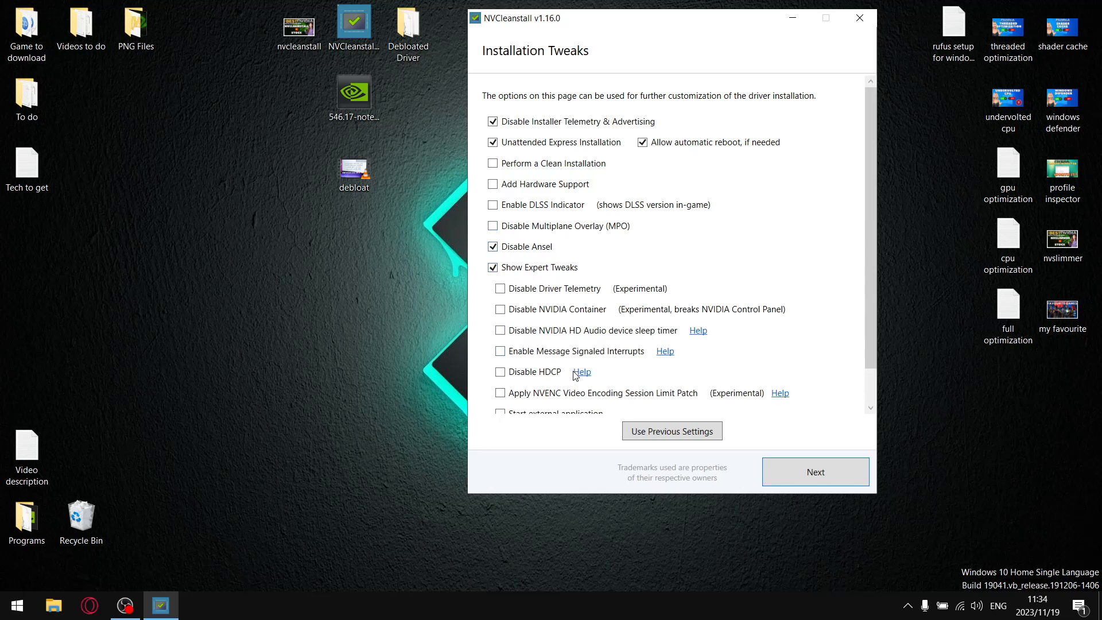
pyautogui.scroll(-3)
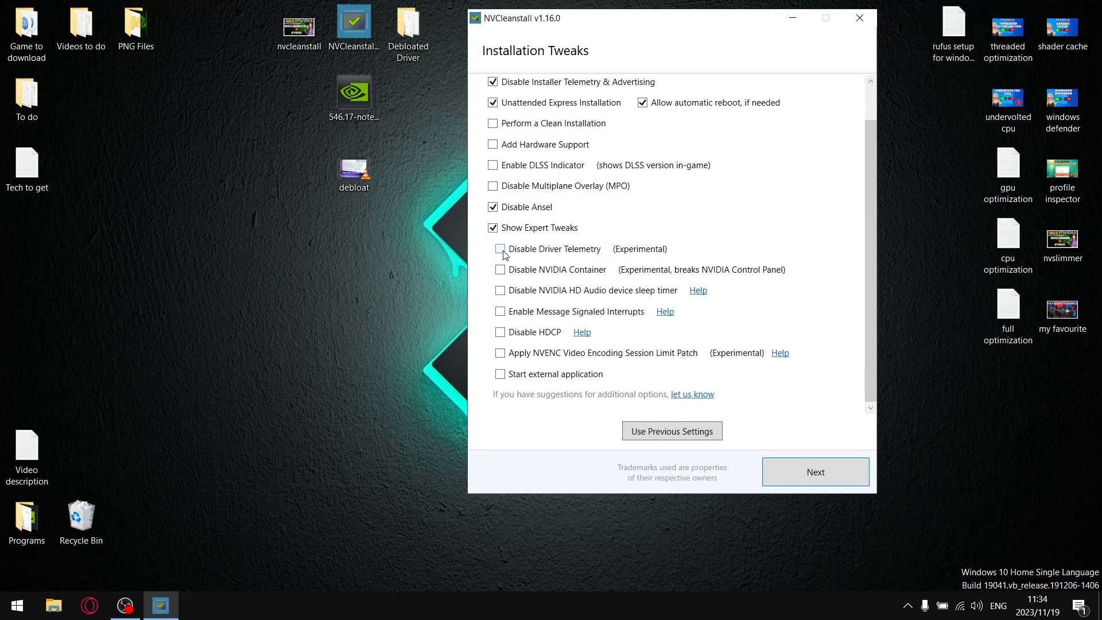
pyautogui.click(500, 250)
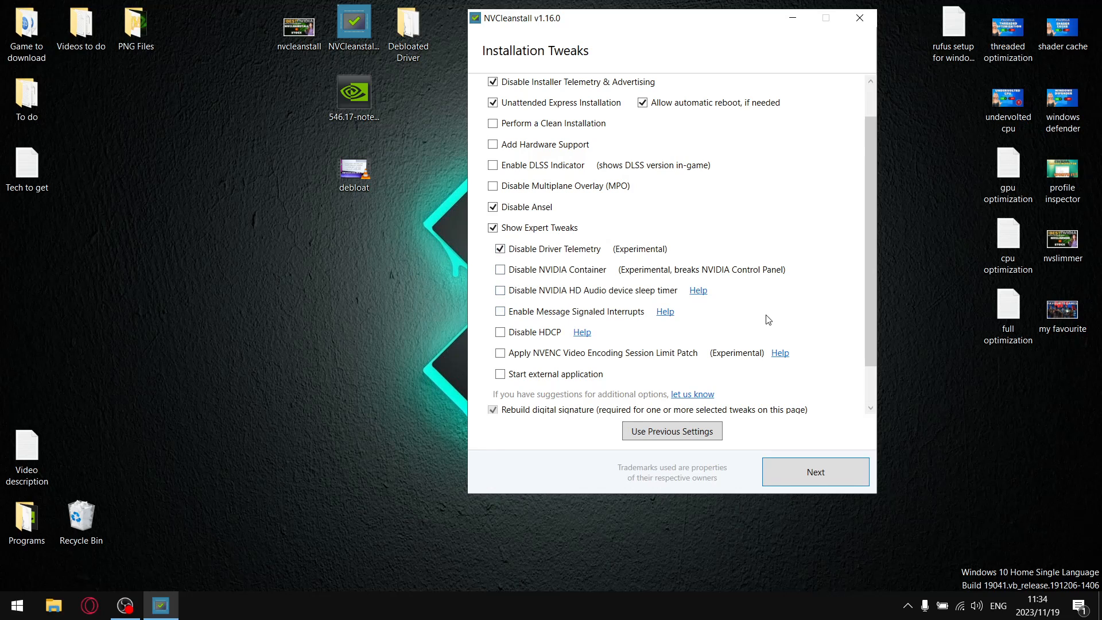
pyautogui.moveTo(661, 355)
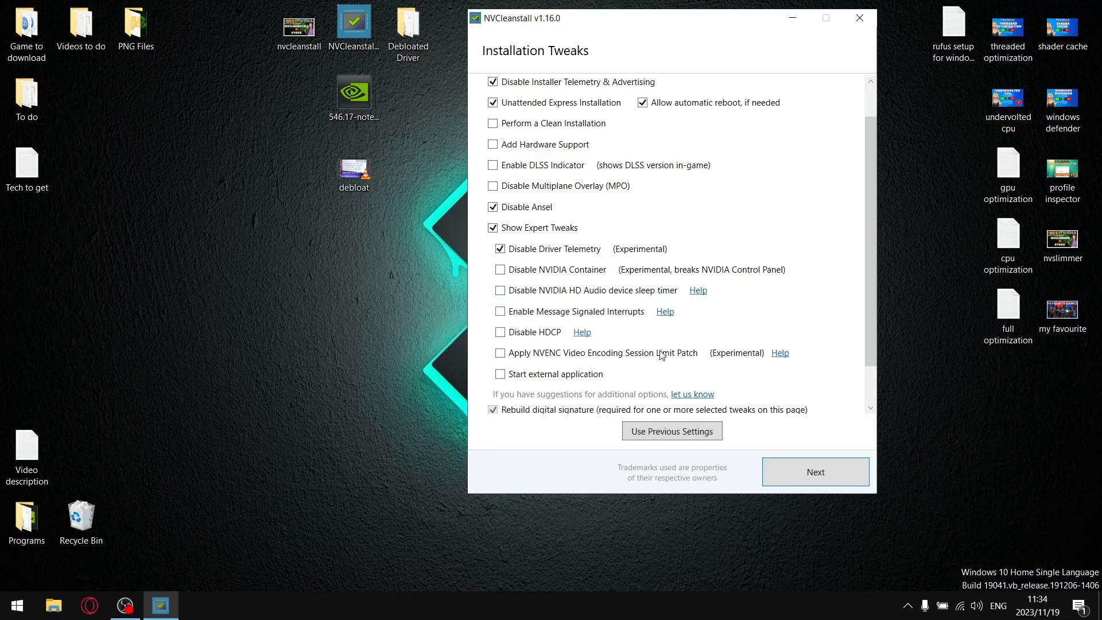
# Step: Disable the HD audio sleep timer and HDCP, enable MSI at High priority, and build the customized installer
pyautogui.click(499, 290)
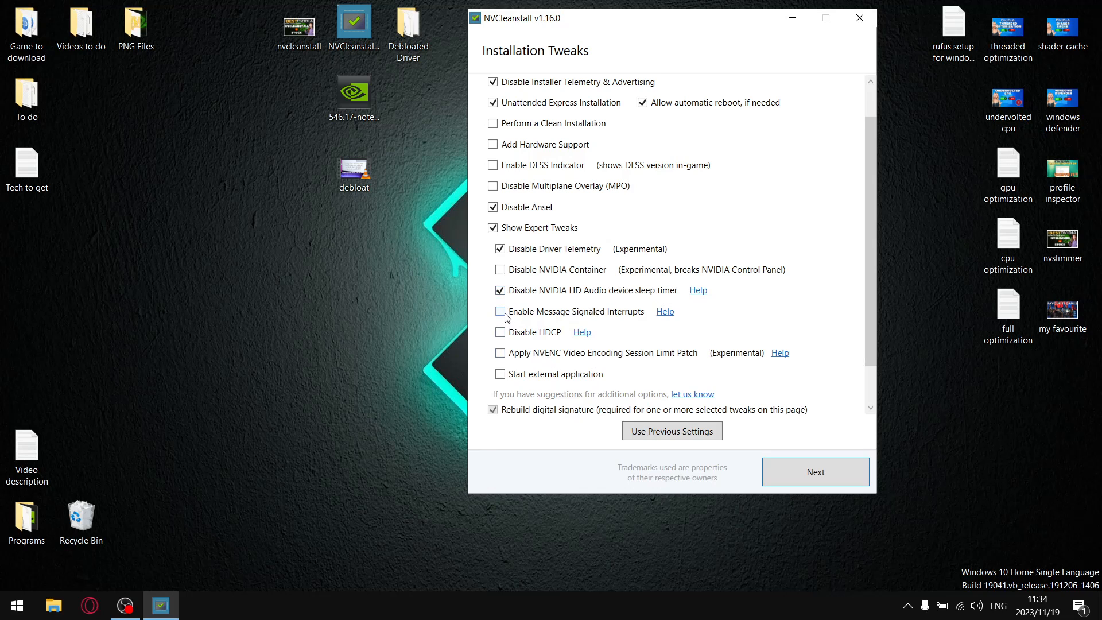
pyautogui.click(500, 312)
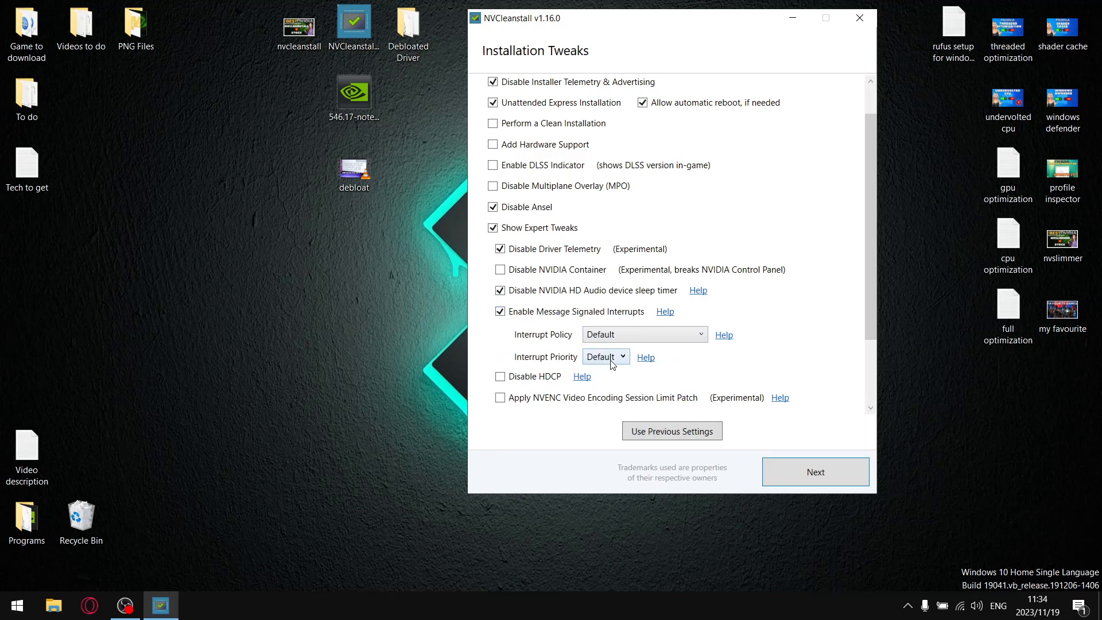
pyautogui.click(603, 356)
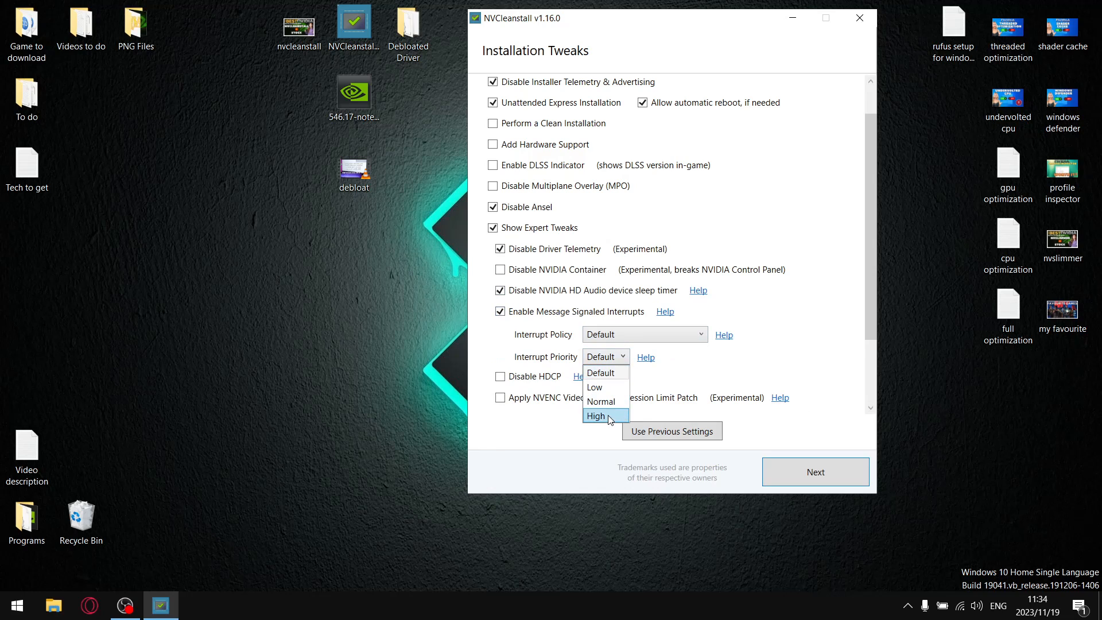
pyautogui.click(597, 416)
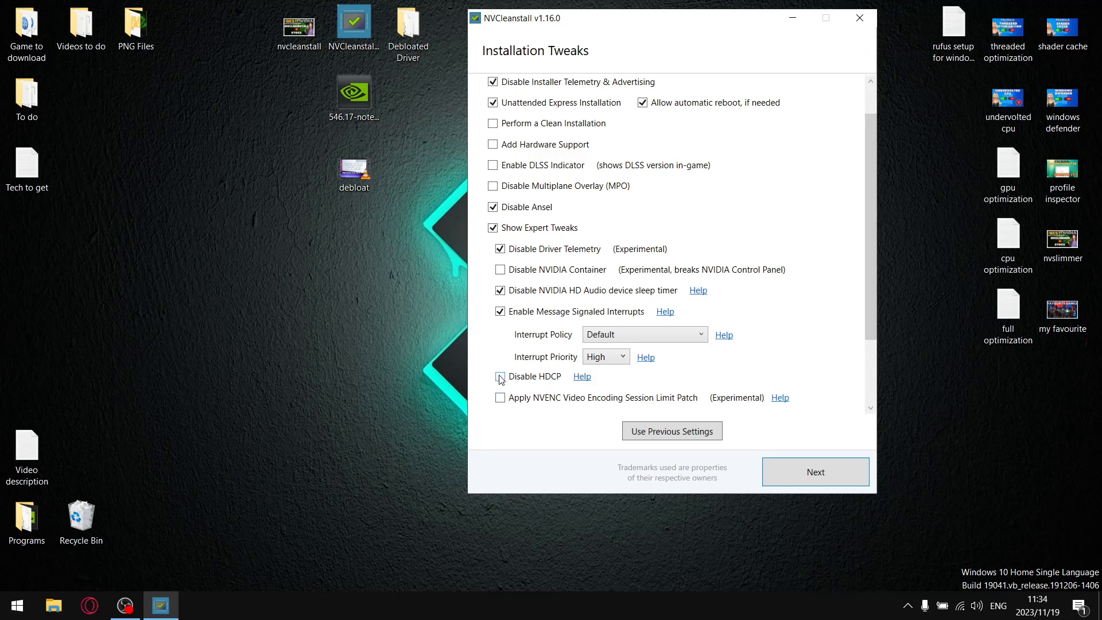
pyautogui.click(500, 376)
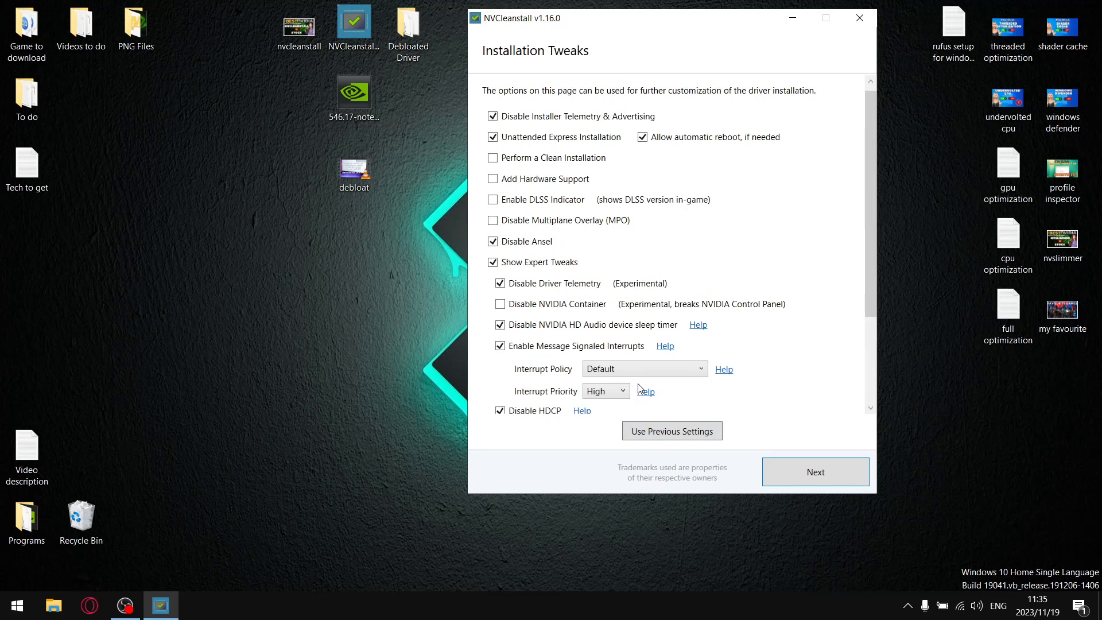
pyautogui.scroll(-3)
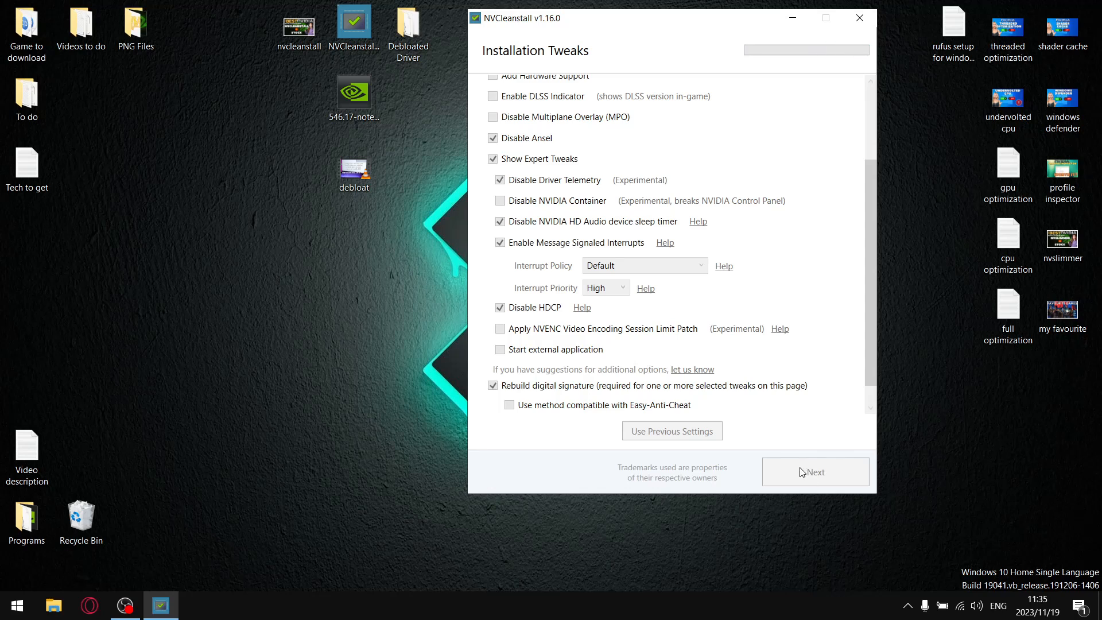
pyautogui.moveTo(196, 607)
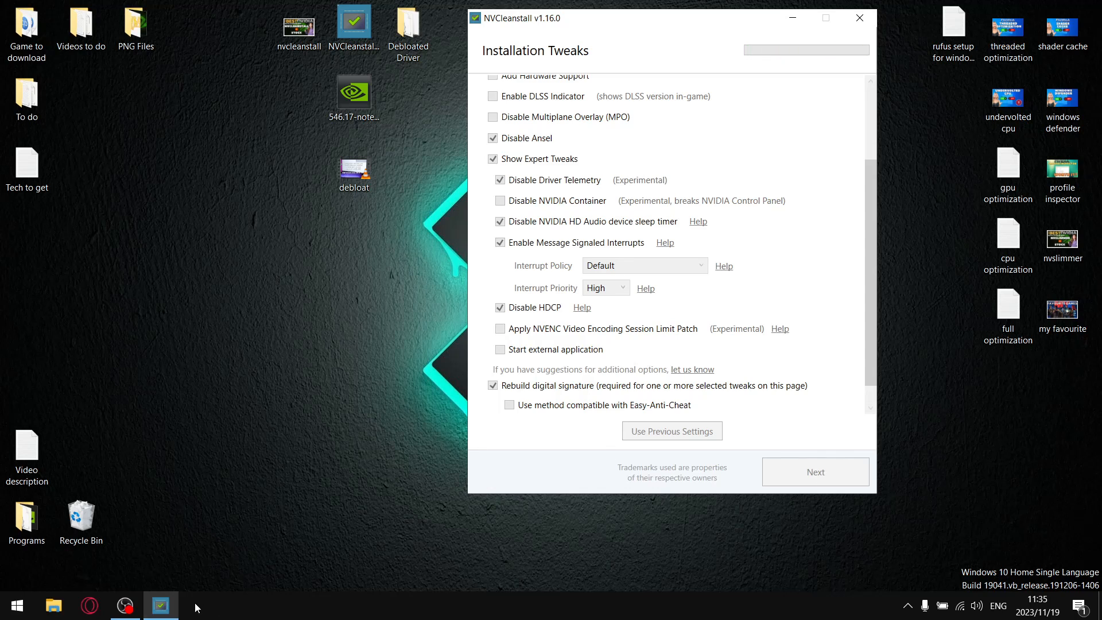
pyautogui.moveTo(460, 431)
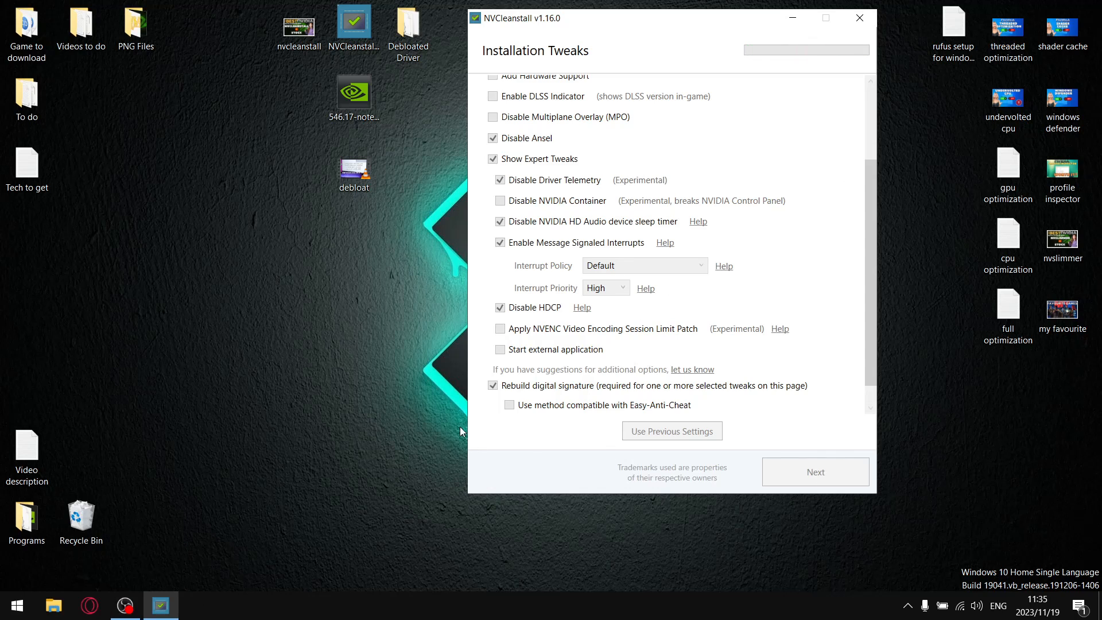
pyautogui.moveTo(575, 92)
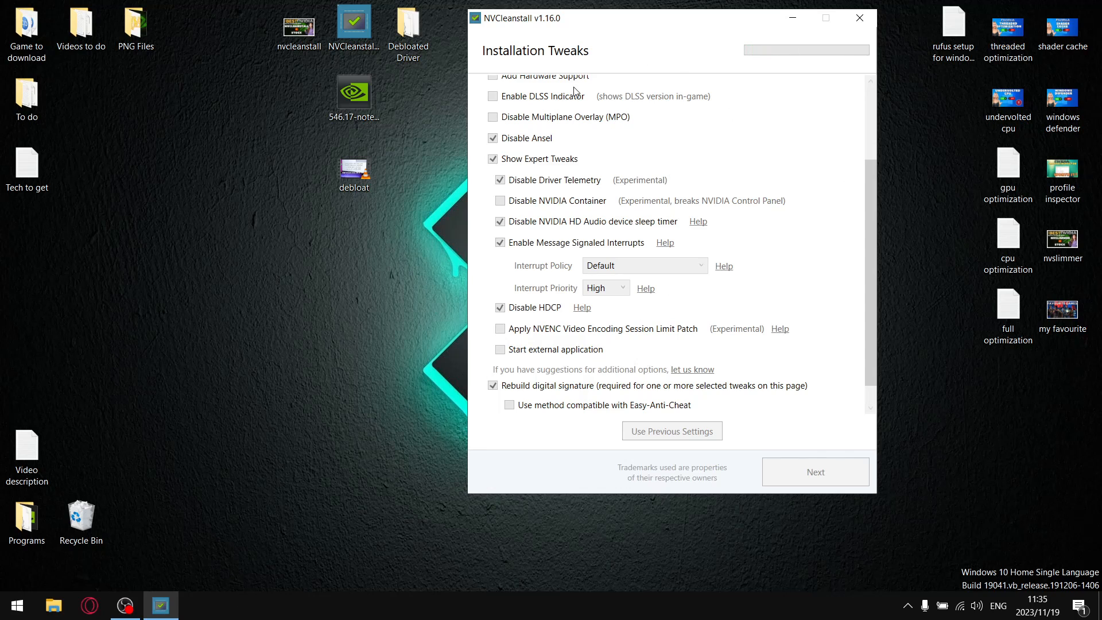
pyautogui.click(815, 472)
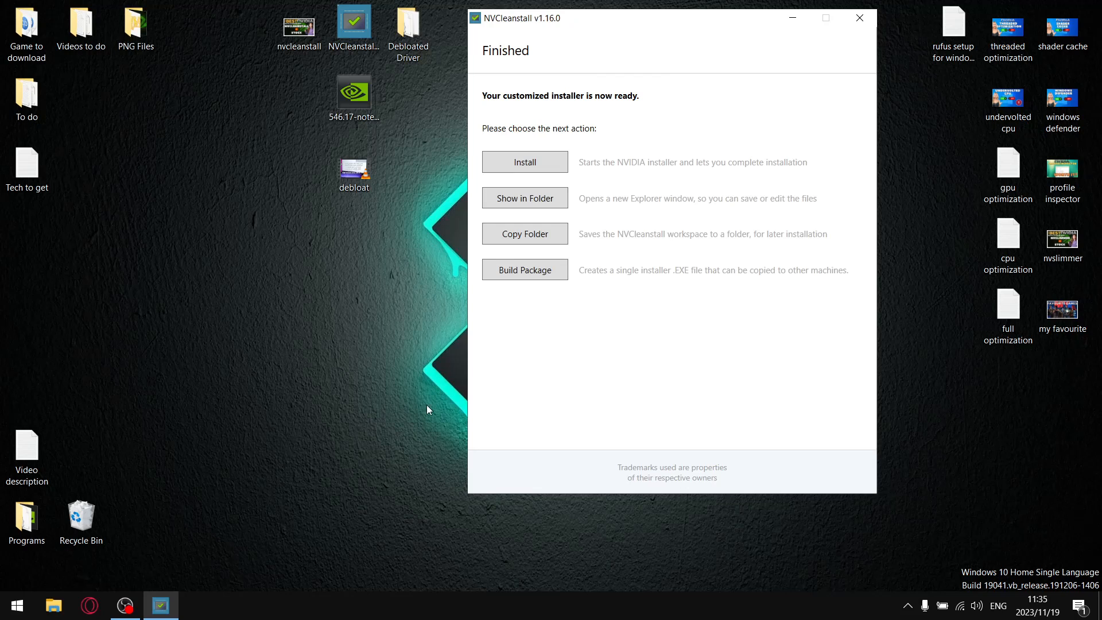
pyautogui.moveTo(458, 304)
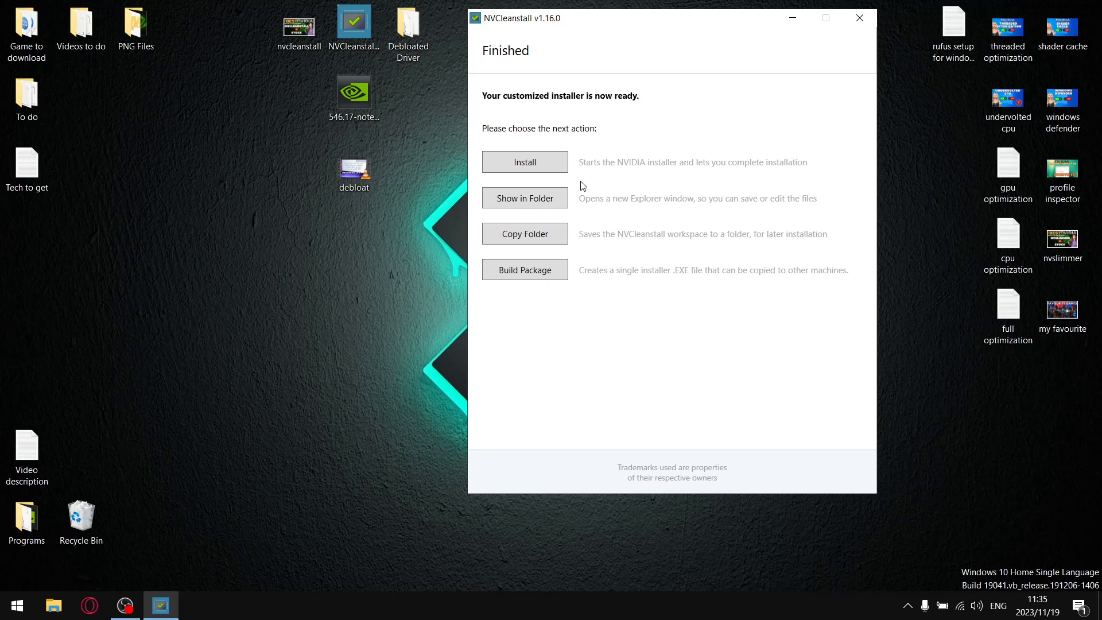
pyautogui.moveTo(525, 233)
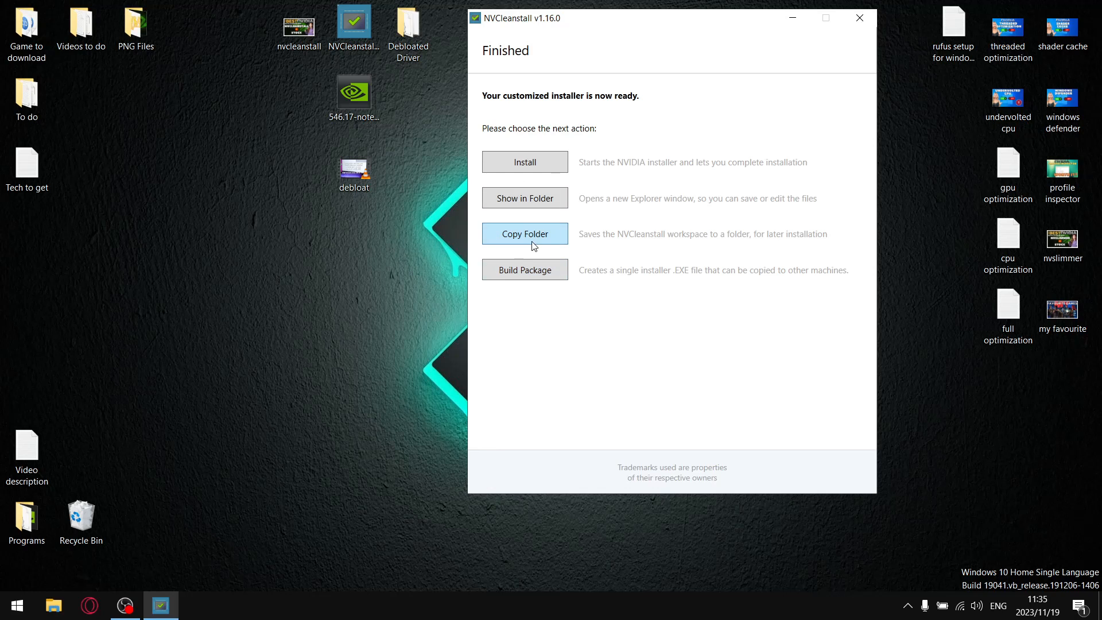
pyautogui.moveTo(525, 198)
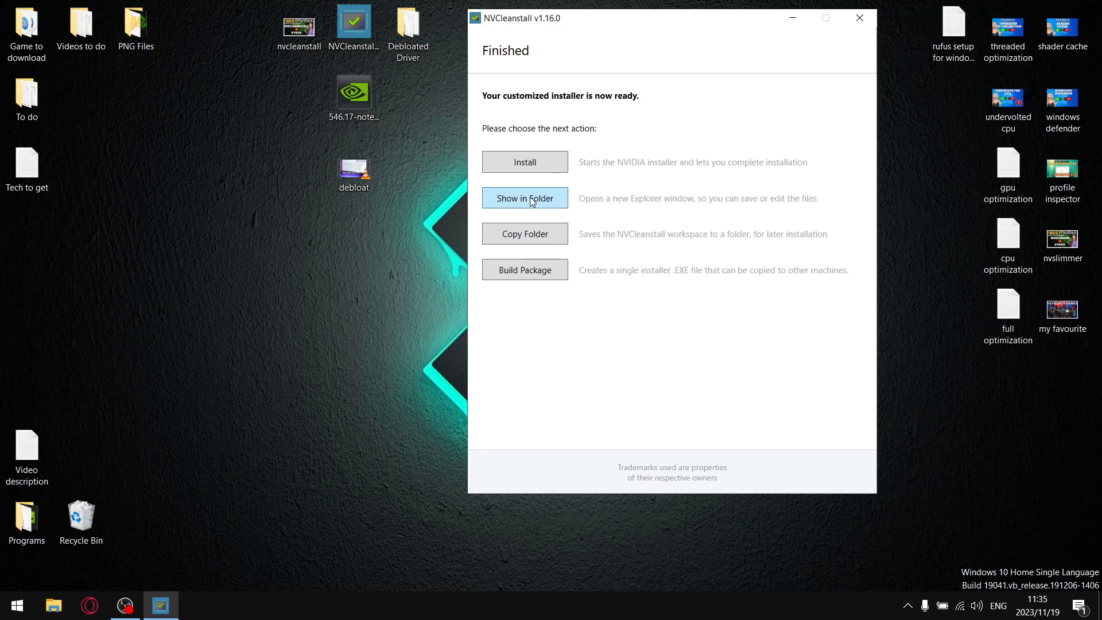
# Step: Show the customized installer files in Explorer and create a desktop folder named Stripped Driver
pyautogui.click(524, 198)
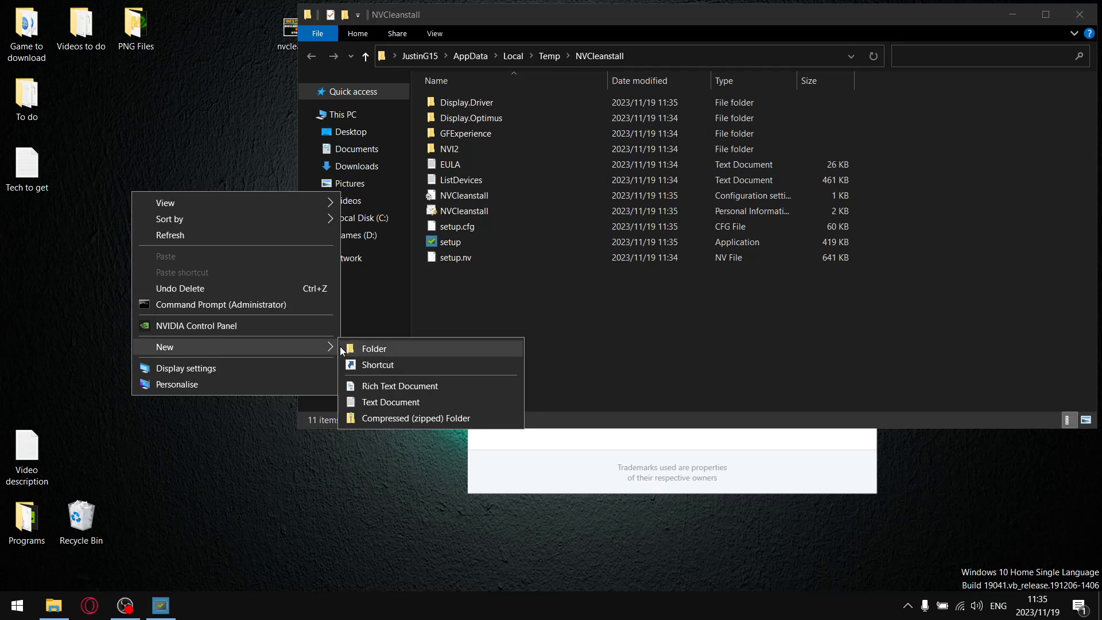
pyautogui.click(373, 348)
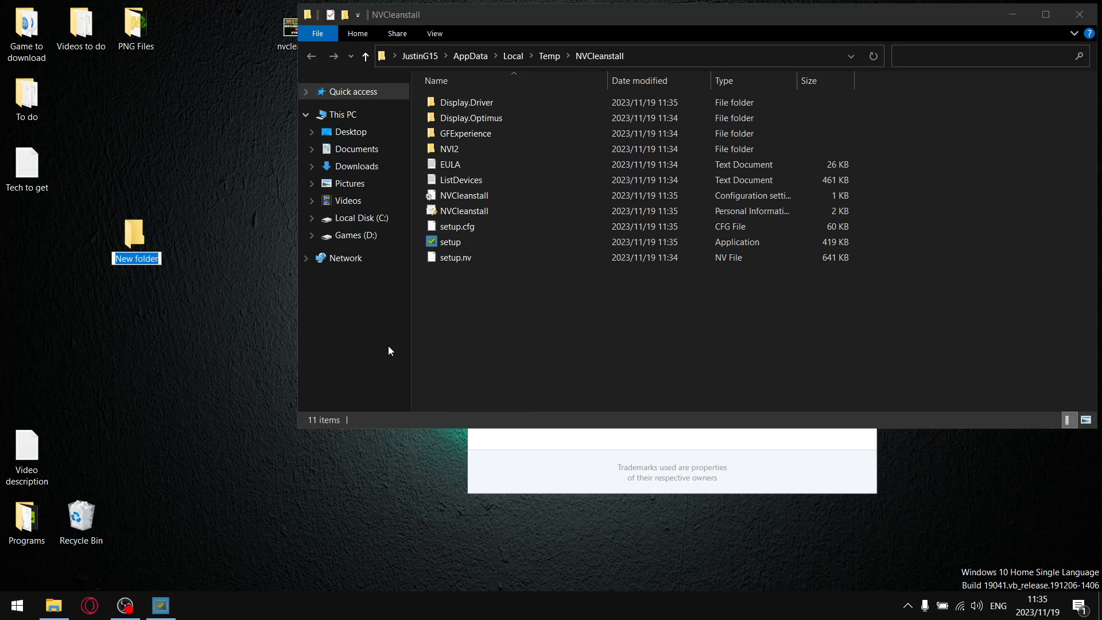
pyautogui.write('Strippl')
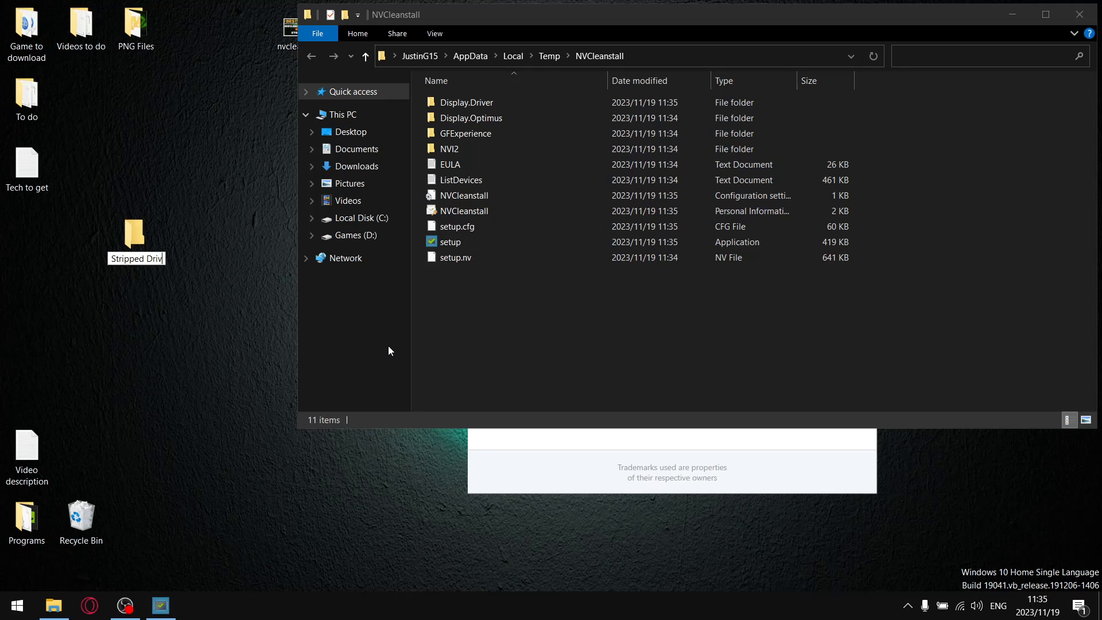
pyautogui.click(501, 299)
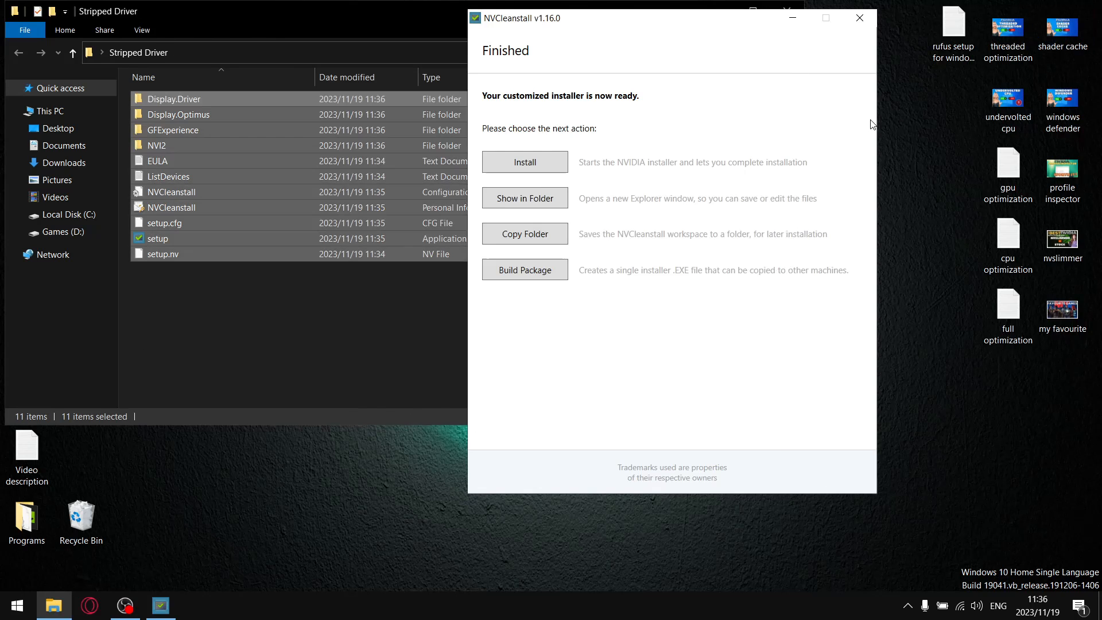
# Step: Close NVCleanstall and select the setup application among the copied installer files
pyautogui.click(859, 17)
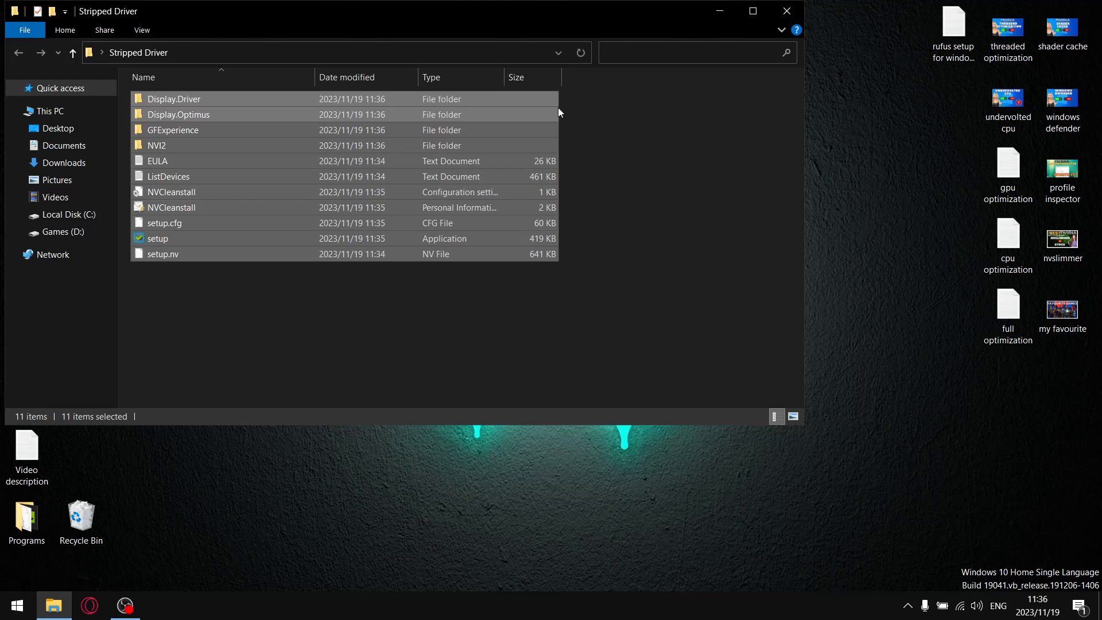
pyautogui.click(202, 291)
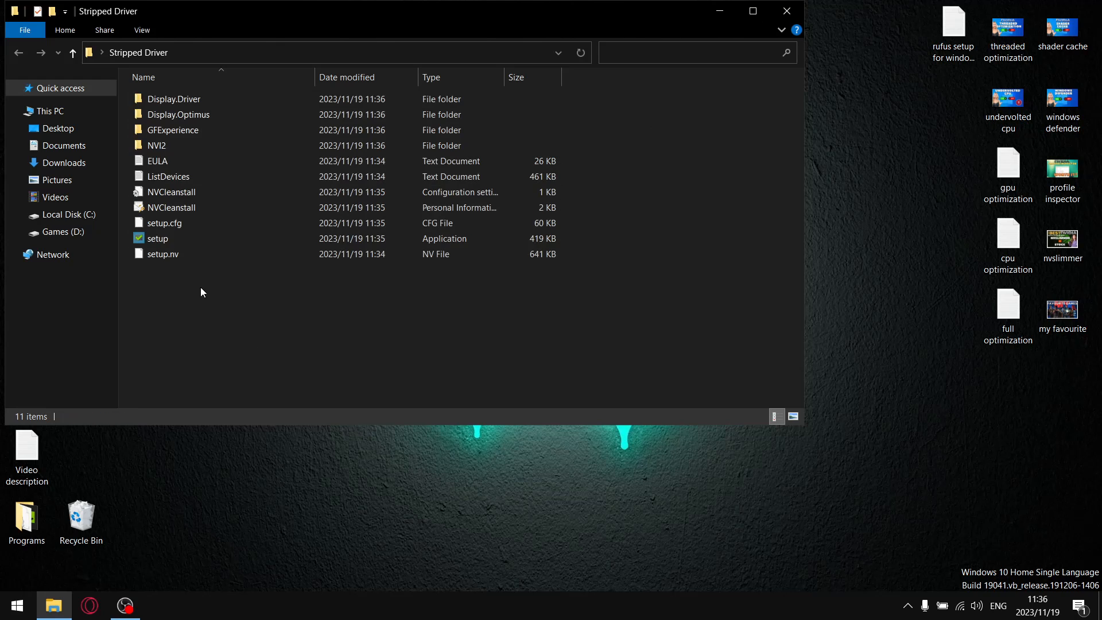
pyautogui.click(158, 239)
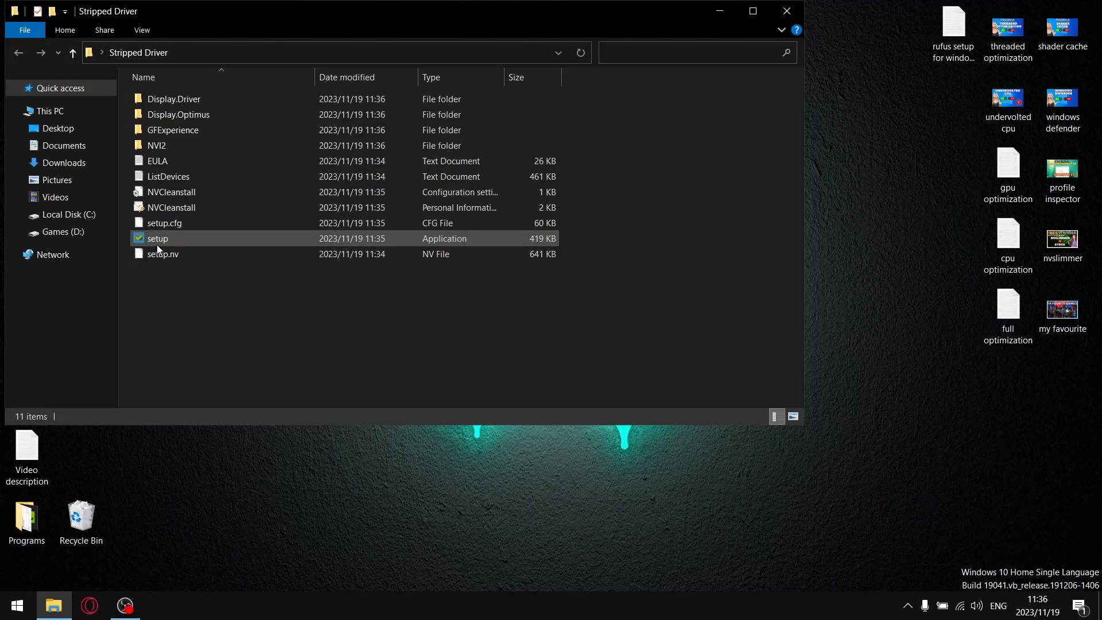
pyautogui.moveTo(157, 238)
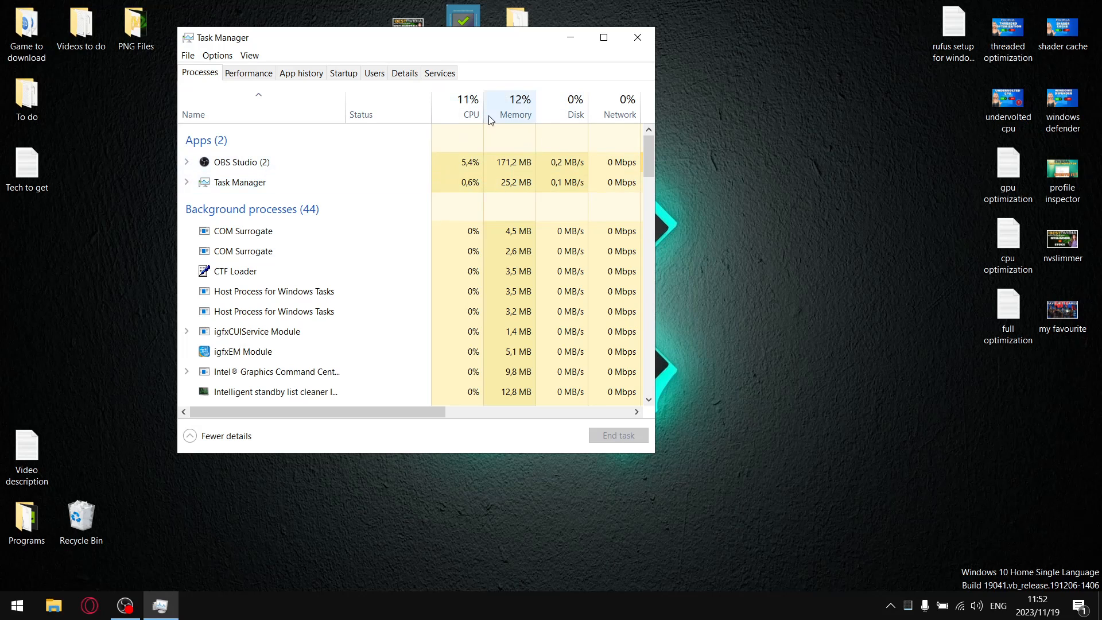
pyautogui.moveTo(532, 154)
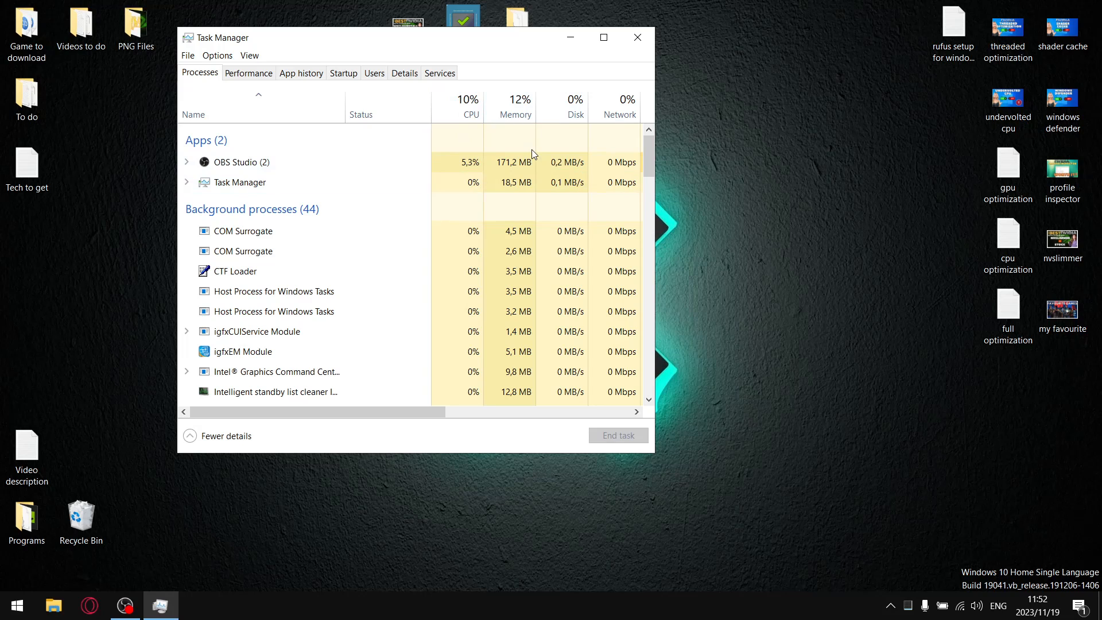
pyautogui.moveTo(519, 114)
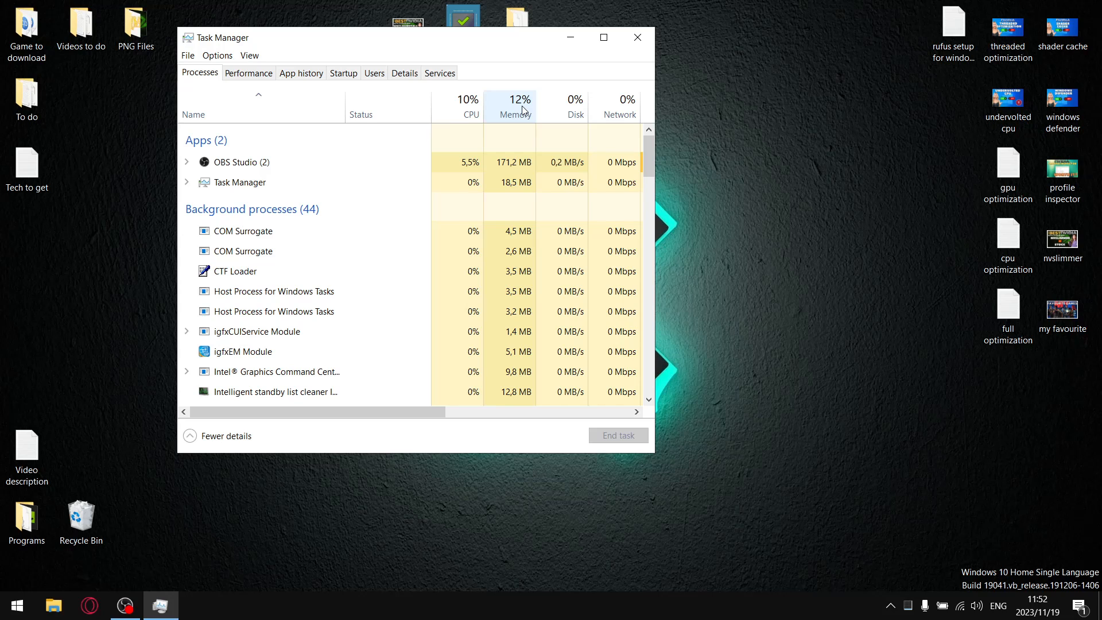
# Step: Review the NVIDIA Container and Web Helper Service entries among the background processes
pyautogui.scroll(-3)
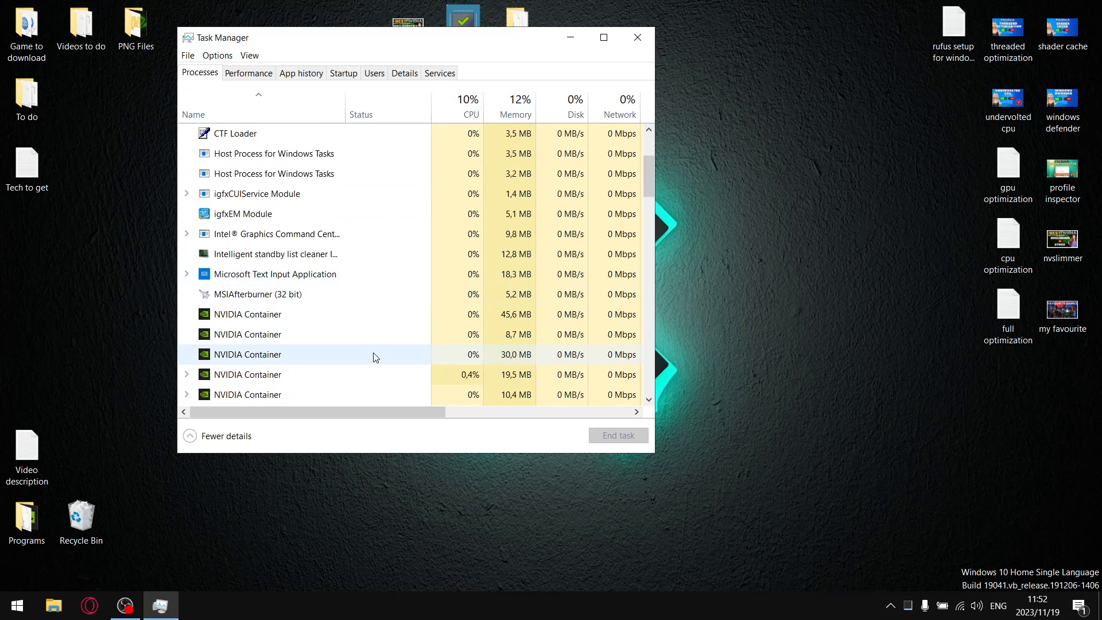
pyautogui.scroll(-3)
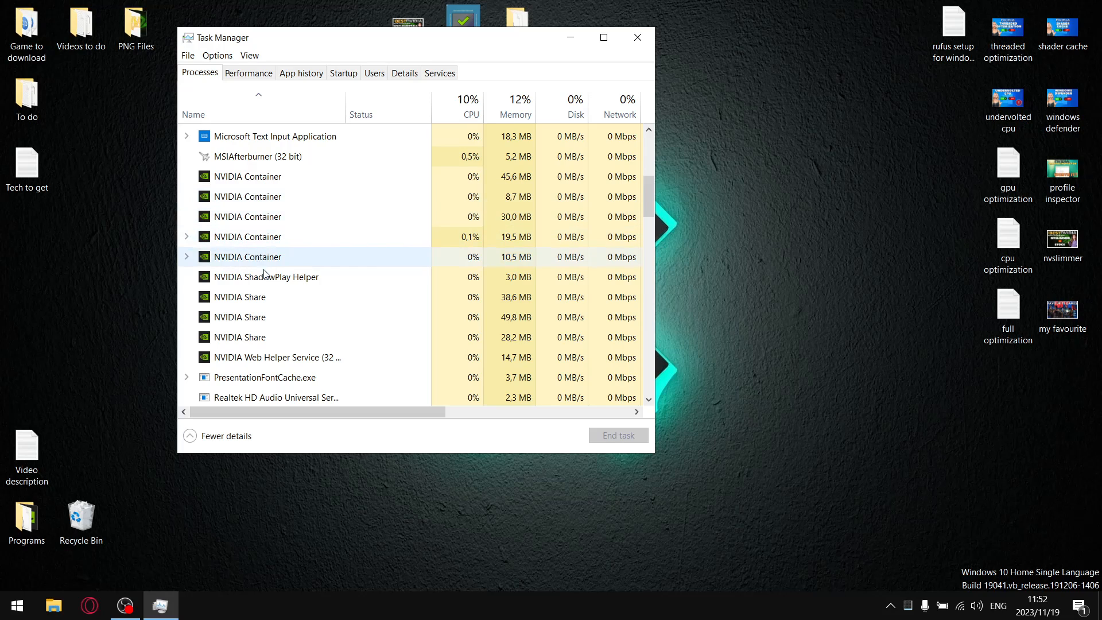
pyautogui.click(239, 296)
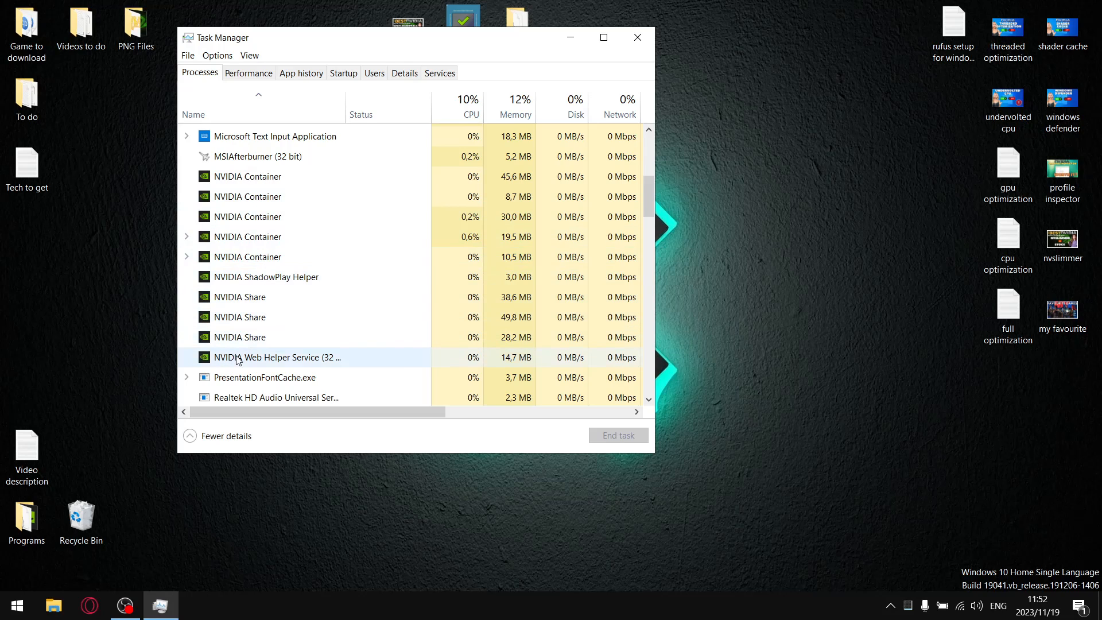
pyautogui.moveTo(293, 365)
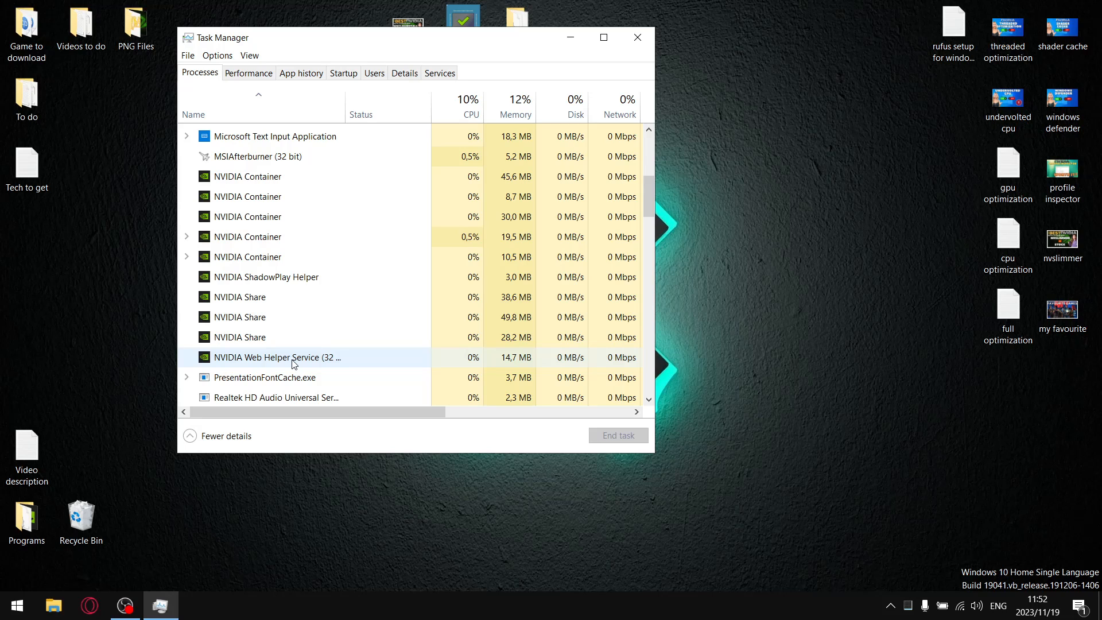
pyautogui.click(637, 37)
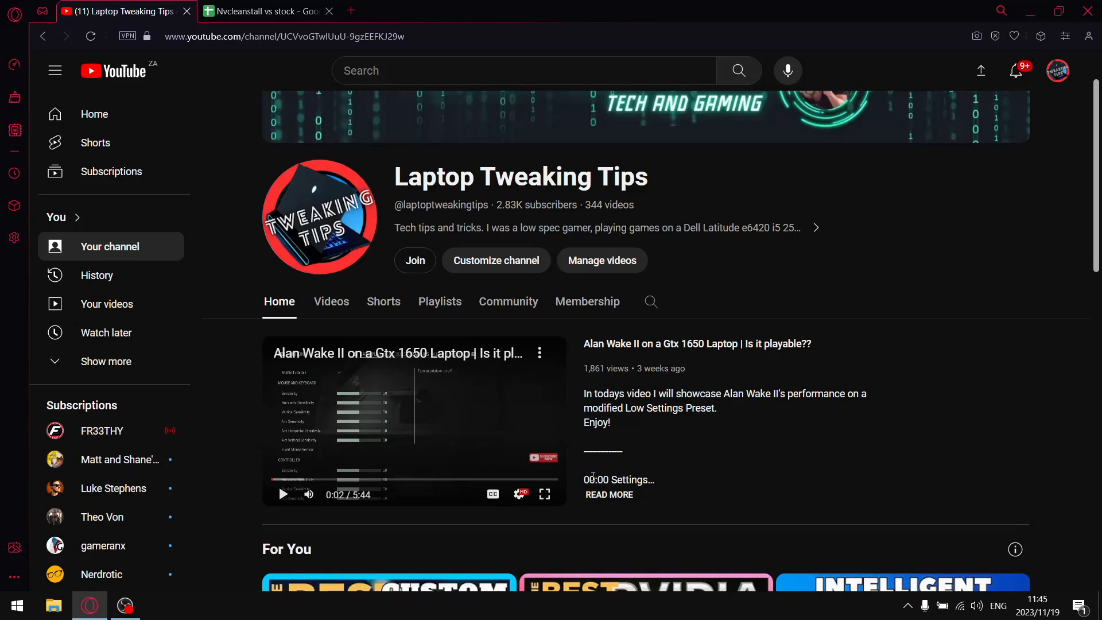
pyautogui.moveTo(701, 271)
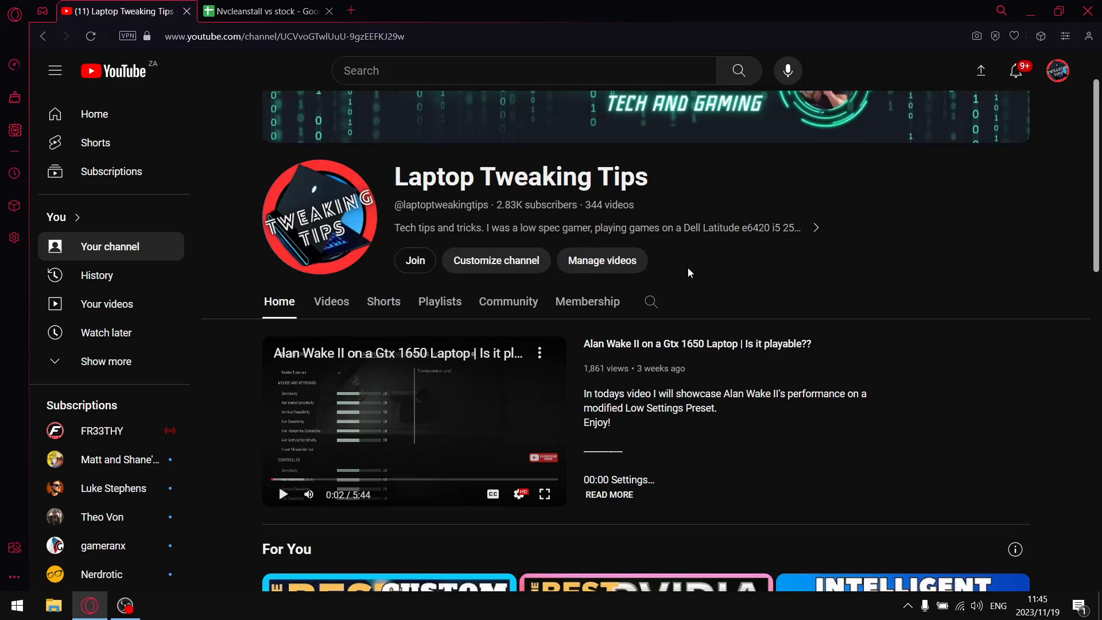
# Step: Browse the channel to the Nvidia Control Panel & Drivers shelf and reveal more of its videos
pyautogui.scroll(-3)
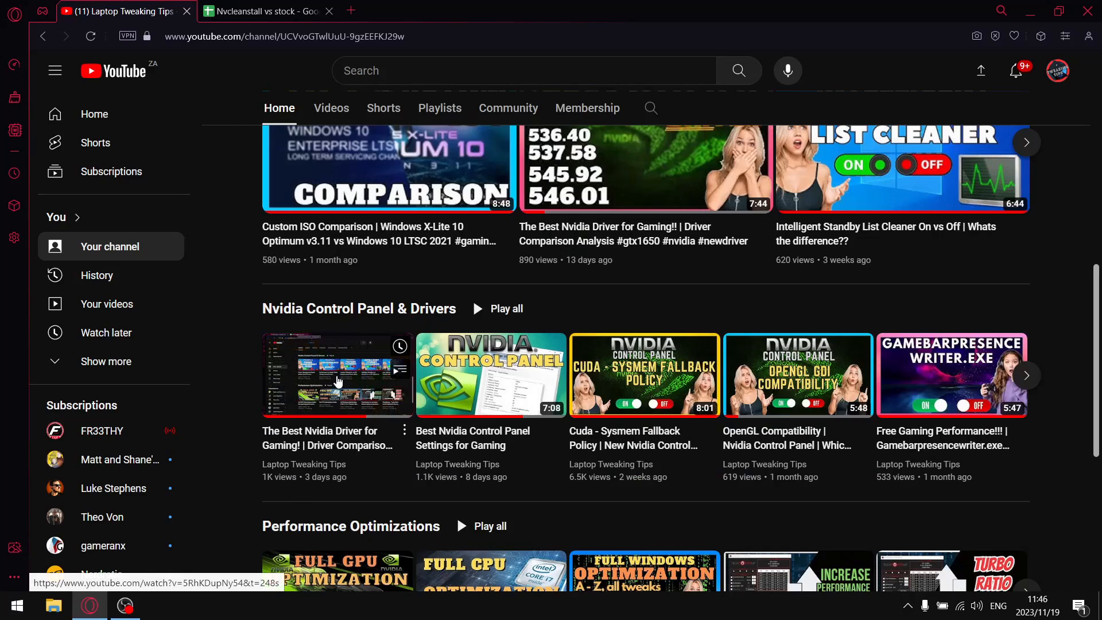
pyautogui.moveTo(490, 348)
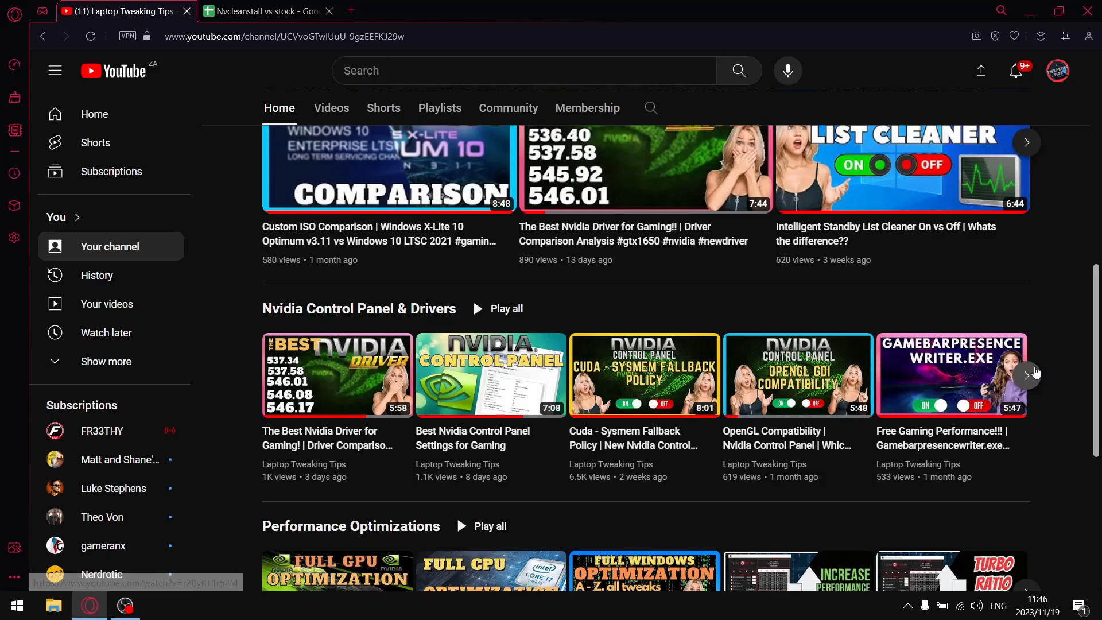
pyautogui.click(1027, 374)
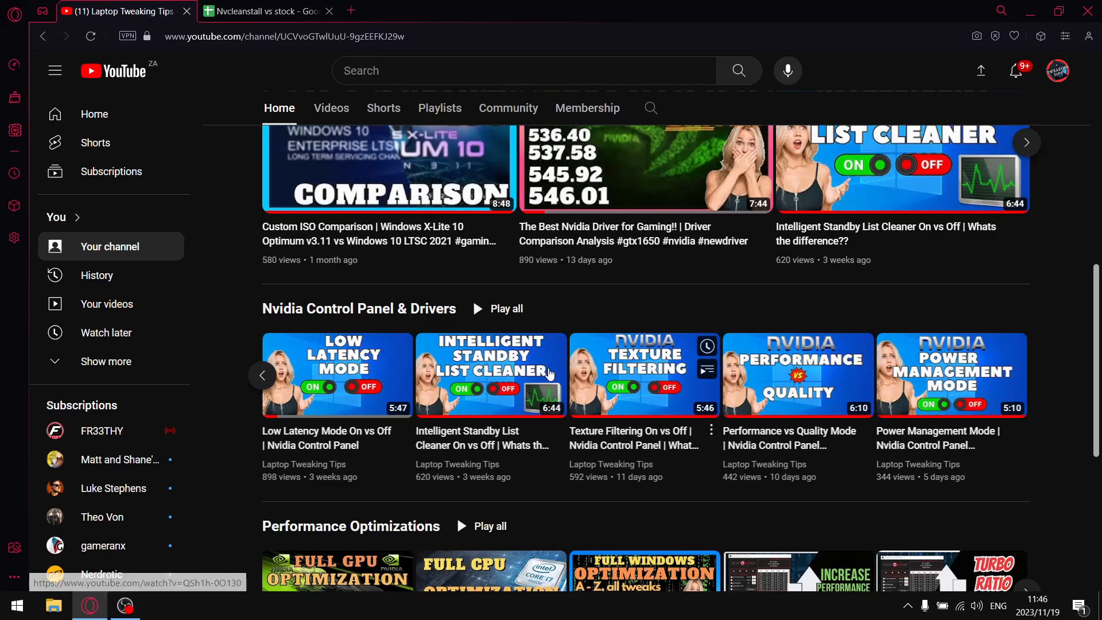
pyautogui.scroll(-3)
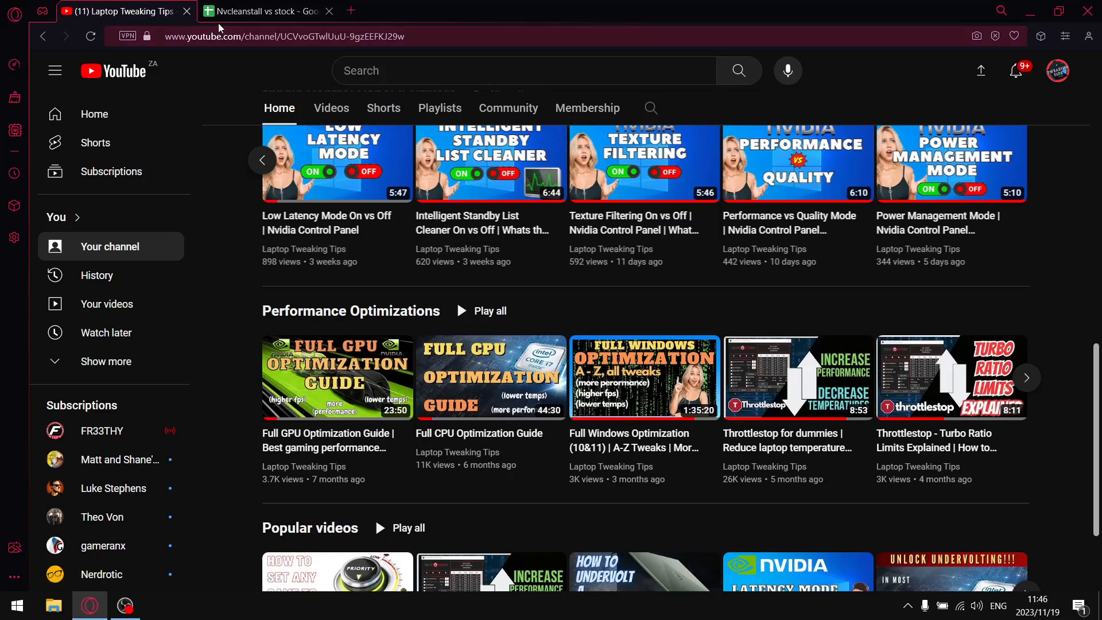
# Step: Review the benchmark notes: medium settings, Starfield row, Single Player and Gtx not Rtx
pyautogui.click(265, 11)
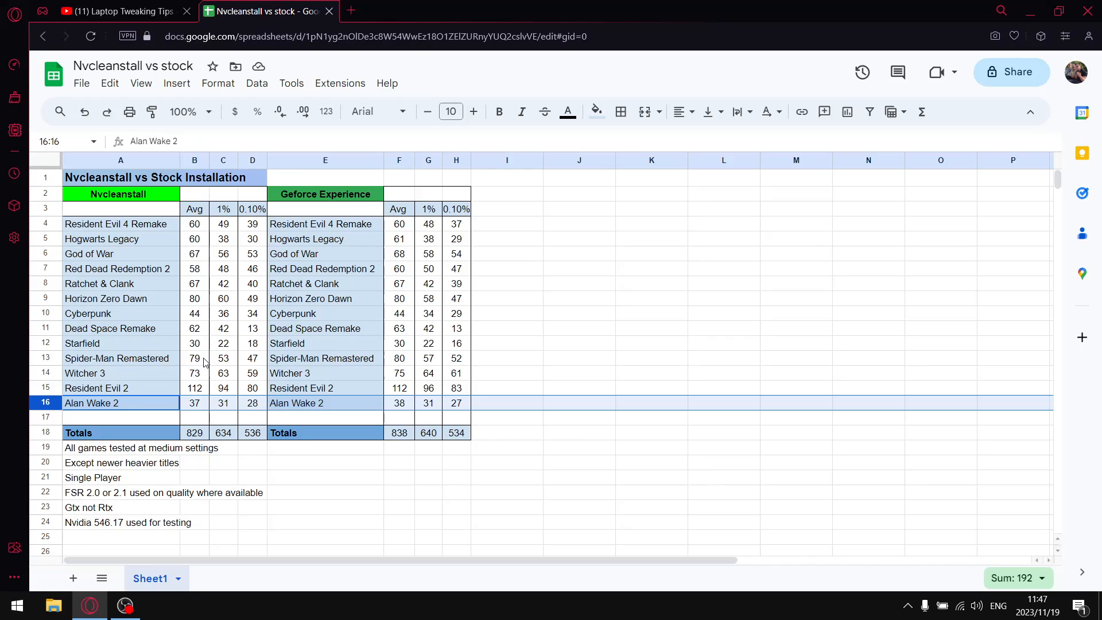
pyautogui.moveTo(119, 453)
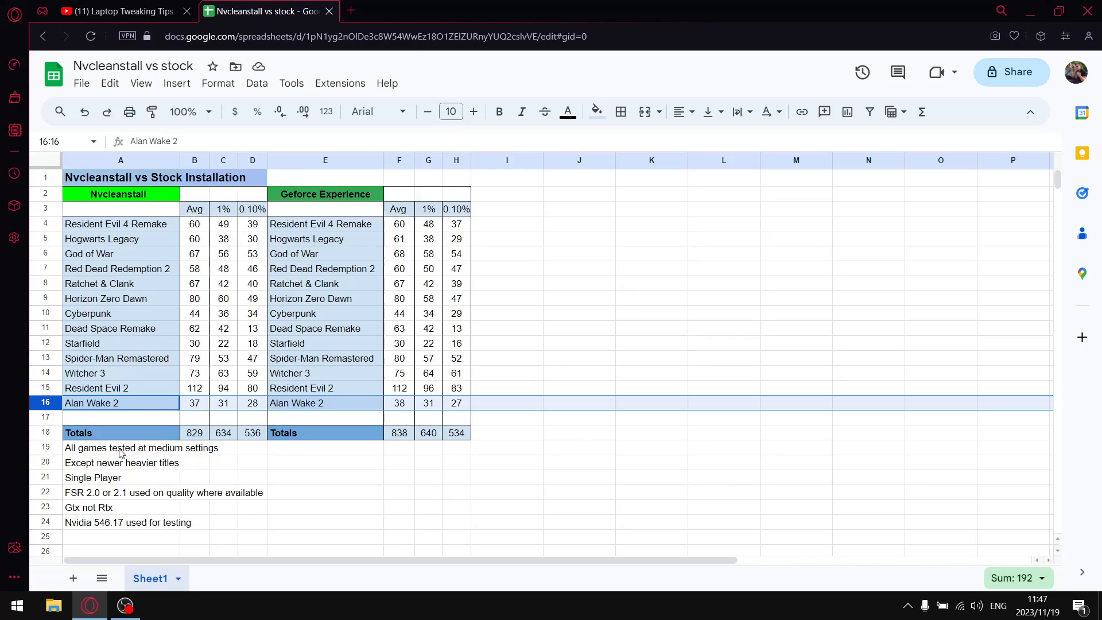
pyautogui.click(140, 448)
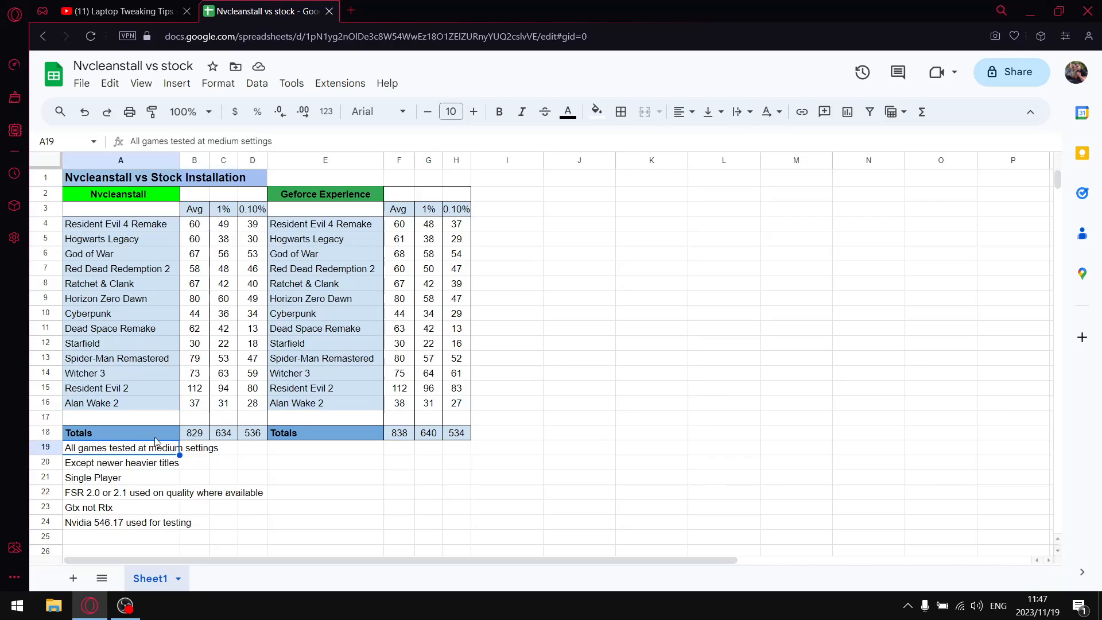
pyautogui.moveTo(100, 403)
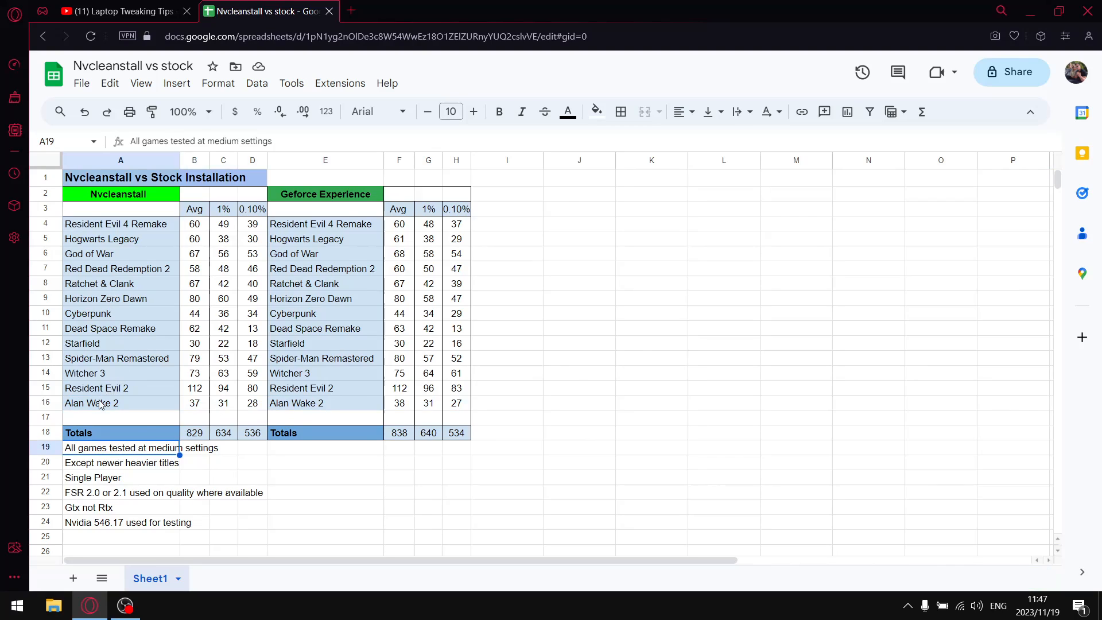
pyautogui.click(92, 343)
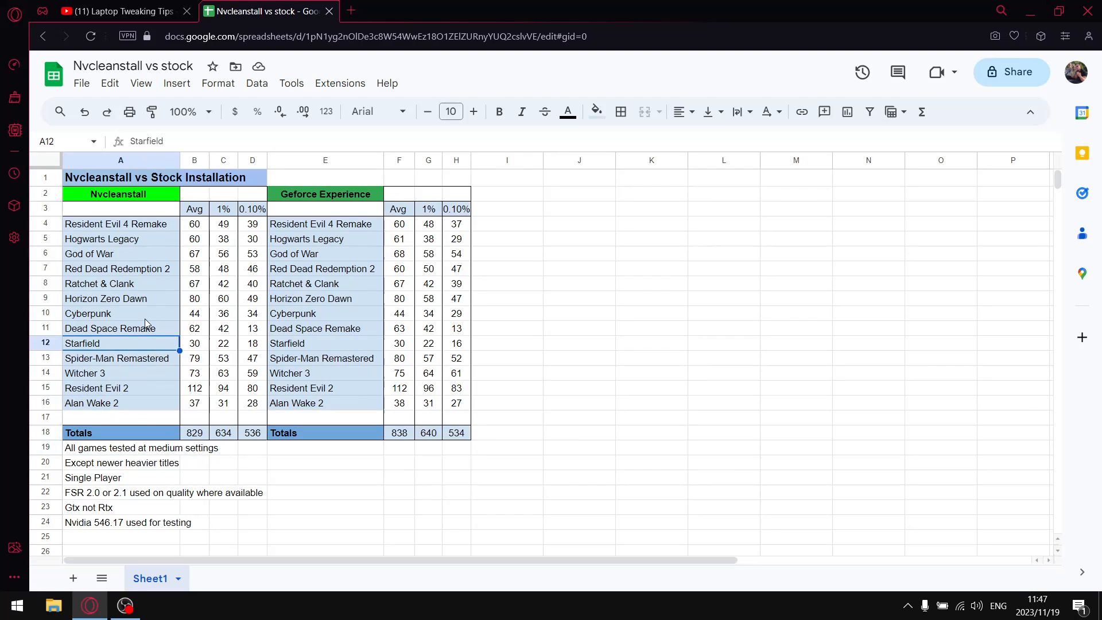
pyautogui.moveTo(105, 502)
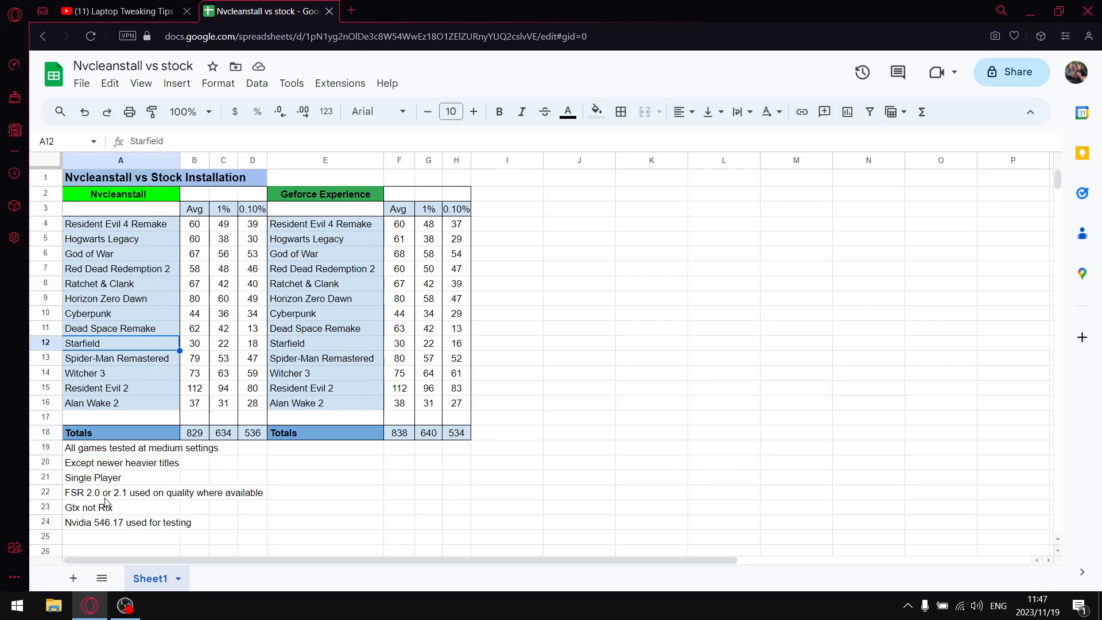
pyautogui.click(121, 478)
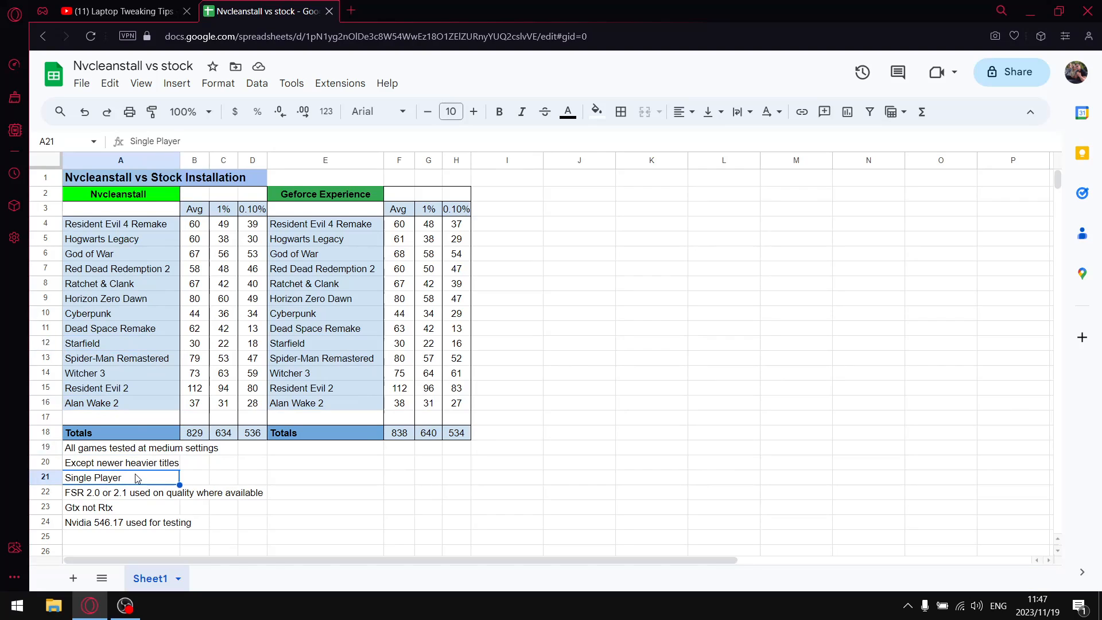
pyautogui.moveTo(96, 502)
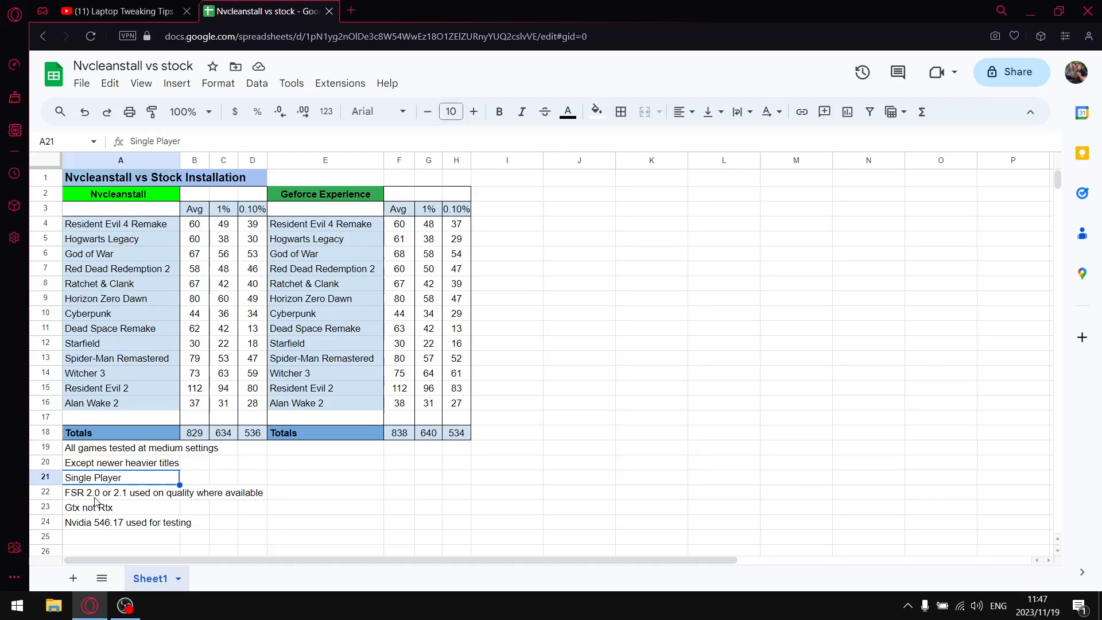
pyautogui.moveTo(183, 509)
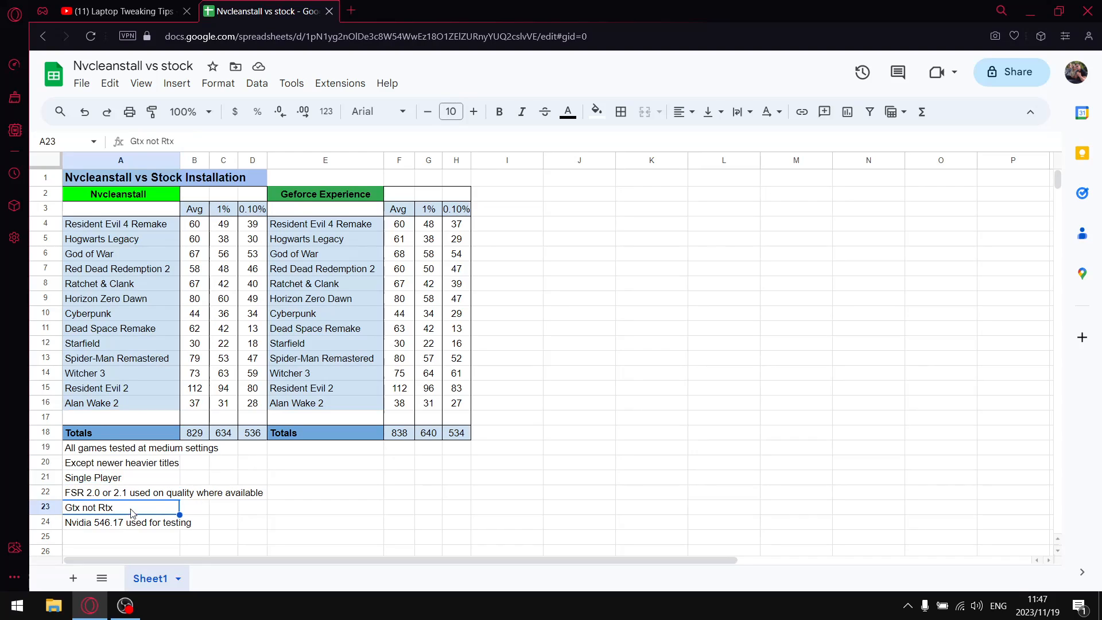
pyautogui.click(119, 522)
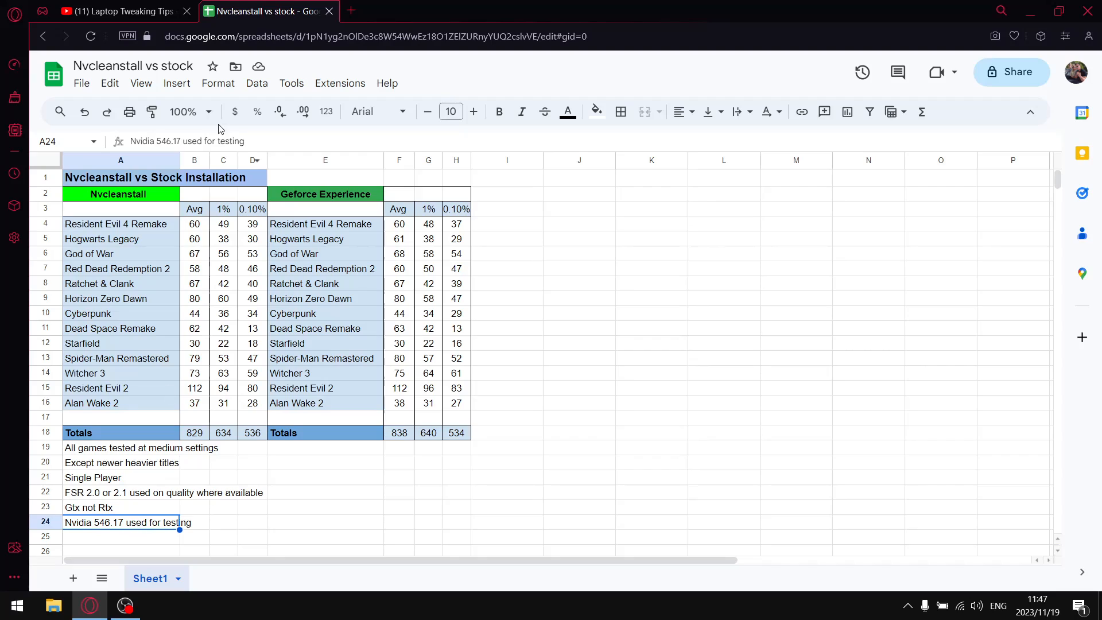
pyautogui.moveTo(139, 204)
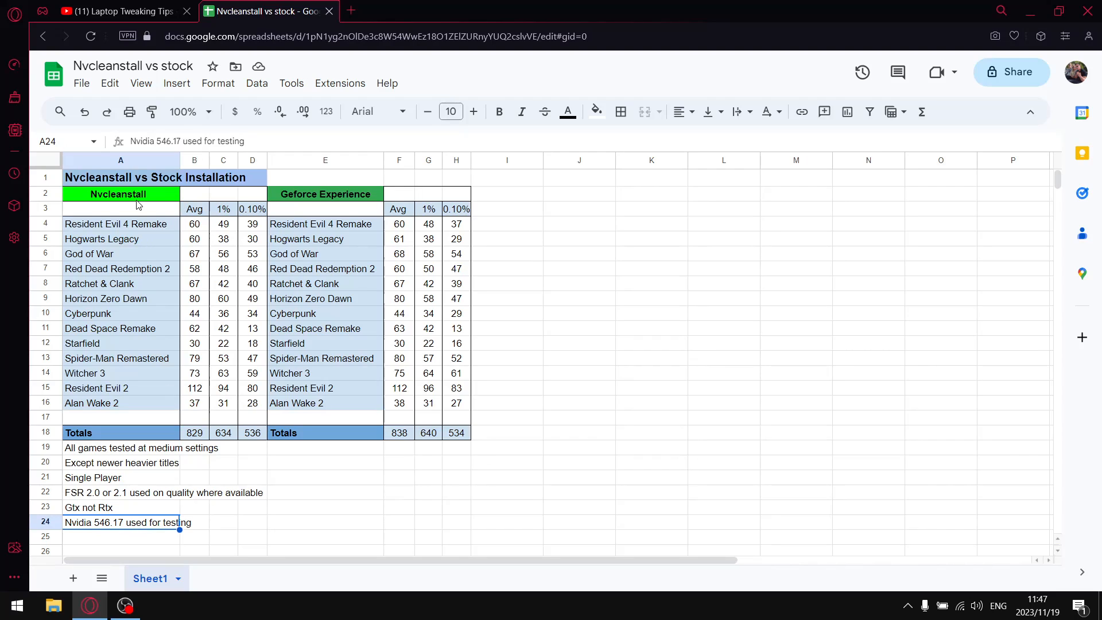
# Step: Highlight the Nvcleanstall average, 1% and 0.10% low columns (totals 634, 536), Alan Wake 2 low at 28
pyautogui.click(120, 194)
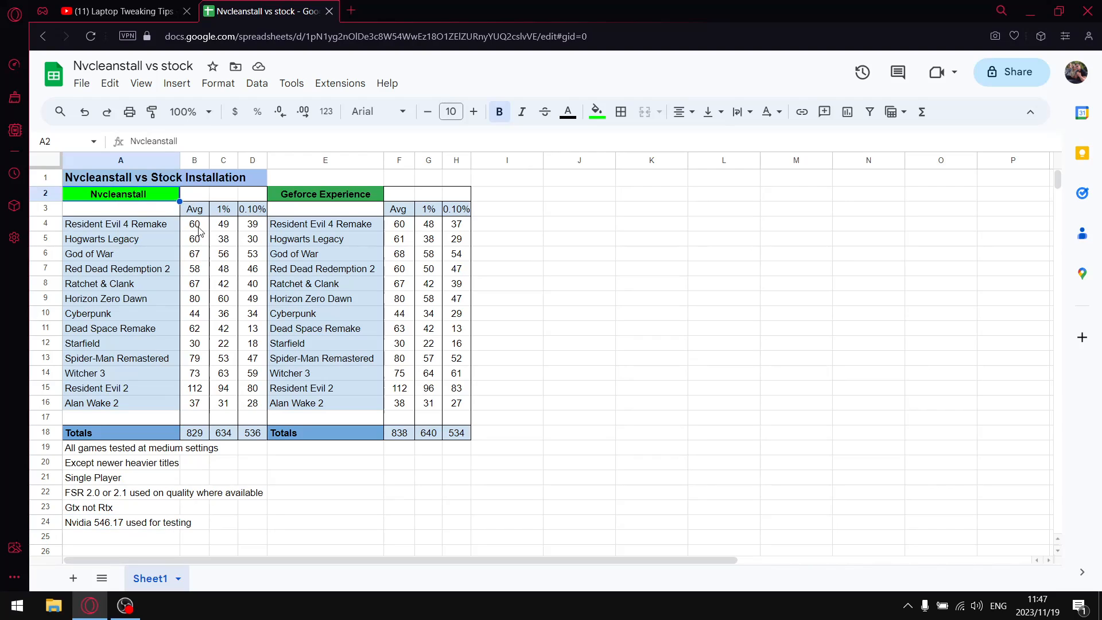
pyautogui.moveTo(195, 224); pyautogui.dragTo(196, 403)
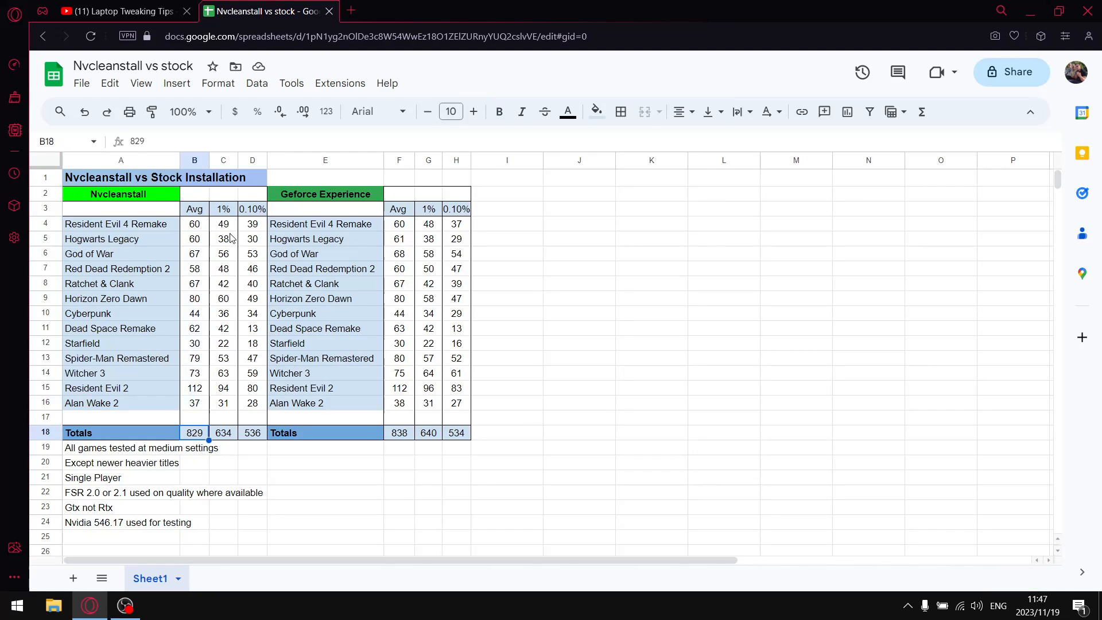
pyautogui.moveTo(224, 224); pyautogui.dragTo(224, 403)
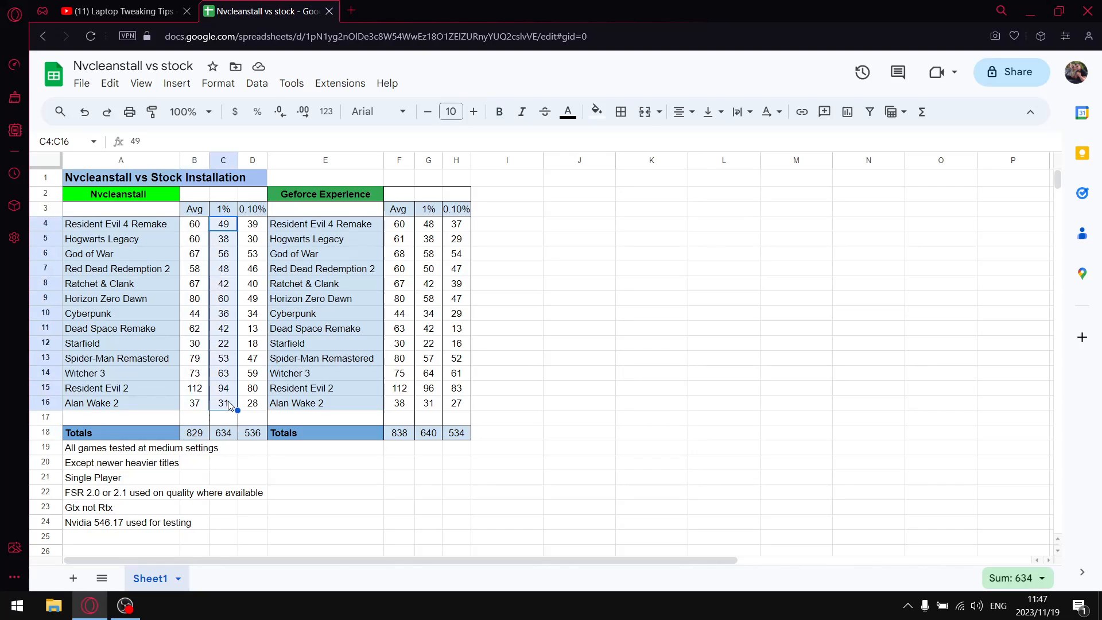
pyautogui.click(223, 433)
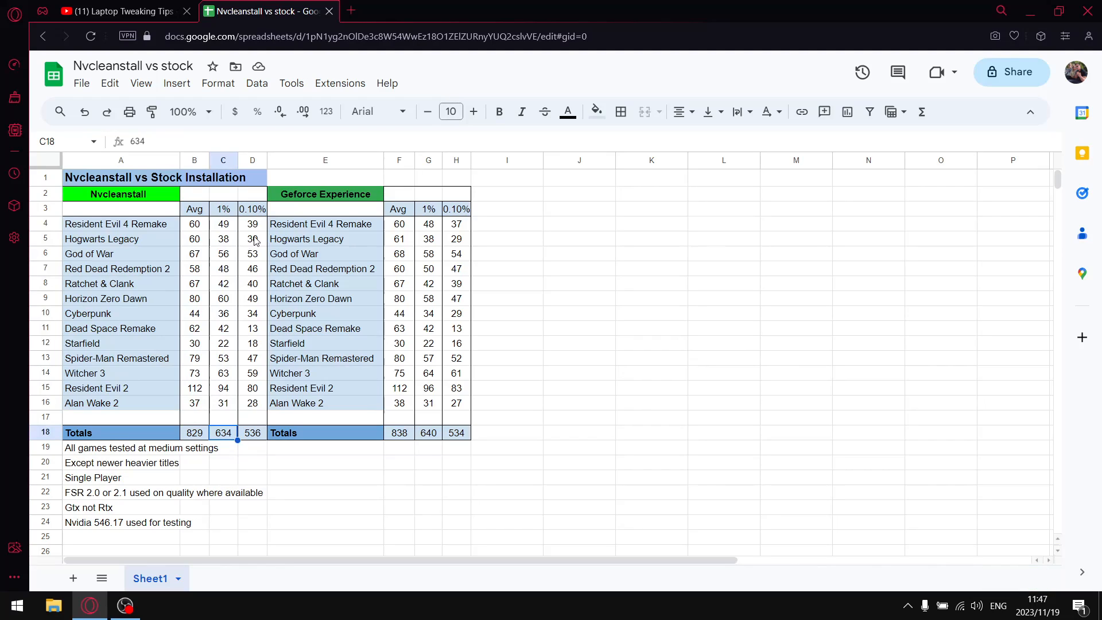
pyautogui.moveTo(253, 224); pyautogui.dragTo(253, 403)
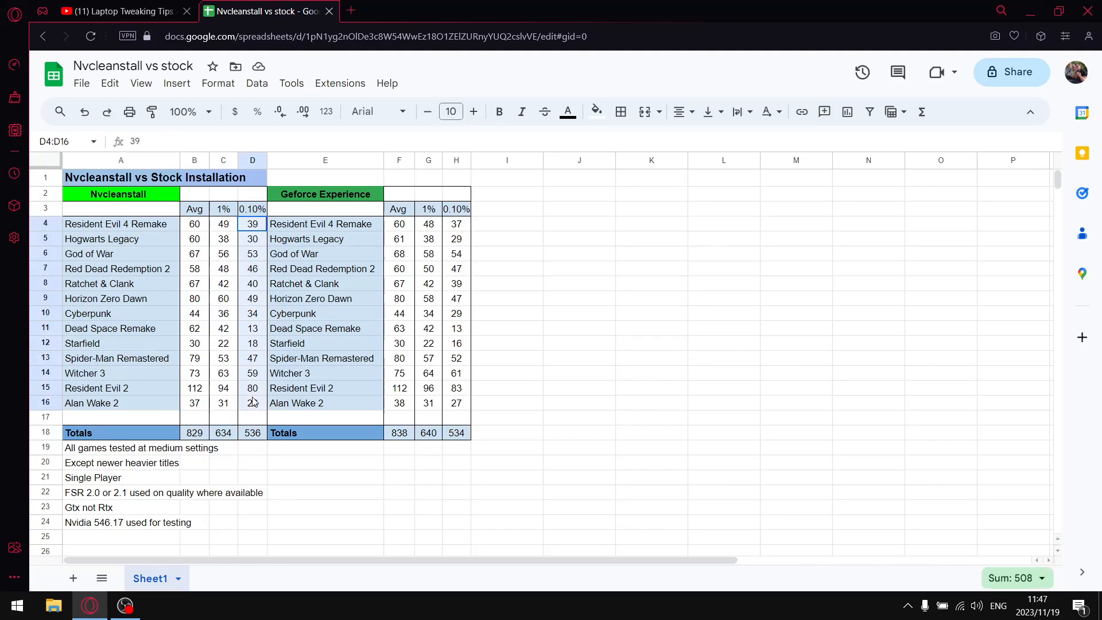
pyautogui.write('28')
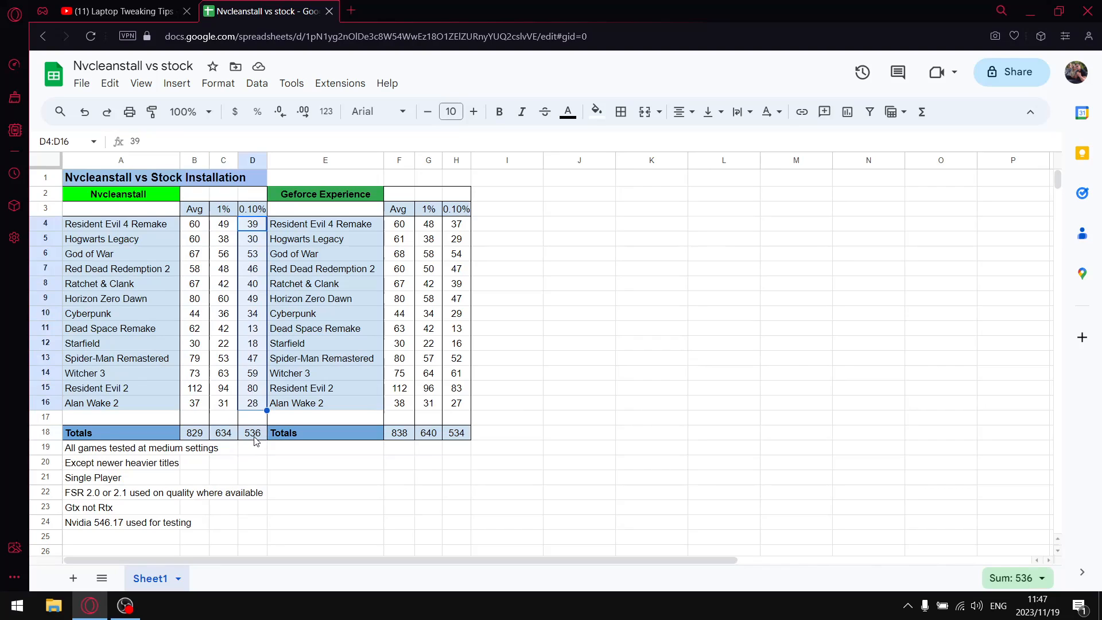
pyautogui.click(251, 433)
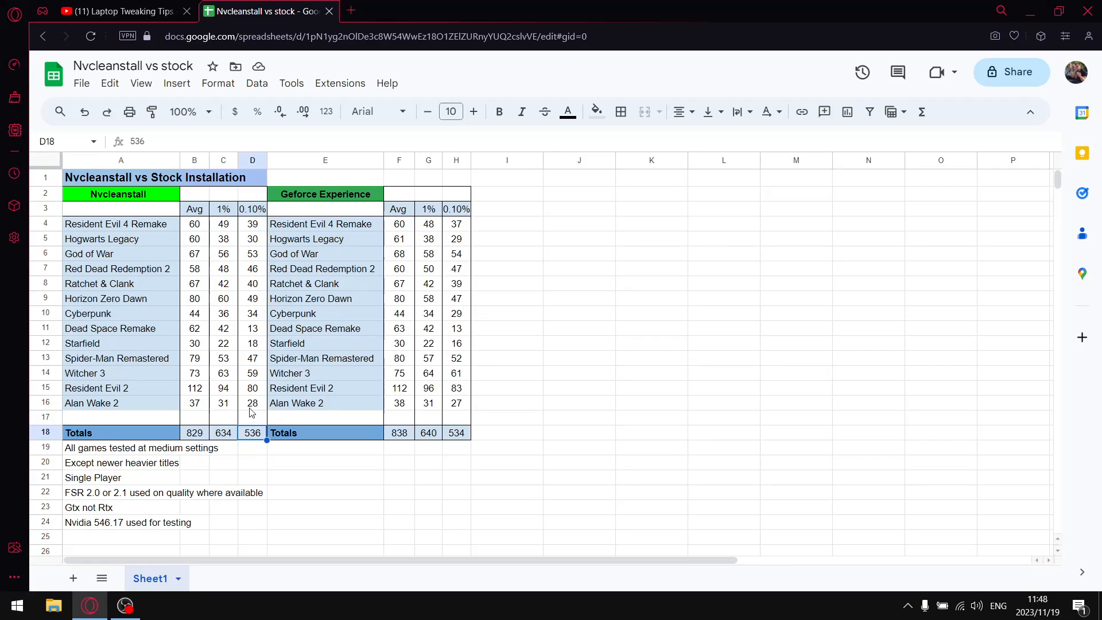
pyautogui.moveTo(342, 216)
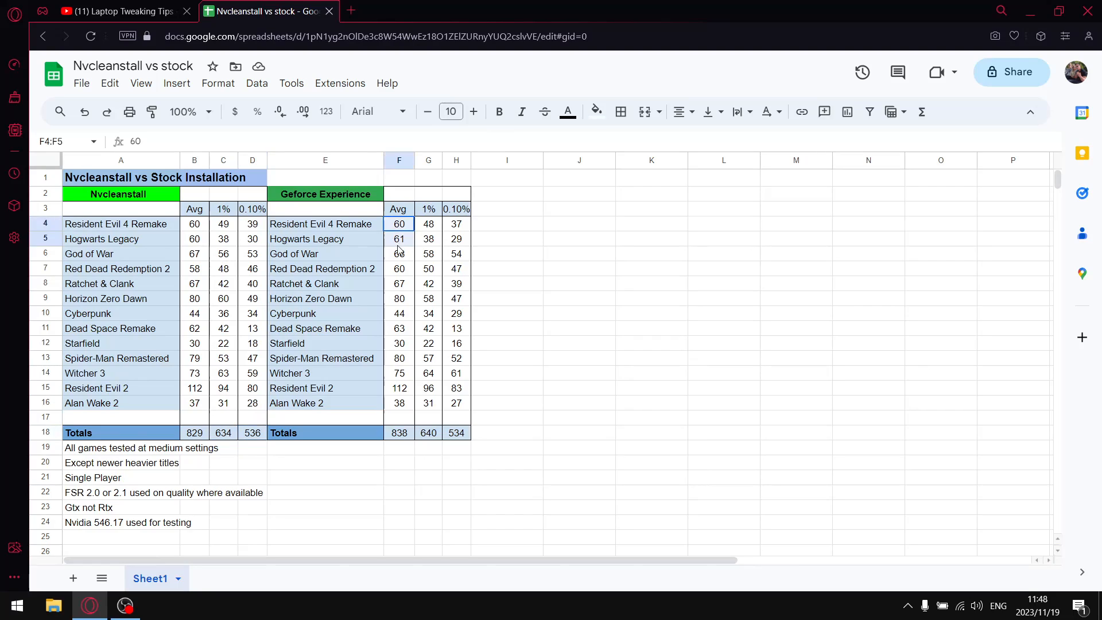
pyautogui.moveTo(399, 224); pyautogui.dragTo(399, 404)
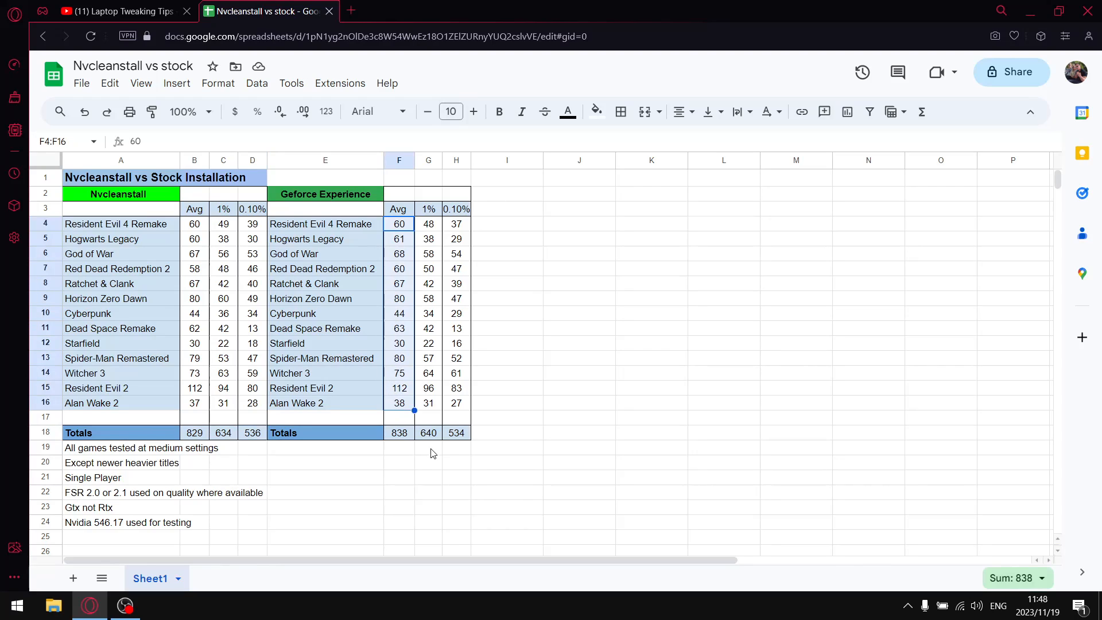
pyautogui.click(399, 433)
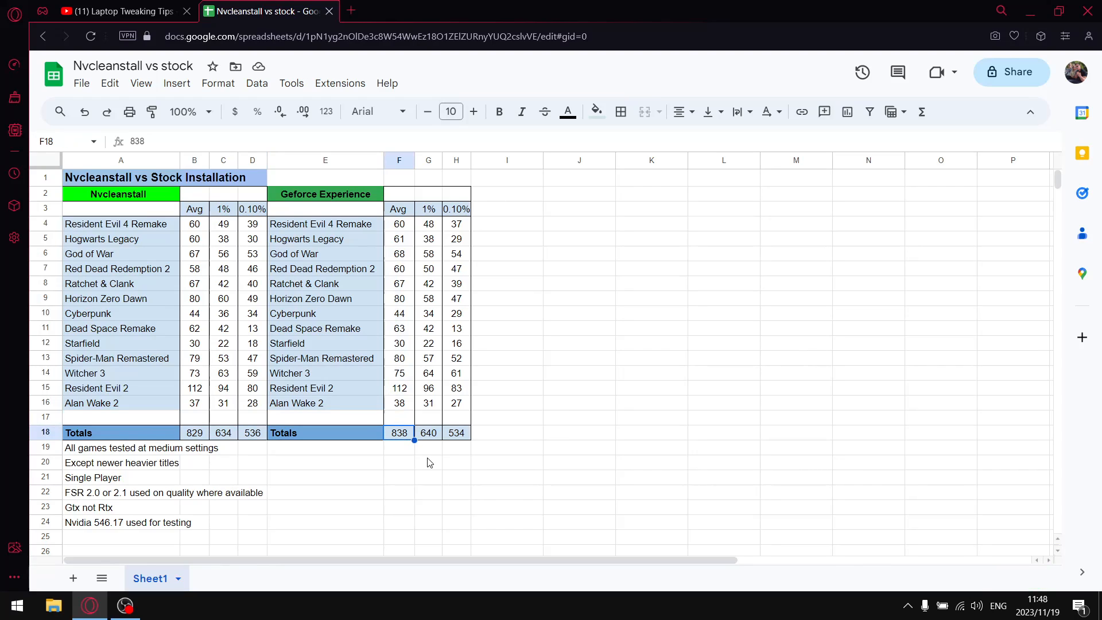
pyautogui.moveTo(378, 441)
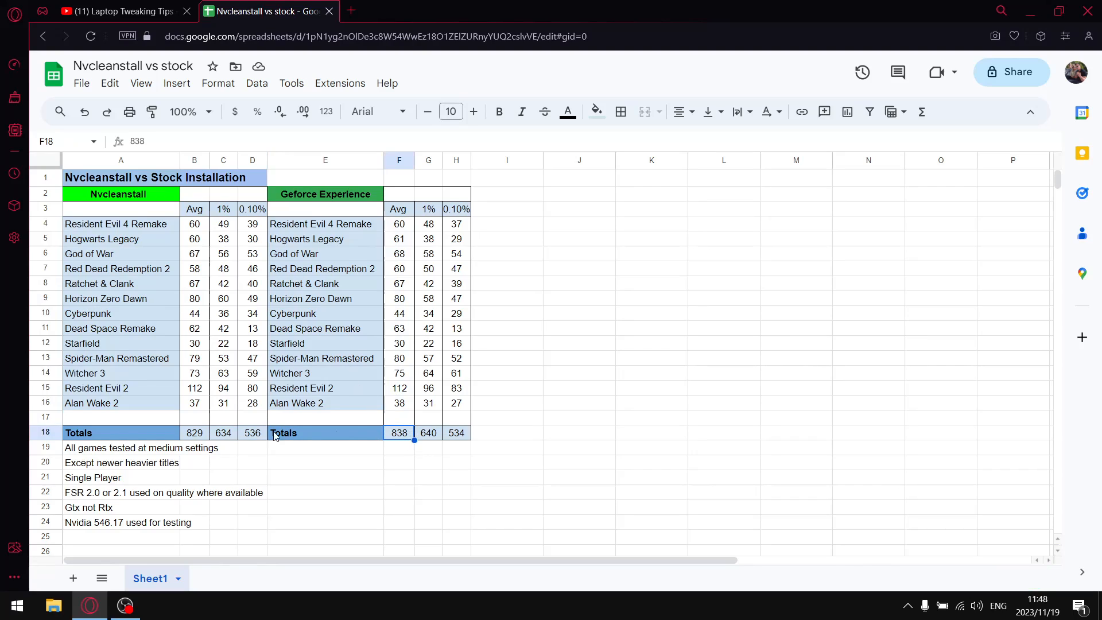
pyautogui.moveTo(393, 440)
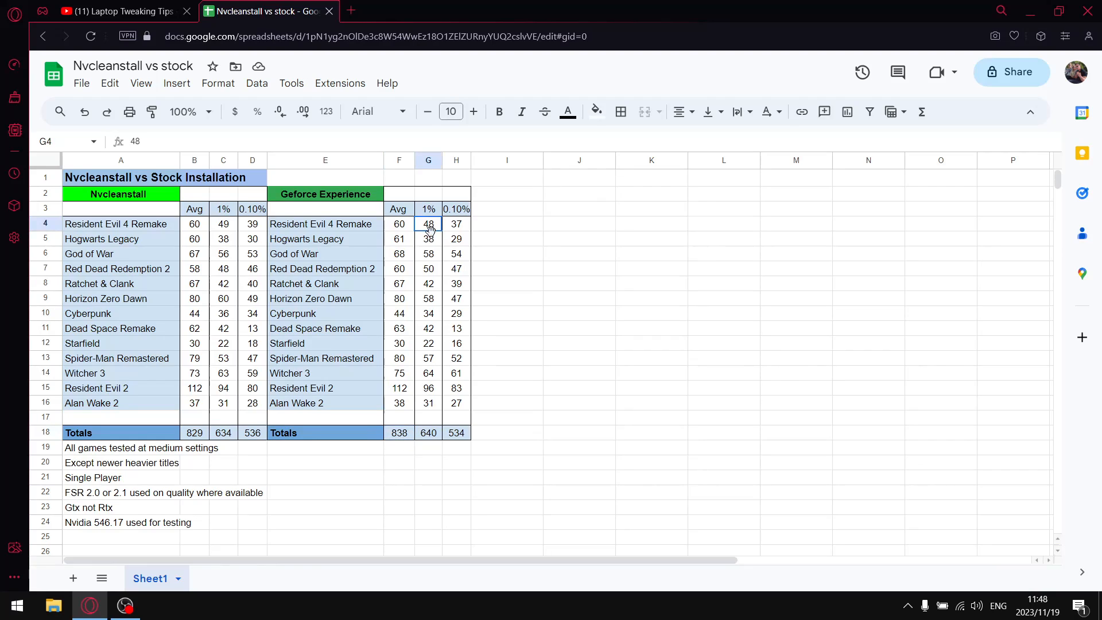
pyautogui.moveTo(428, 224); pyautogui.dragTo(429, 404)
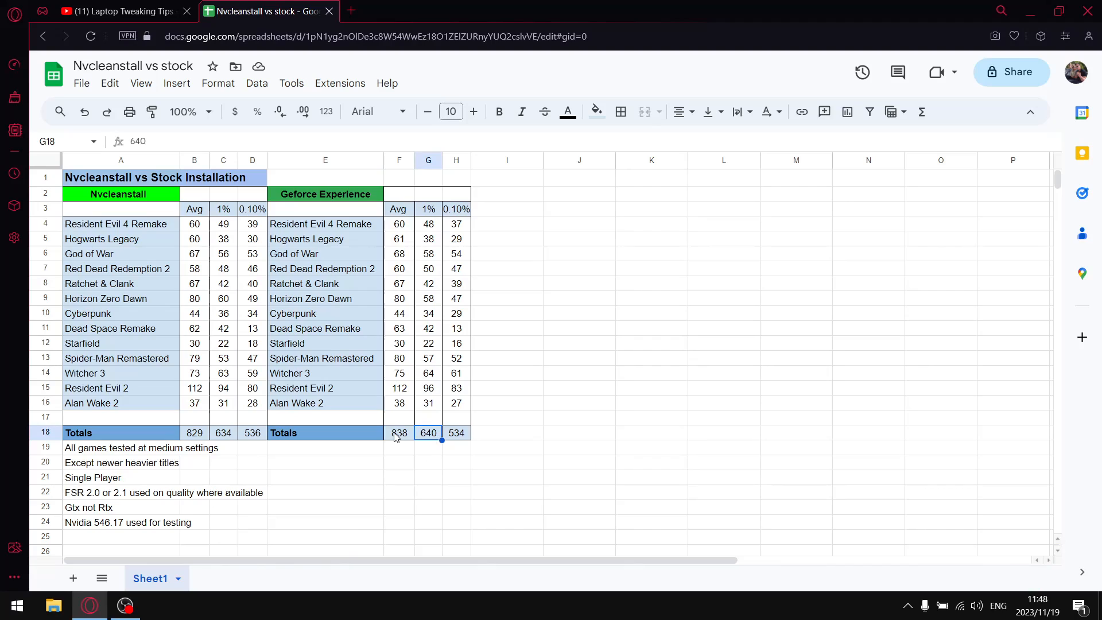
pyautogui.moveTo(470, 232)
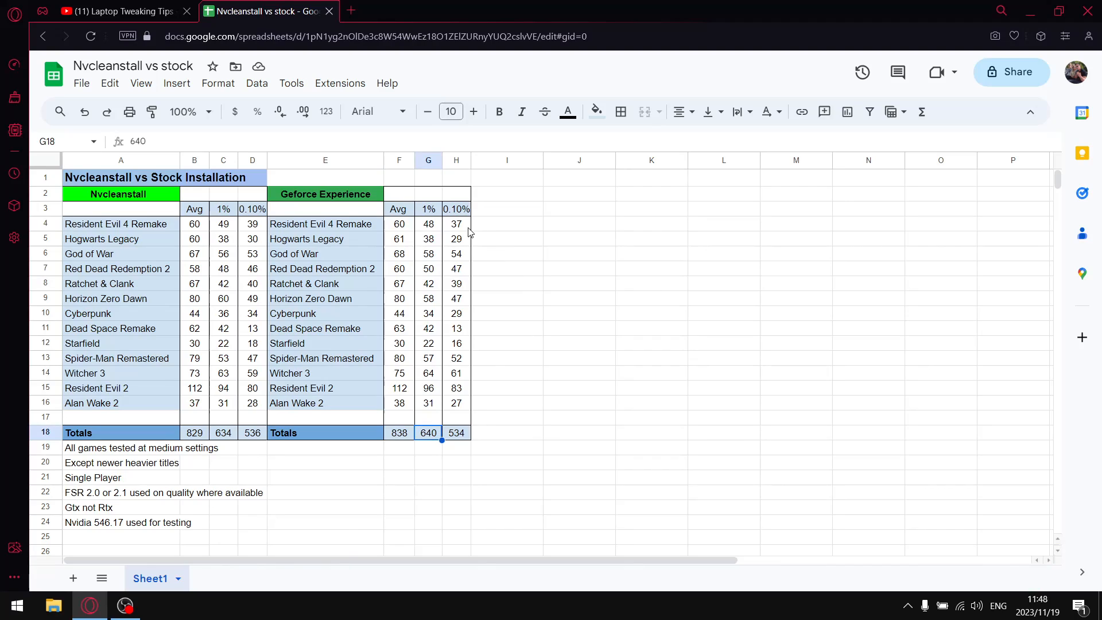
pyautogui.moveTo(456, 224); pyautogui.dragTo(456, 403)
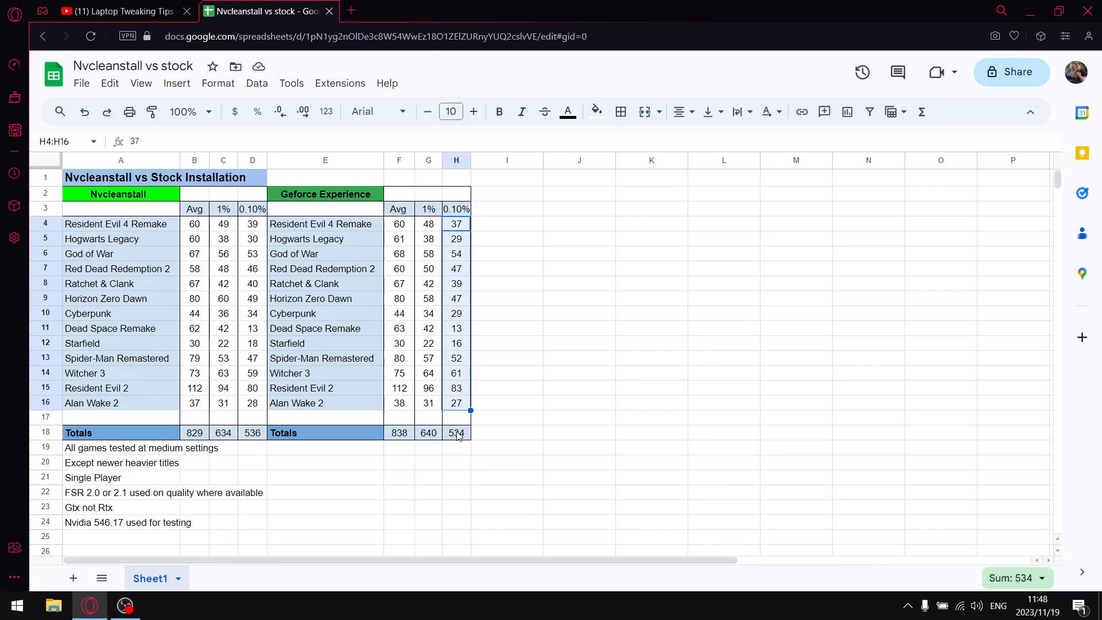
pyautogui.click(456, 433)
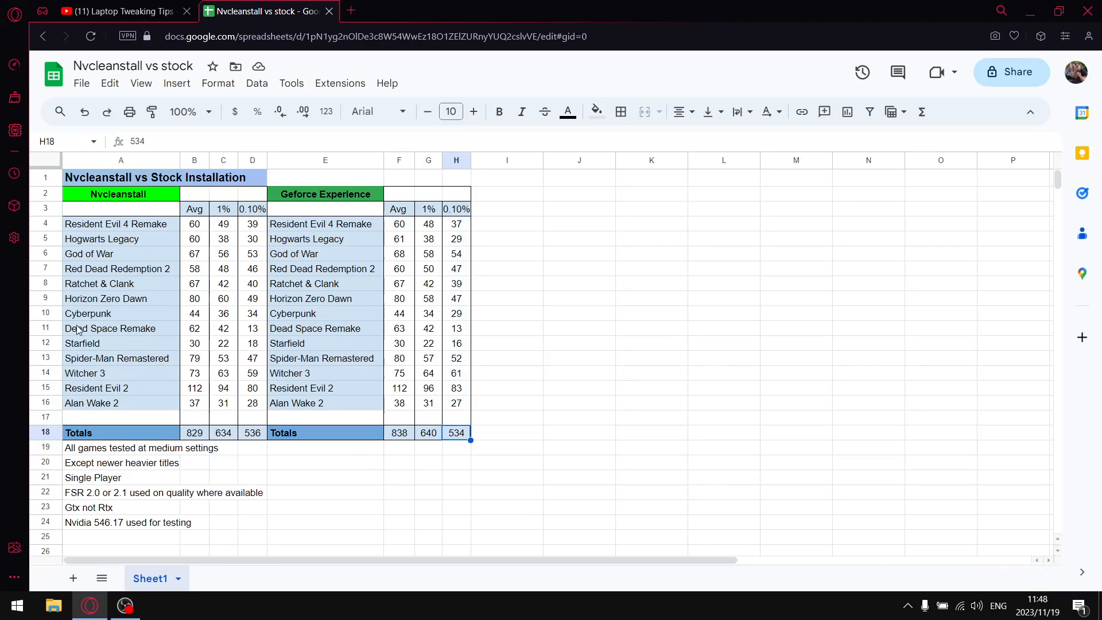
pyautogui.moveTo(318, 404)
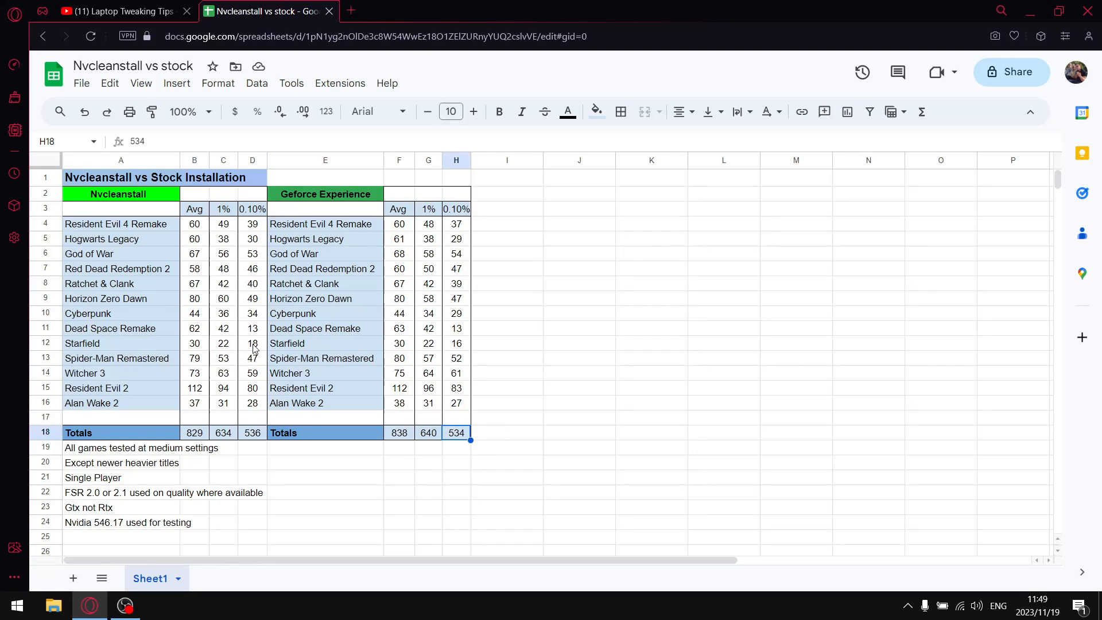
pyautogui.moveTo(262, 322)
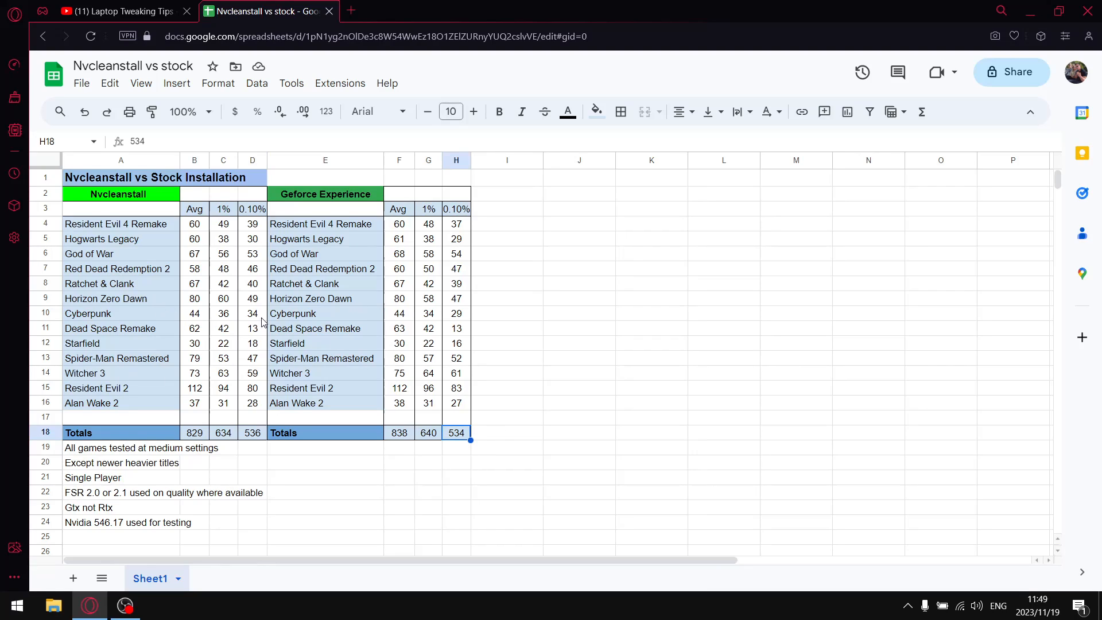
pyautogui.moveTo(333, 243)
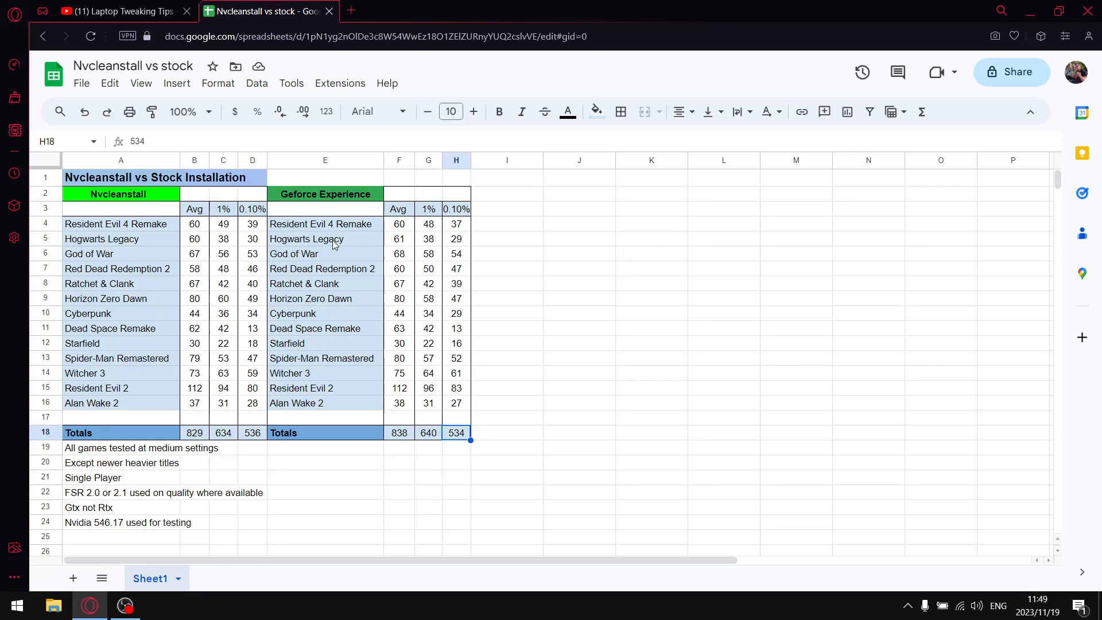
pyautogui.click(325, 194)
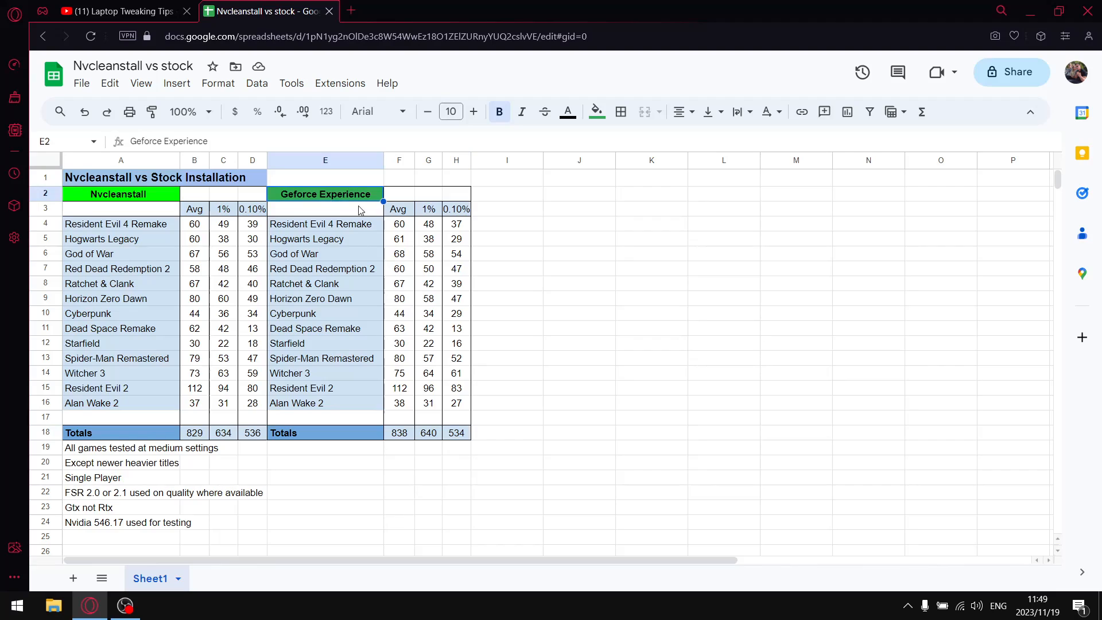
pyautogui.moveTo(271, 299)
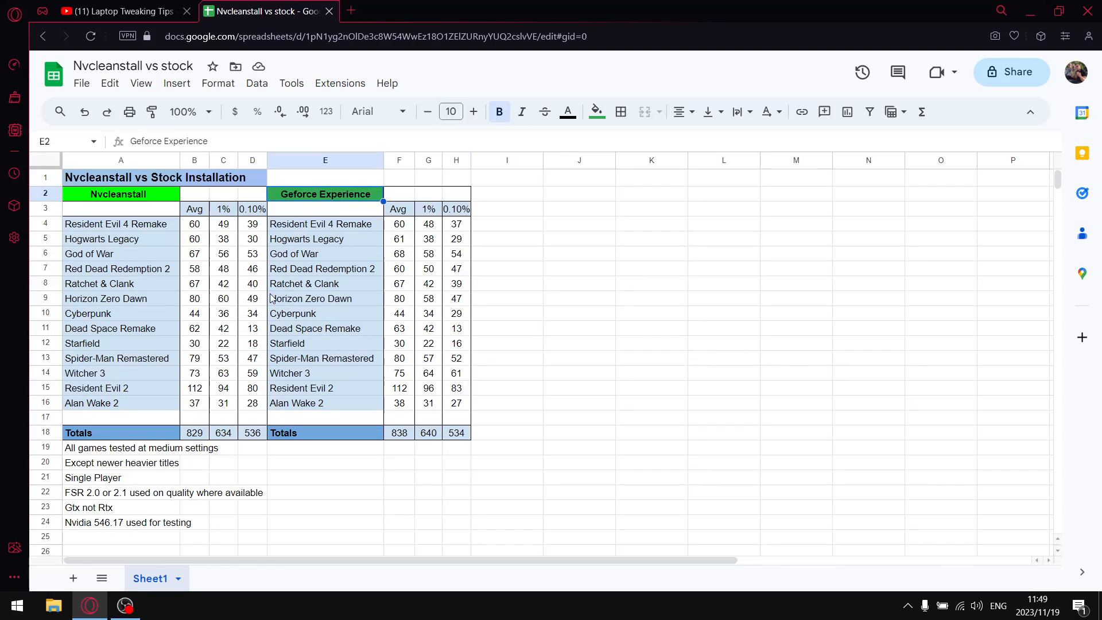
pyautogui.moveTo(114, 300)
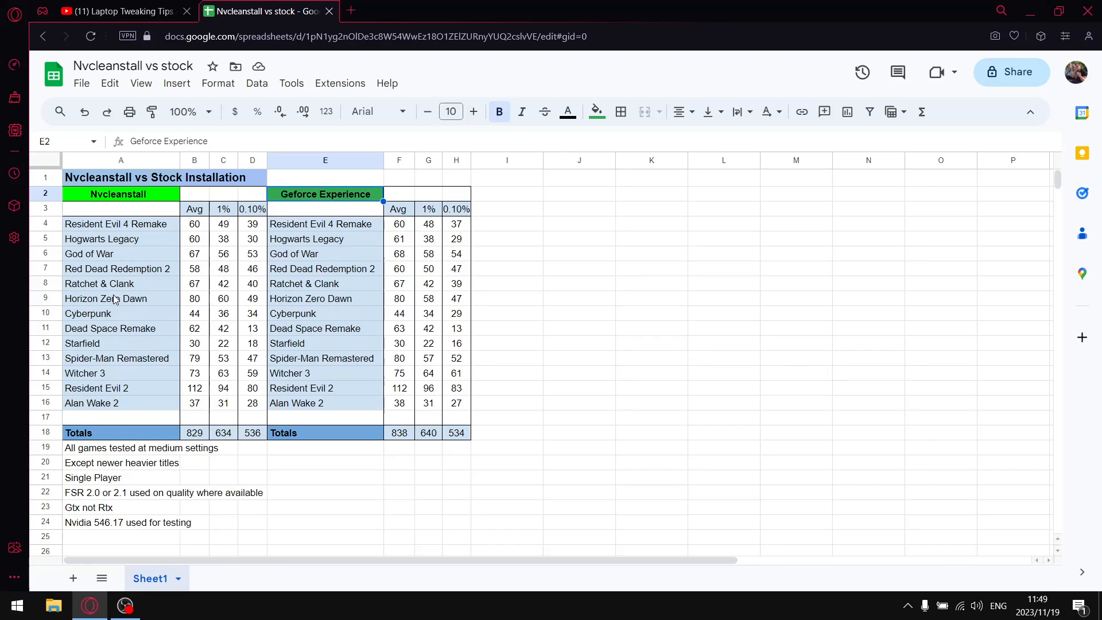
pyautogui.click(105, 298)
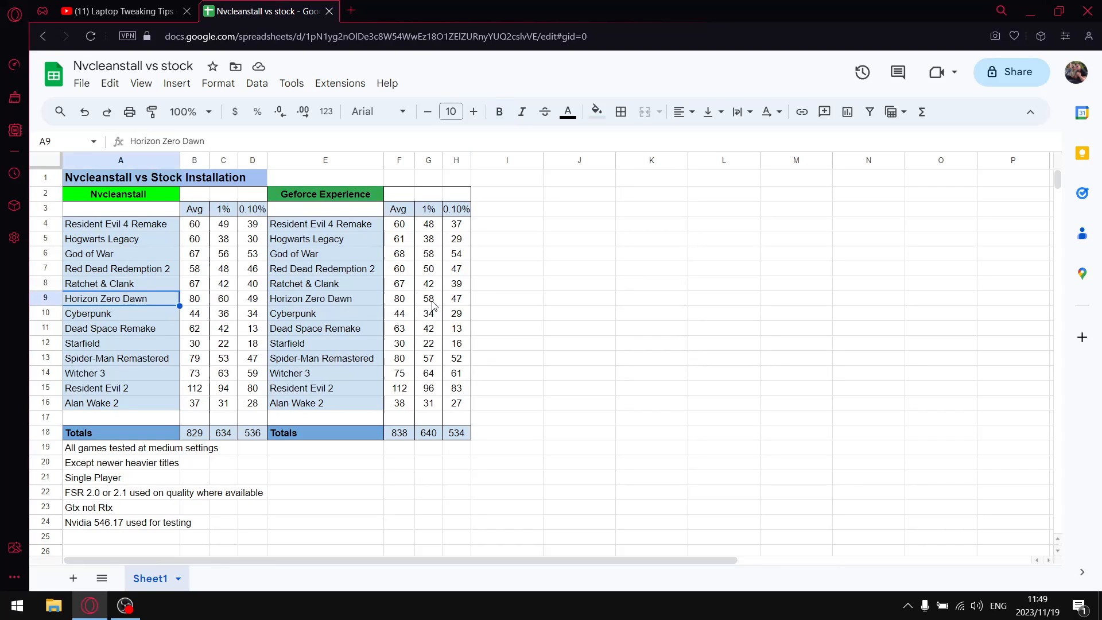
pyautogui.click(224, 299)
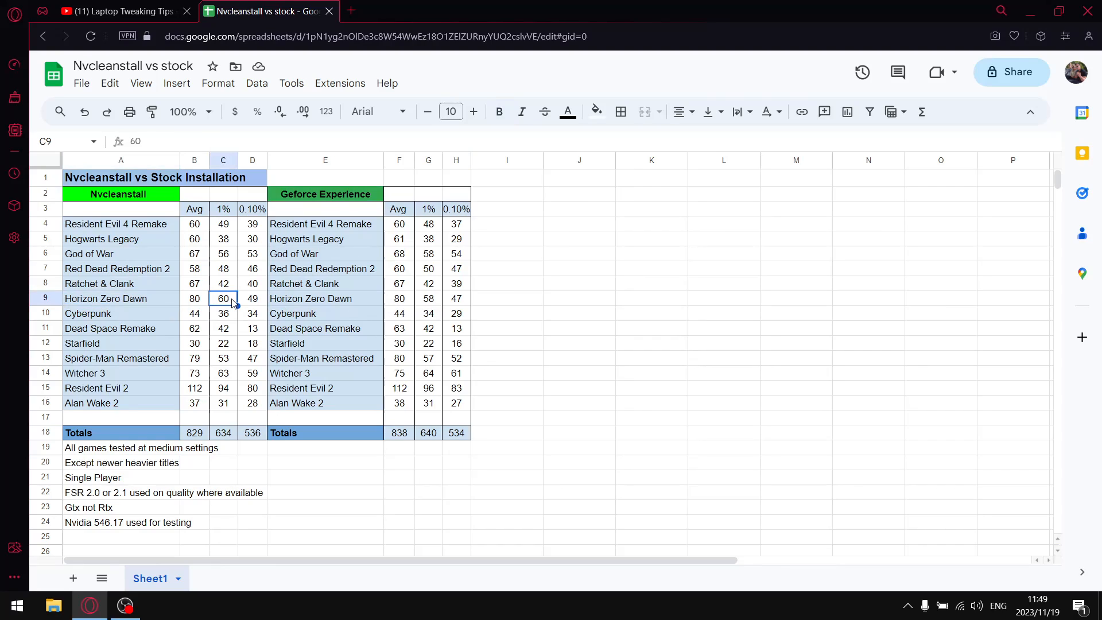
pyautogui.moveTo(118, 210)
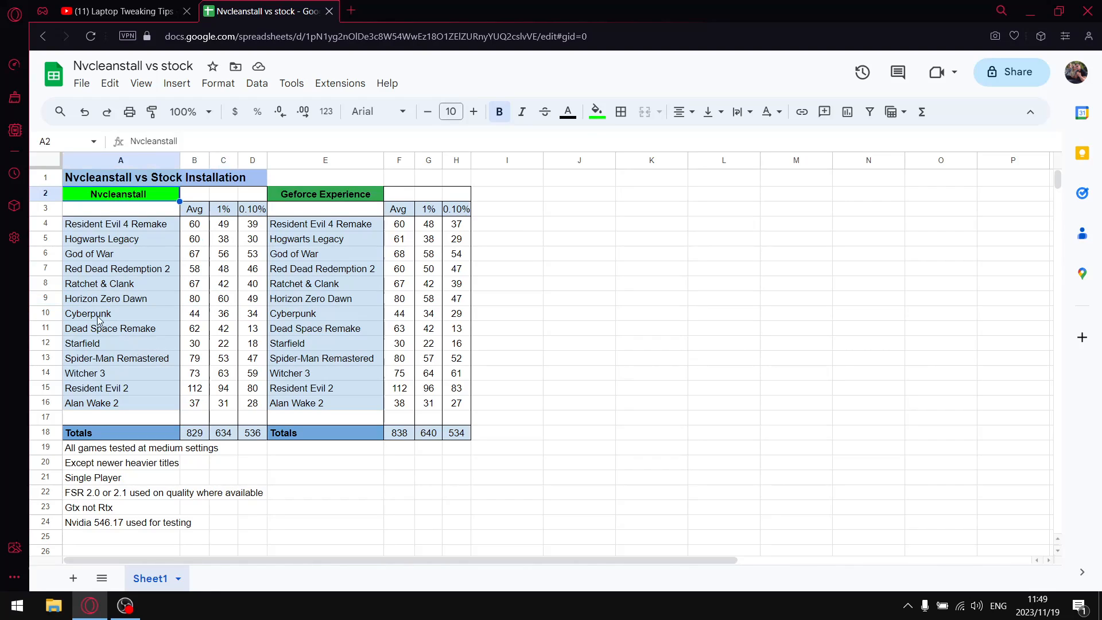
pyautogui.click(223, 313)
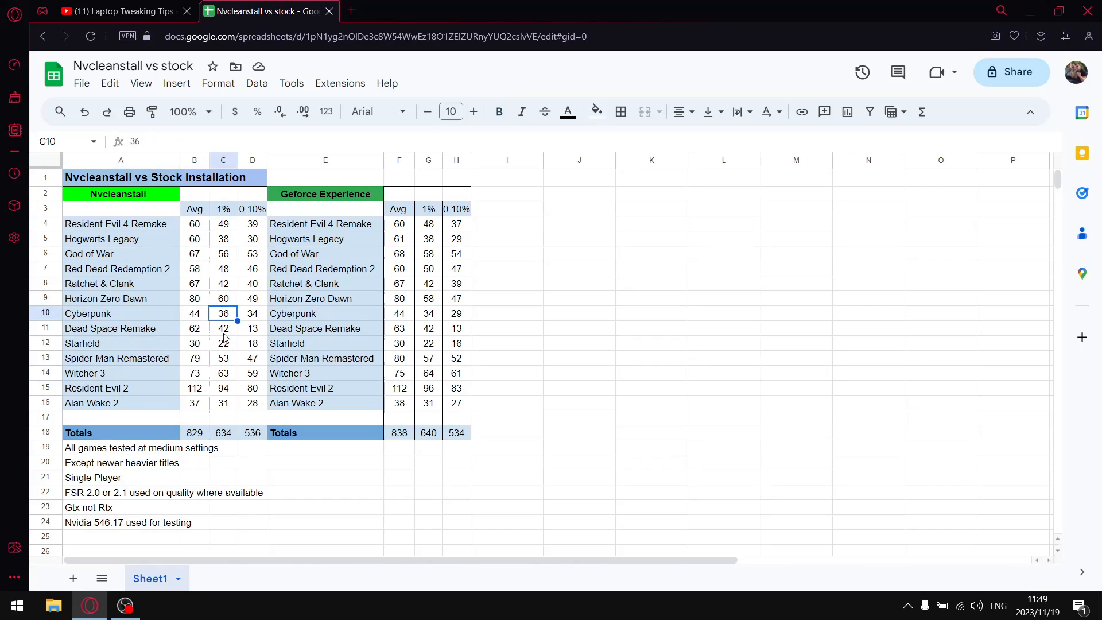
pyautogui.moveTo(232, 213)
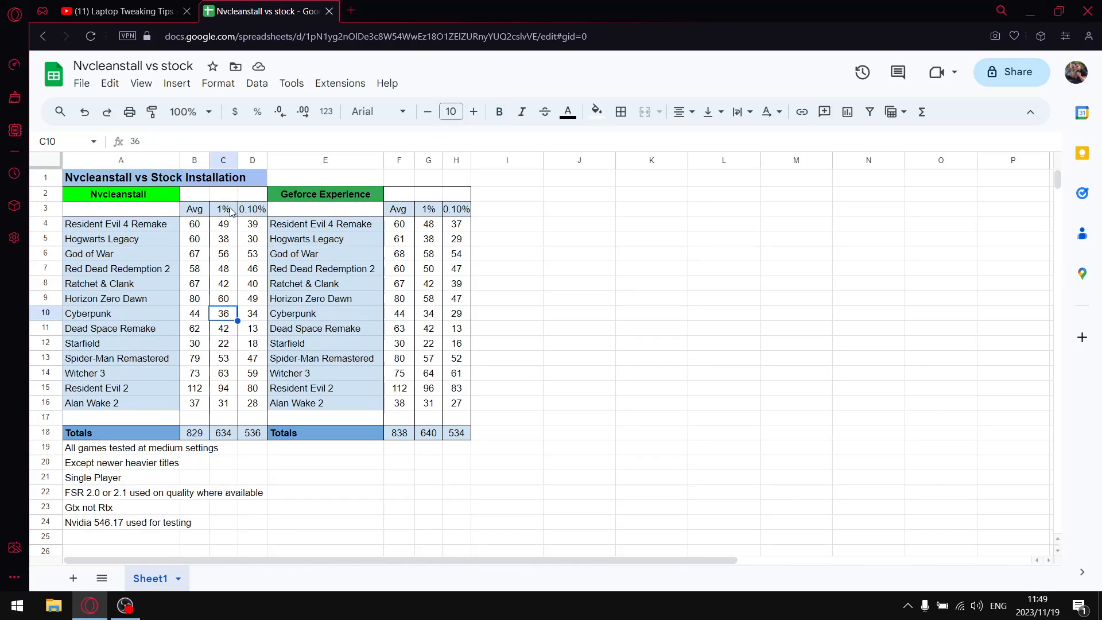
pyautogui.moveTo(241, 349)
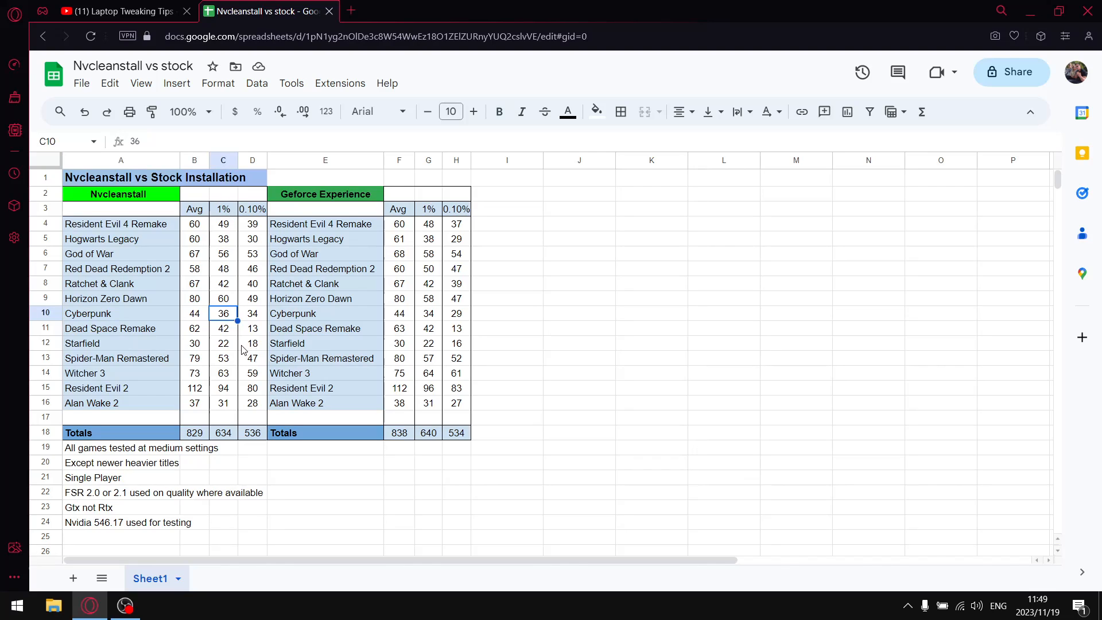
pyautogui.moveTo(333, 324)
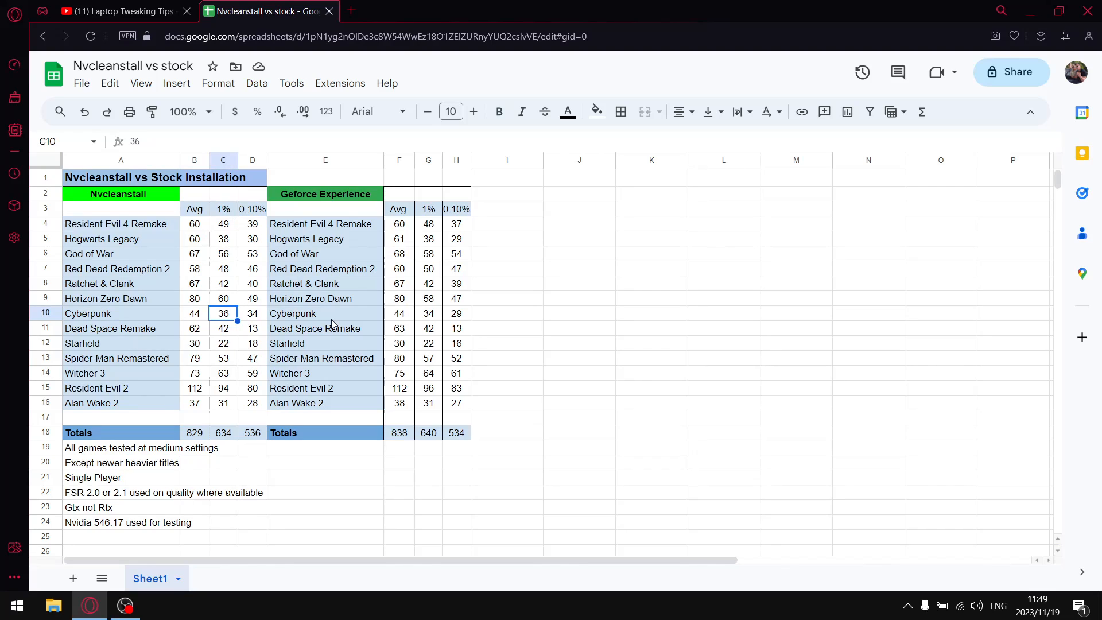
pyautogui.moveTo(322, 286)
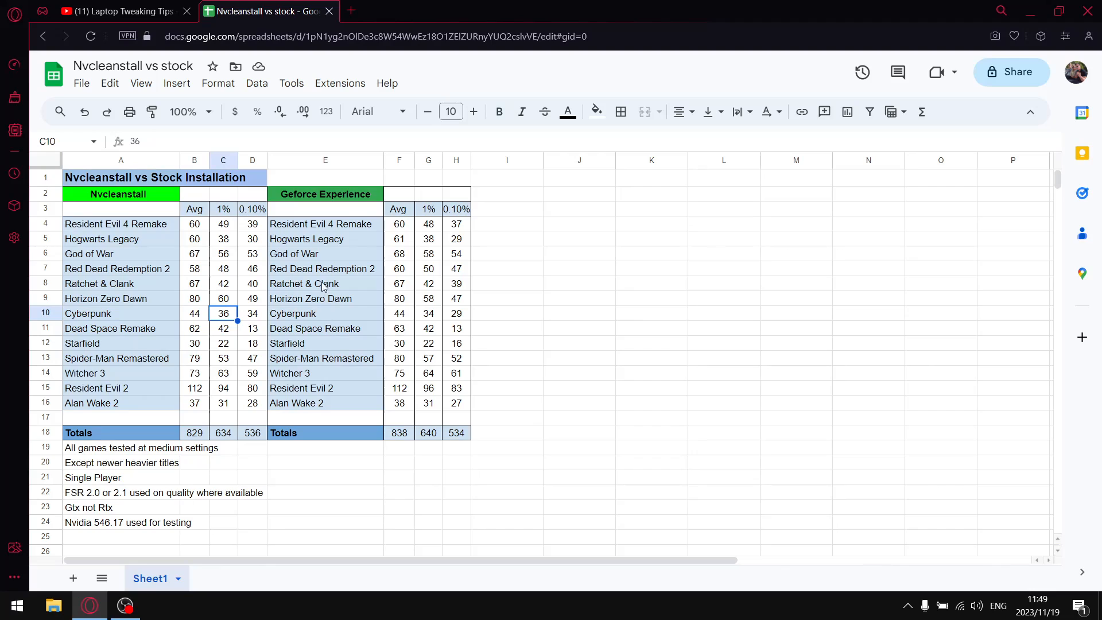
pyautogui.click(325, 192)
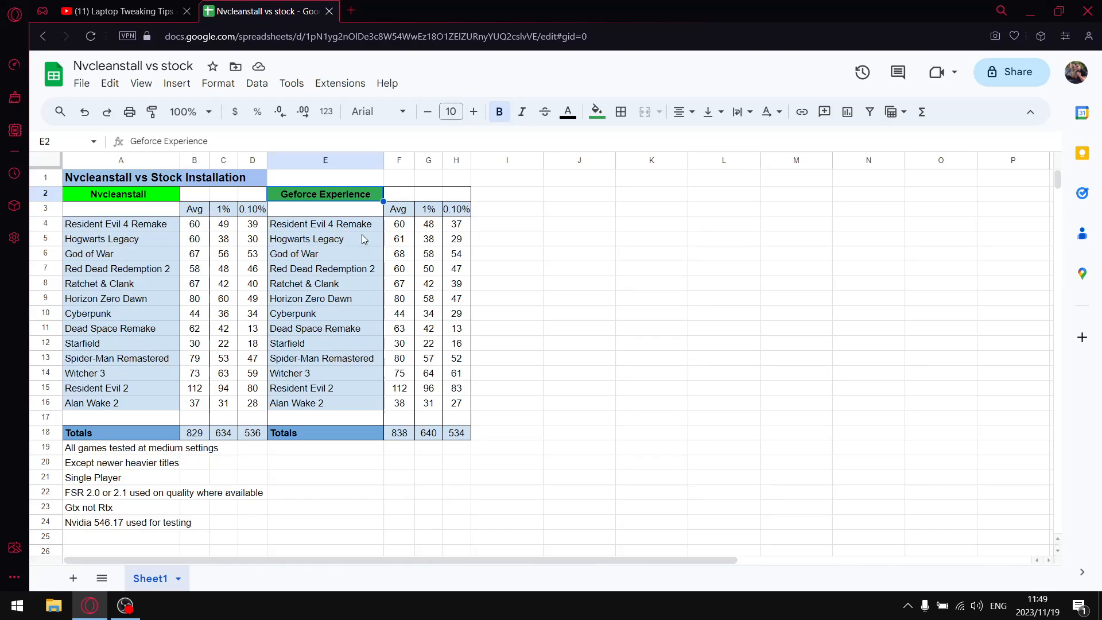
pyautogui.click(119, 193)
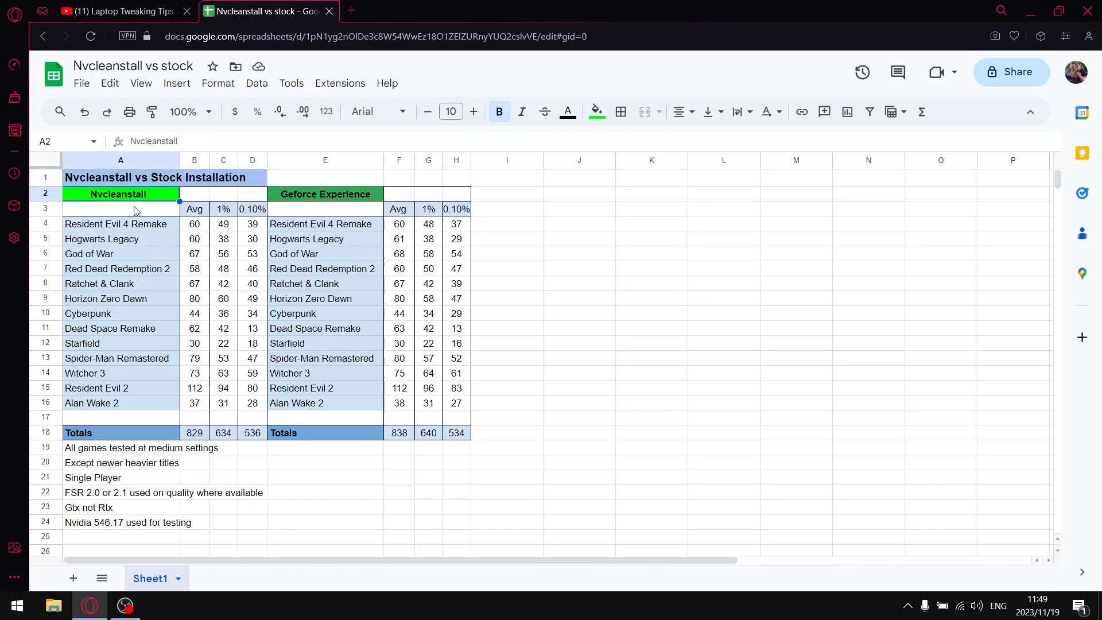
pyautogui.moveTo(169, 234)
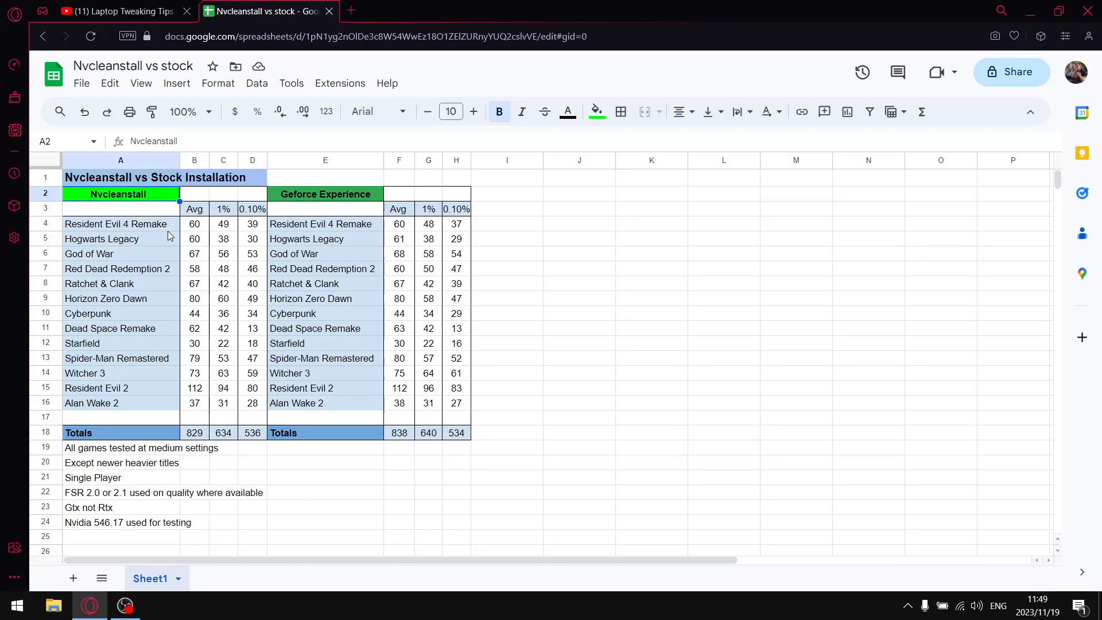
pyautogui.moveTo(224, 224); pyautogui.dragTo(224, 403)
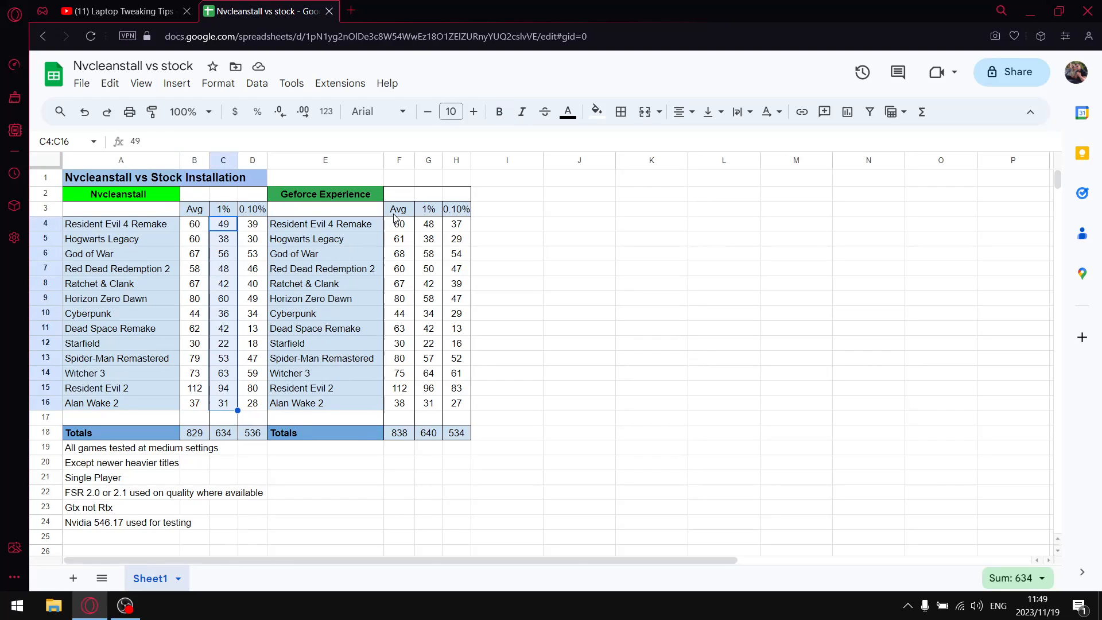
pyautogui.moveTo(433, 241)
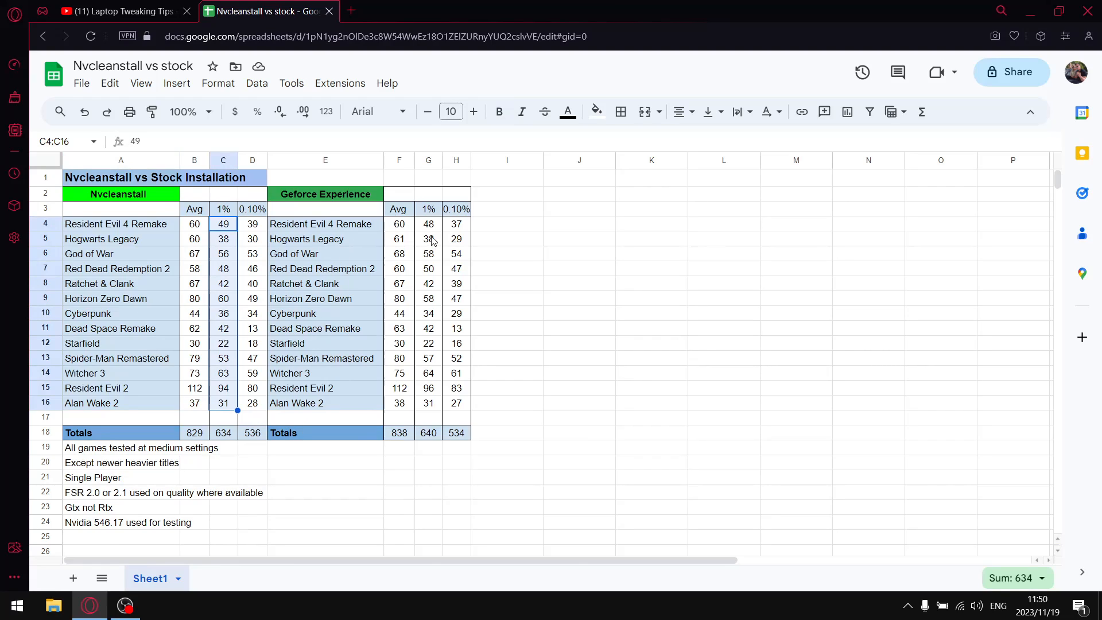
pyautogui.moveTo(429, 253)
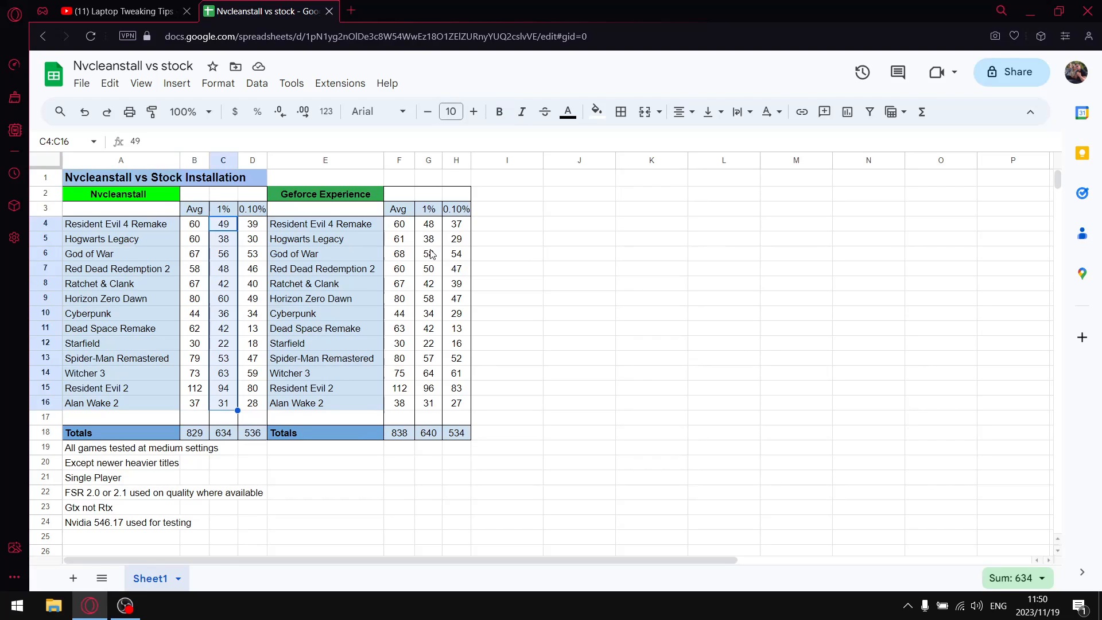